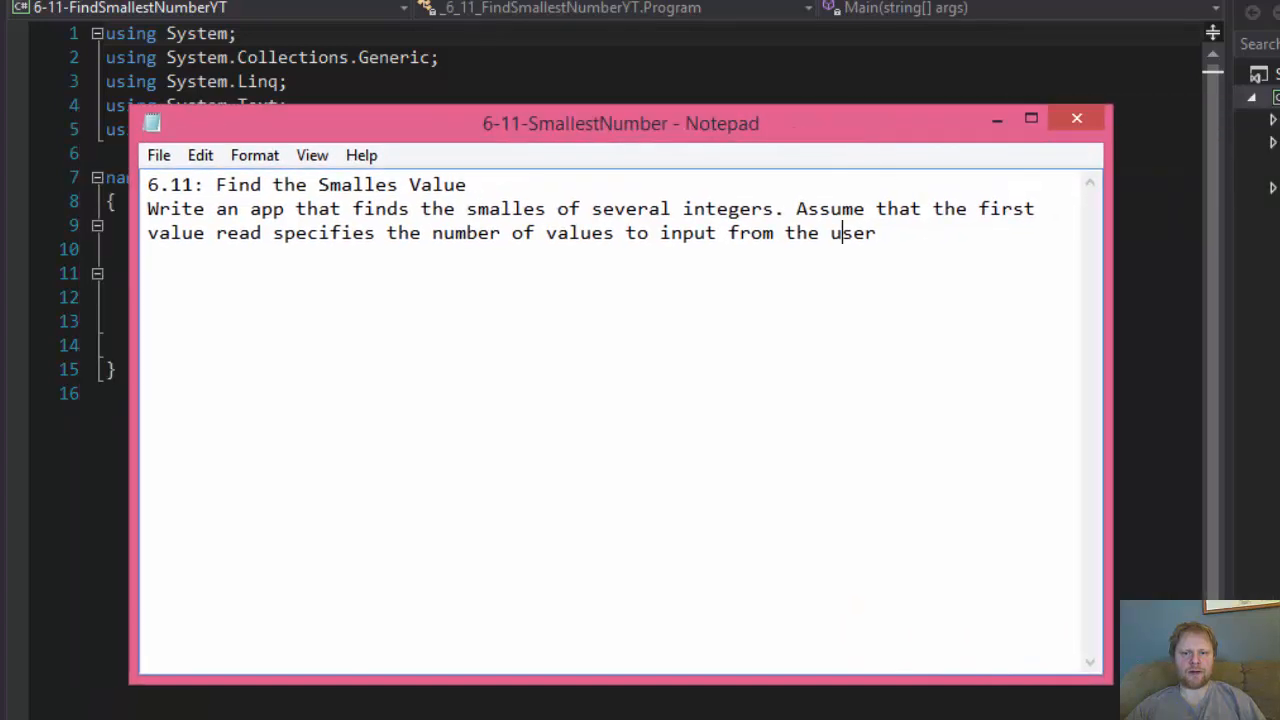
mouse_move(644, 410)
type("t")
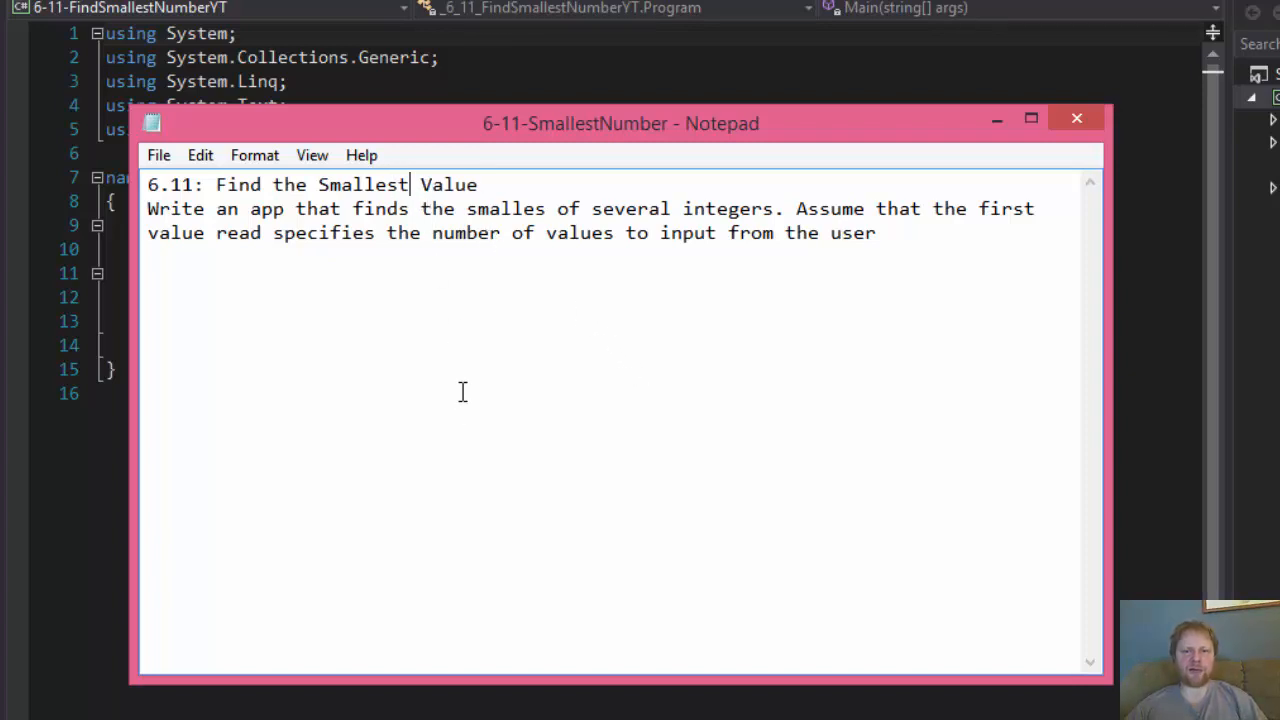
mouse_move(284, 596)
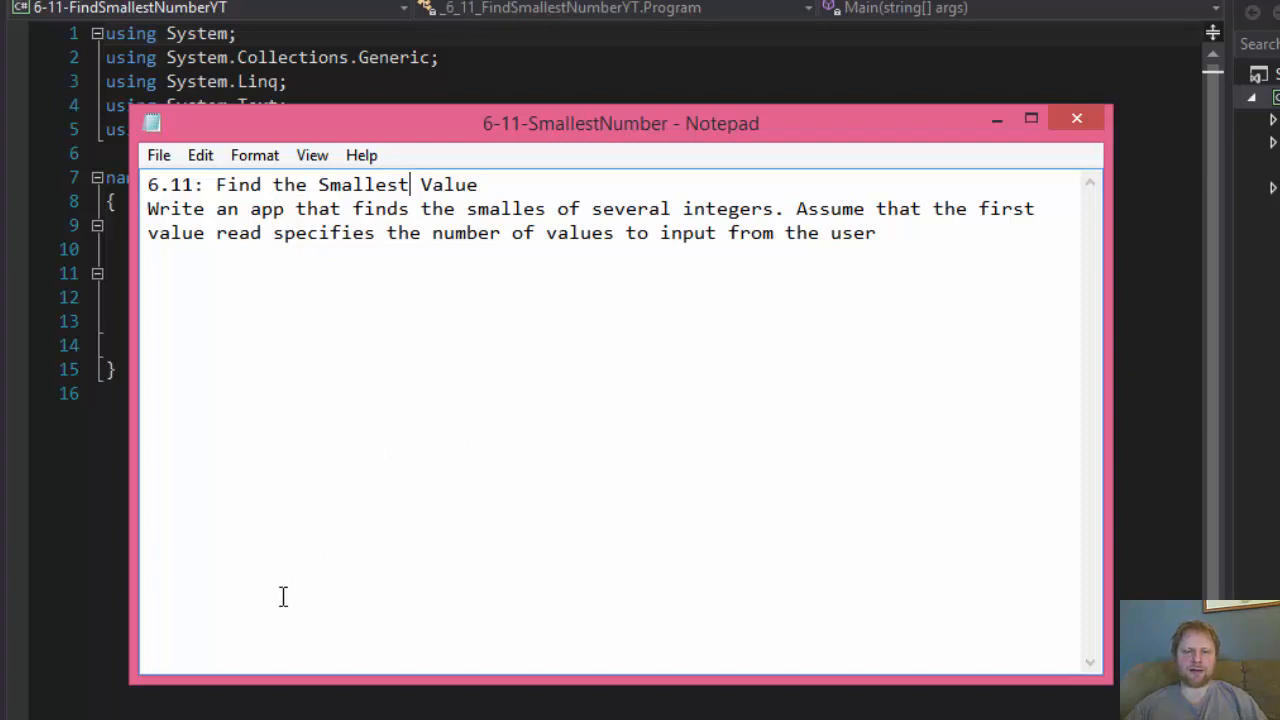
mouse_move(296, 540)
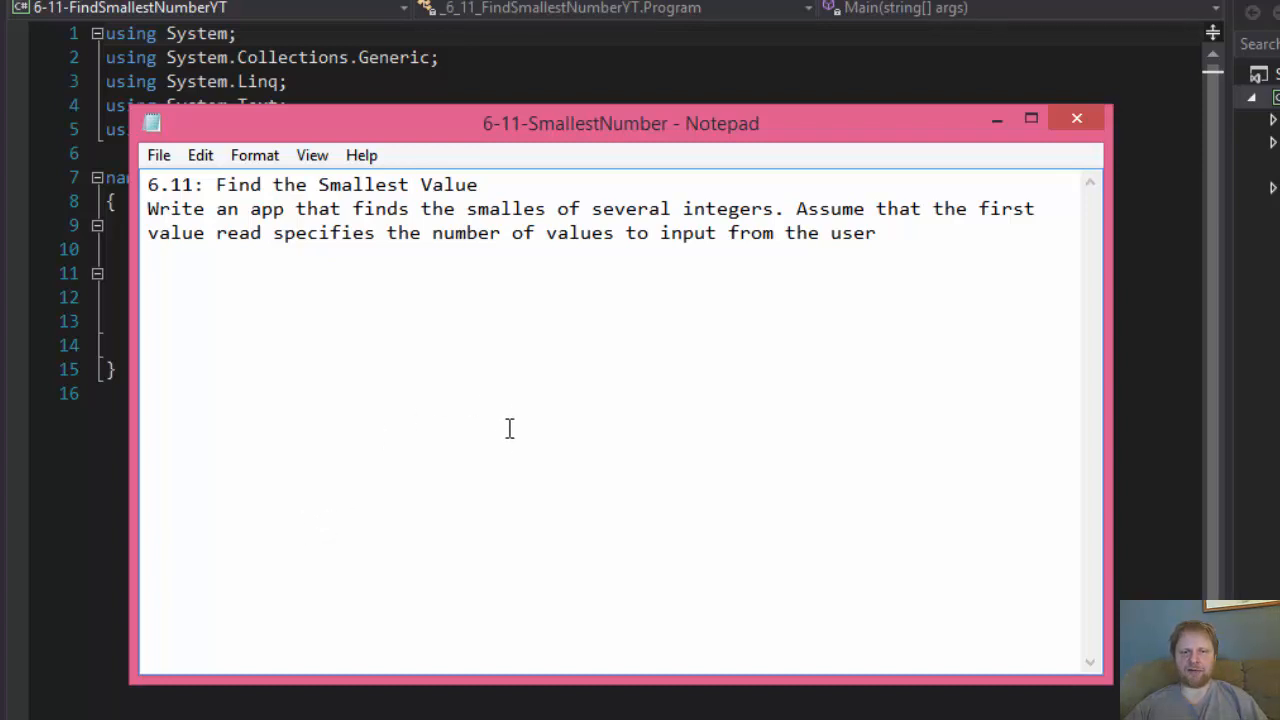
mouse_move(478, 418)
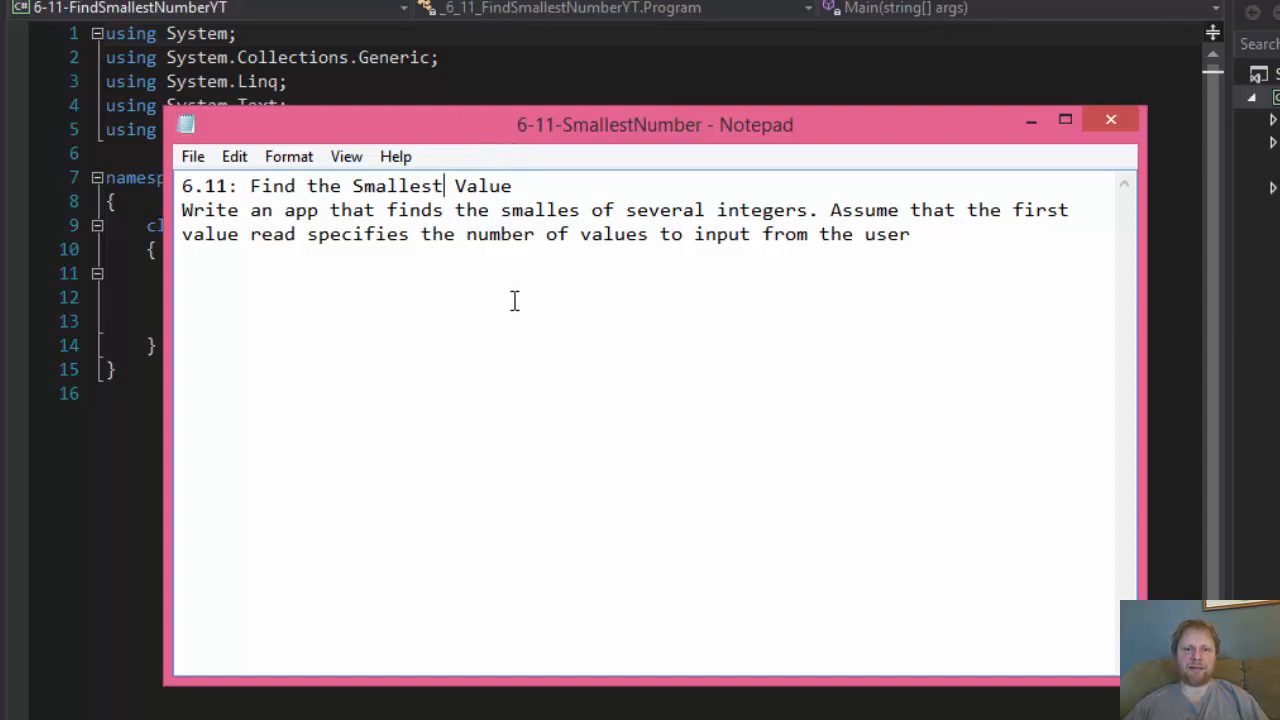
mouse_move(936, 222)
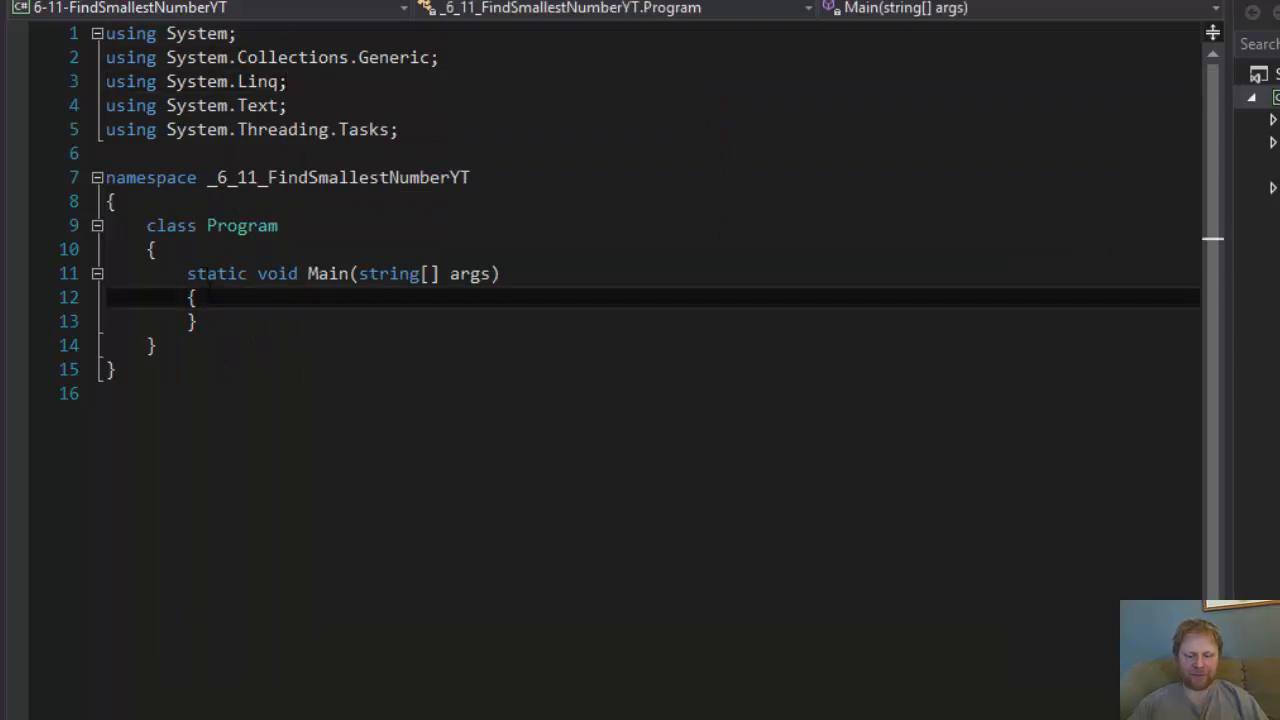
- Declare int counter = 1 and int index = 0 on new lines inside Main
key("enter")
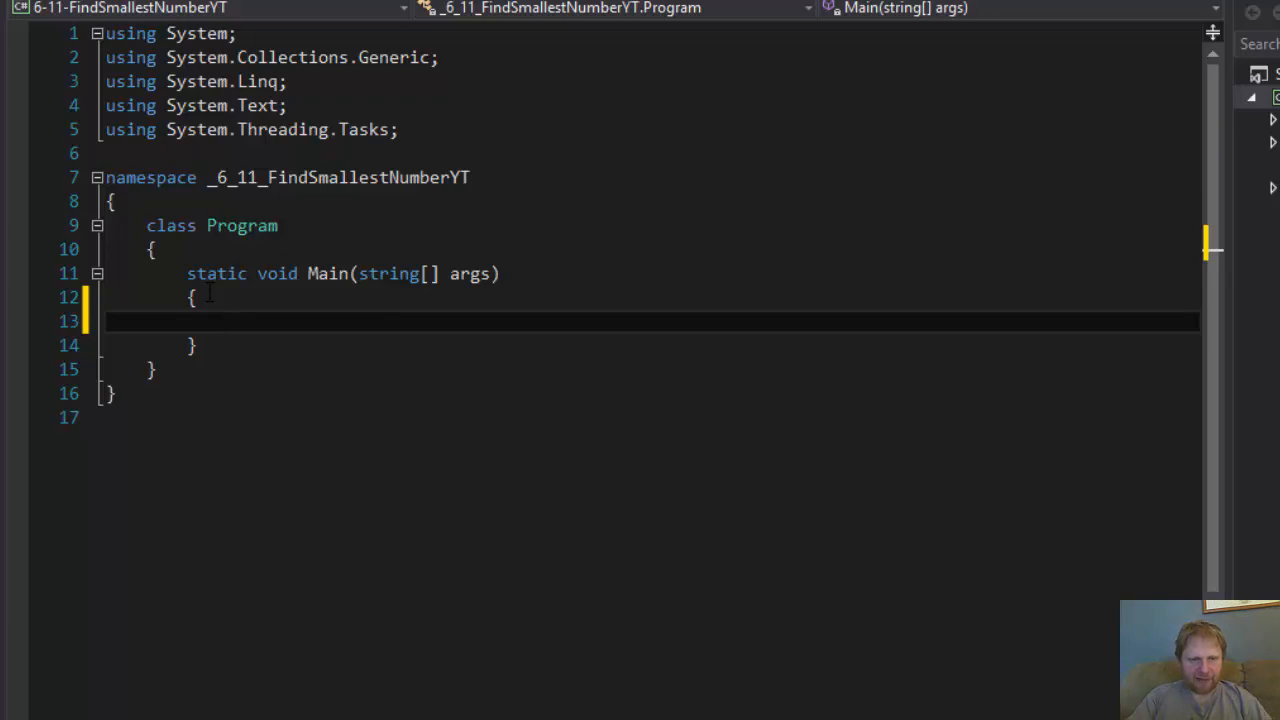
type("int")
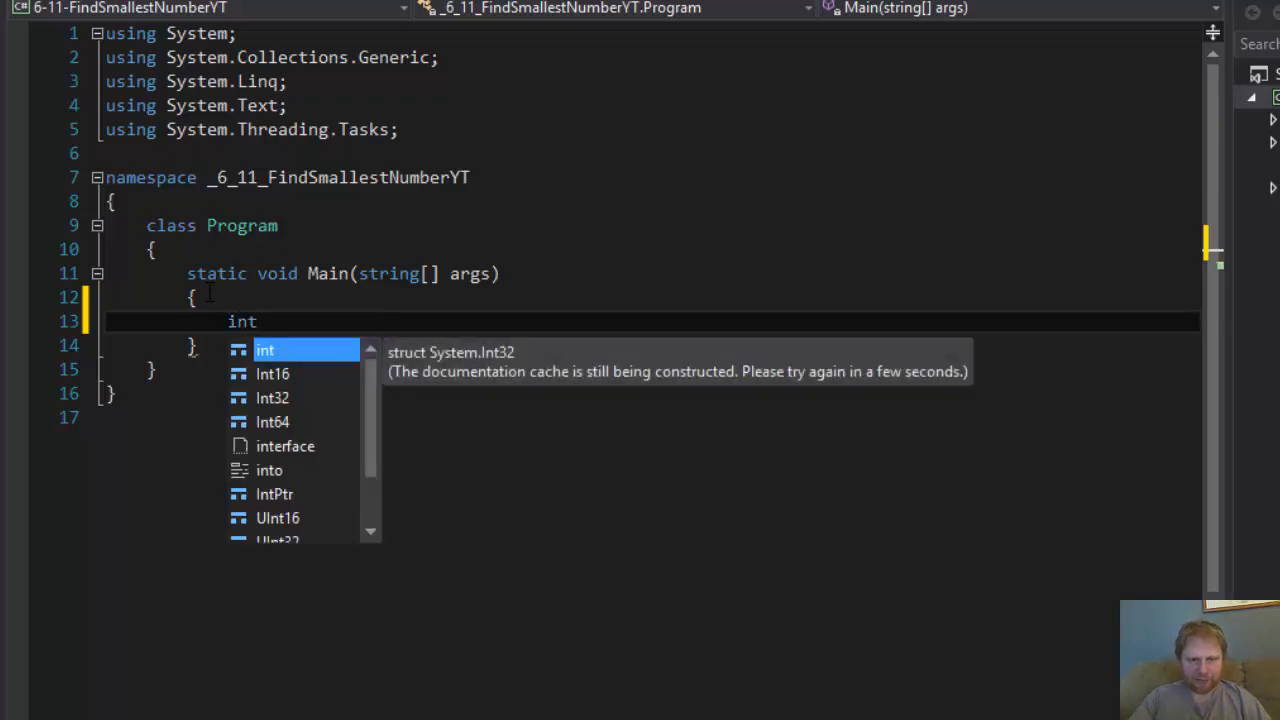
type("counter =")
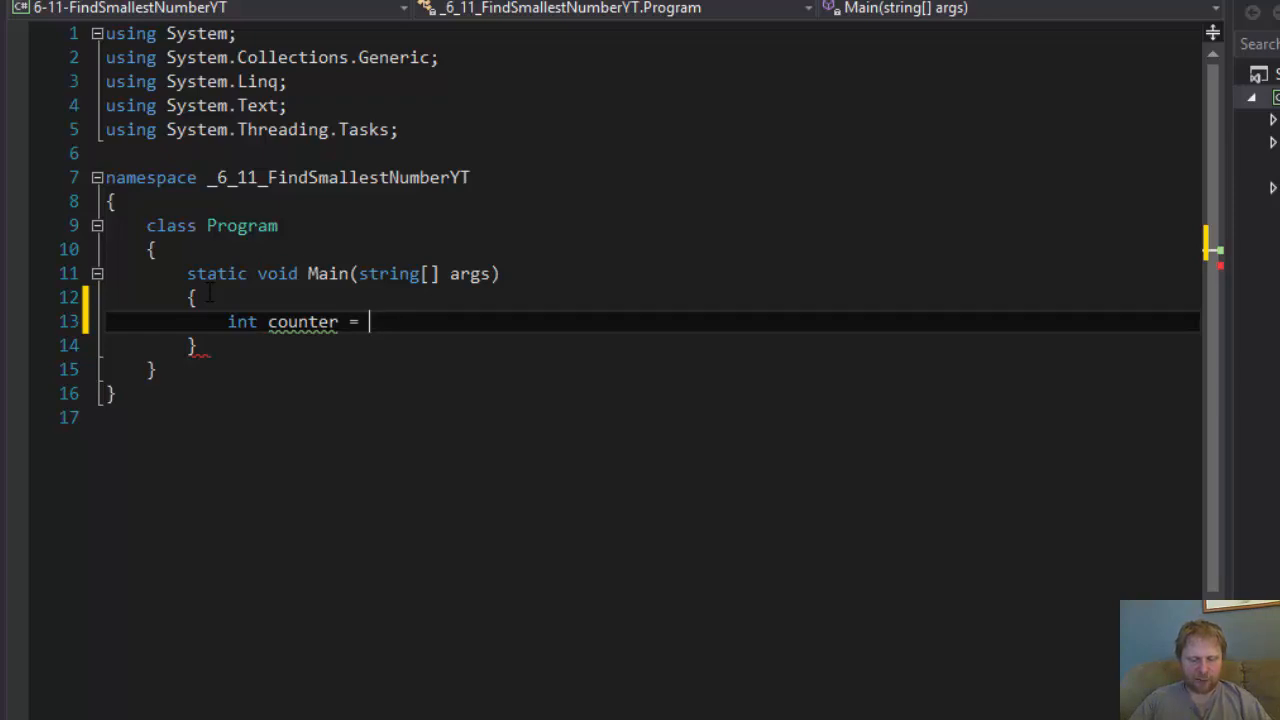
type("1;")
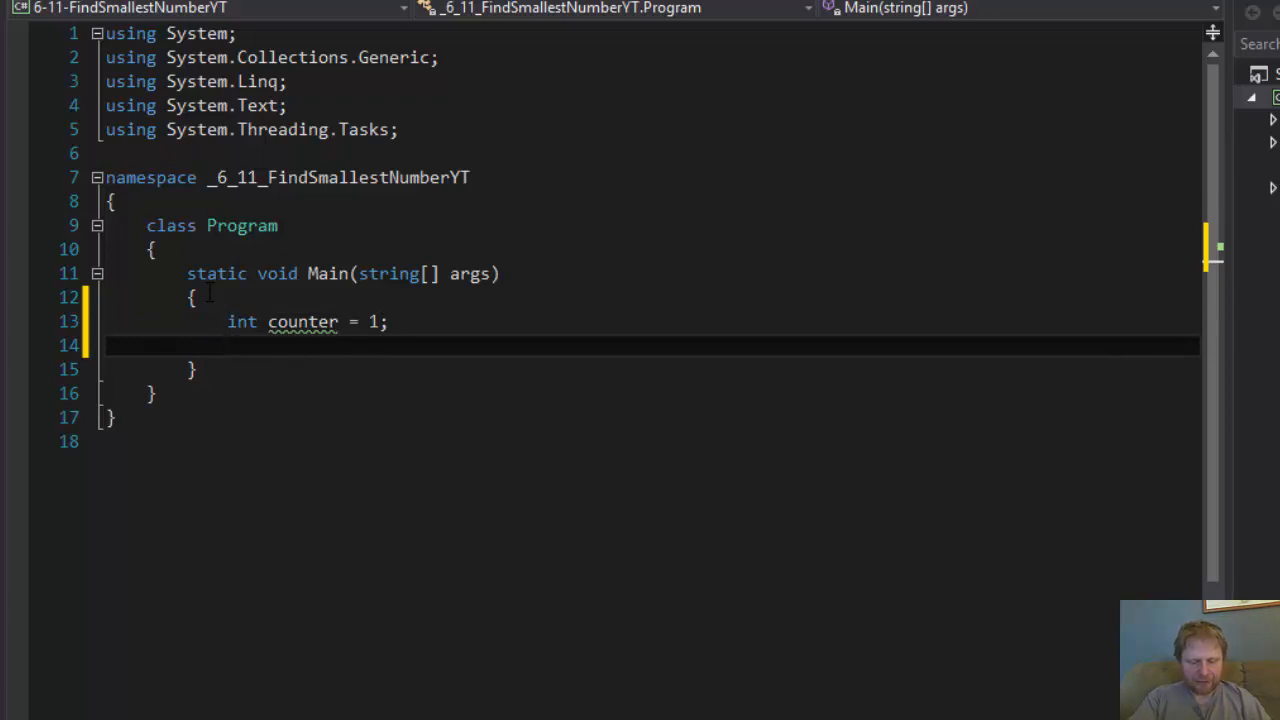
type("int")
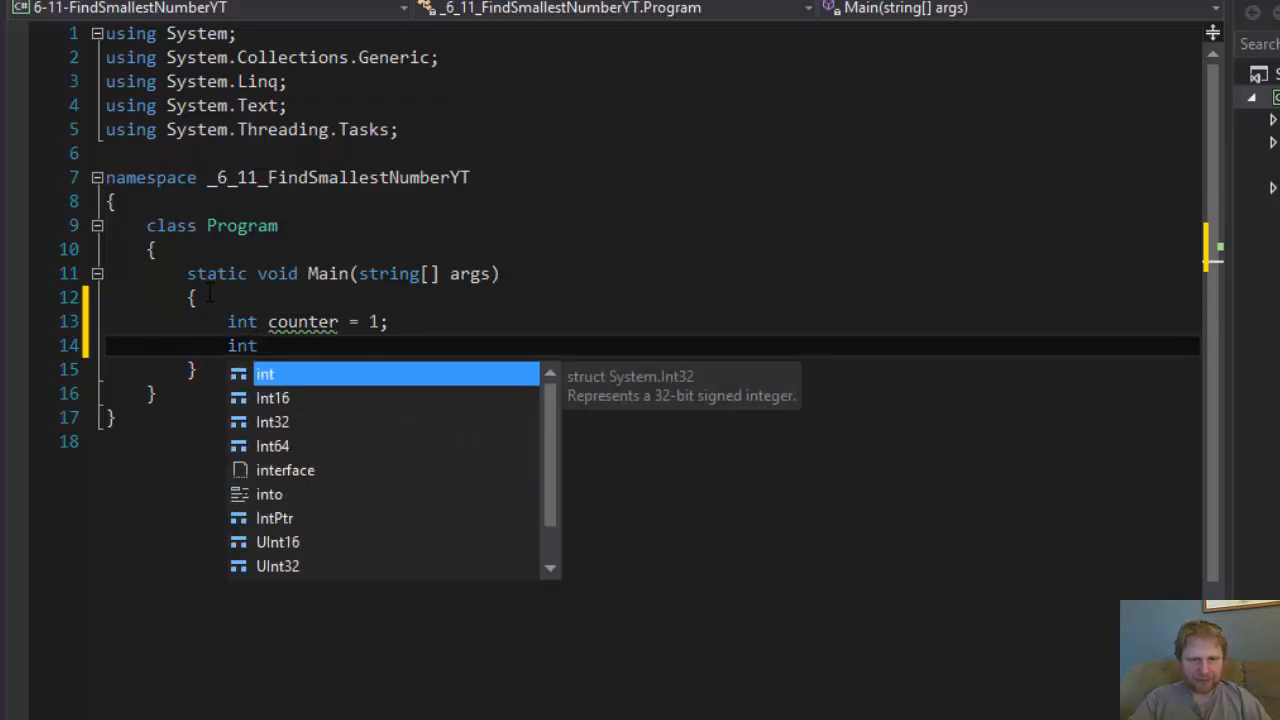
type("inde")
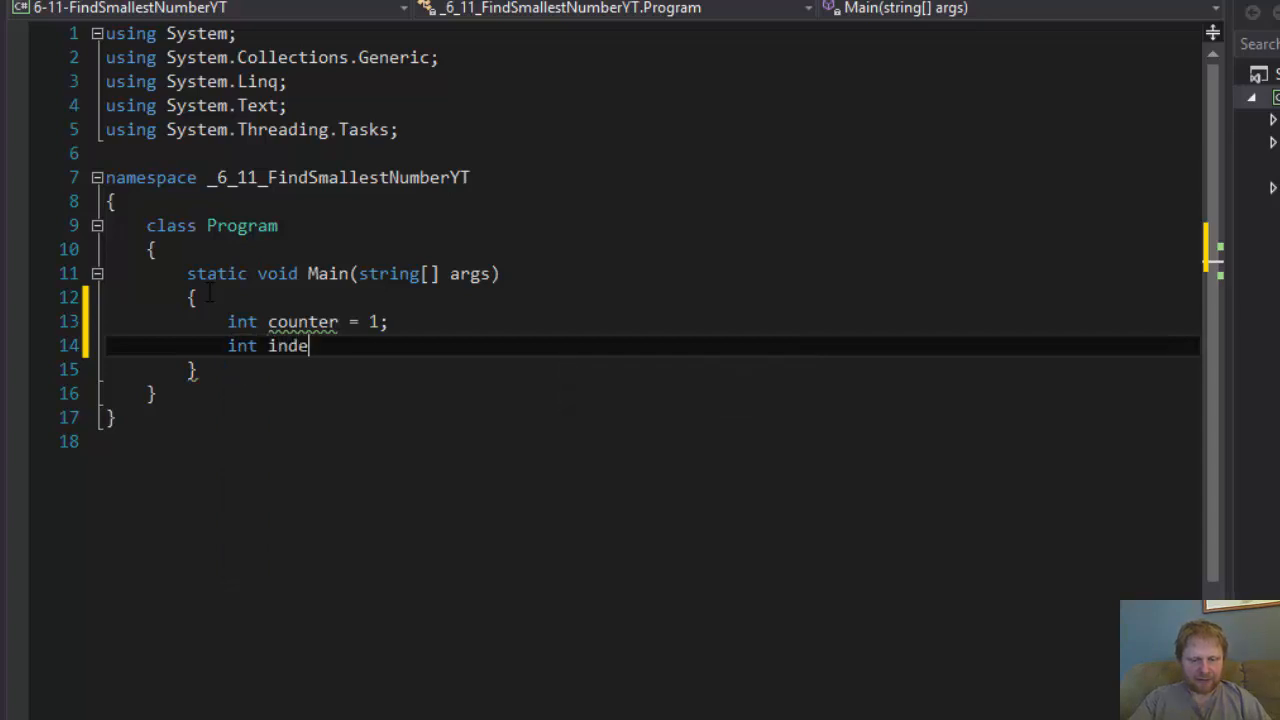
type("x = 0")
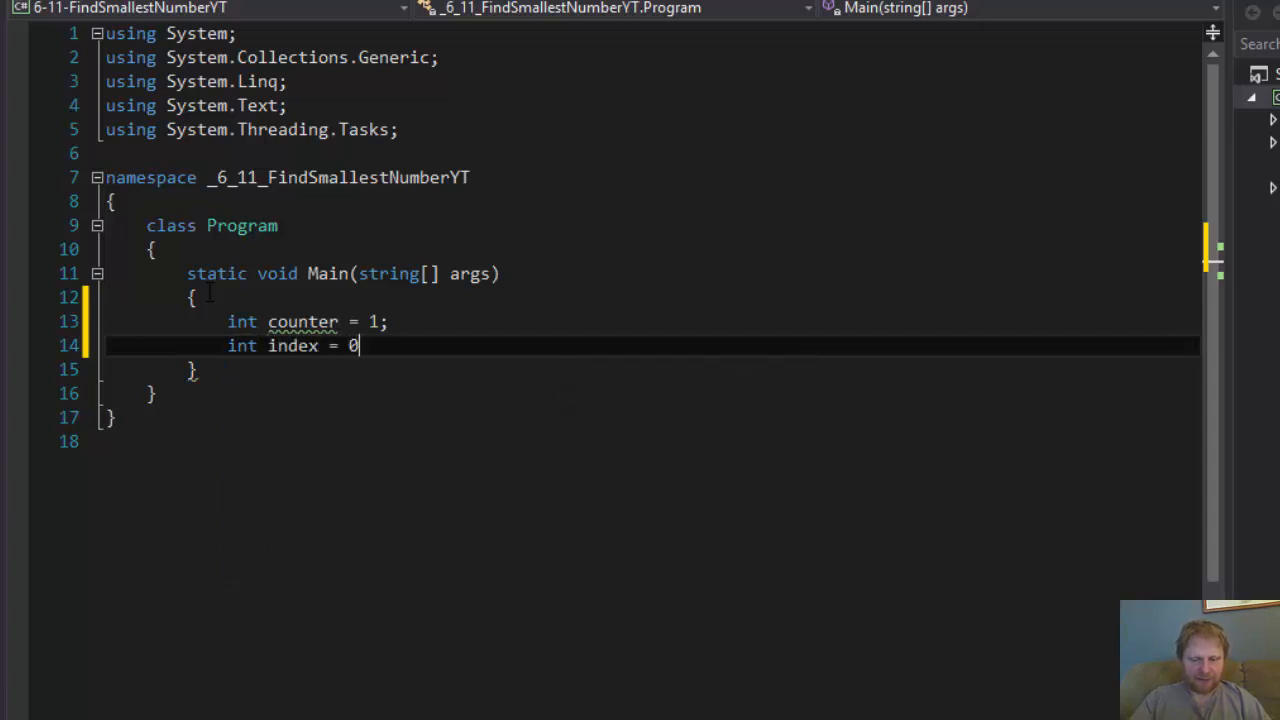
key("enter")
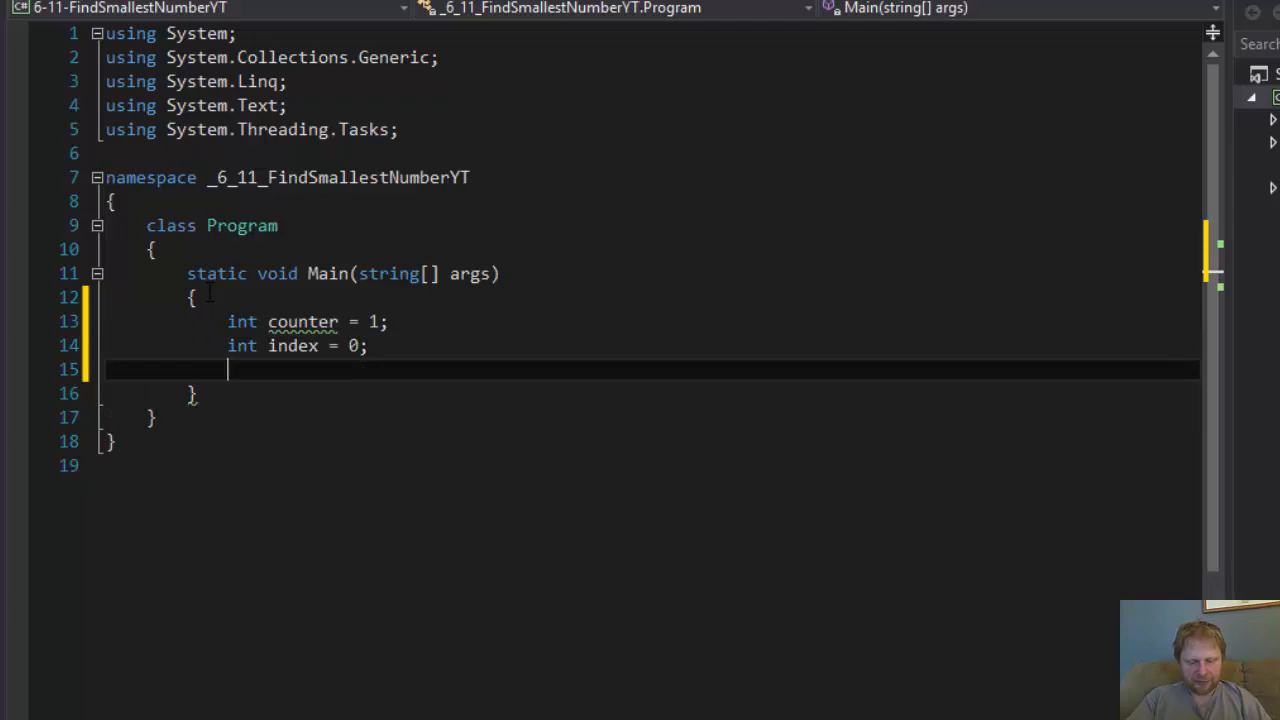
- Declare int smallest = 0 and int value = 0 below them
type("in")
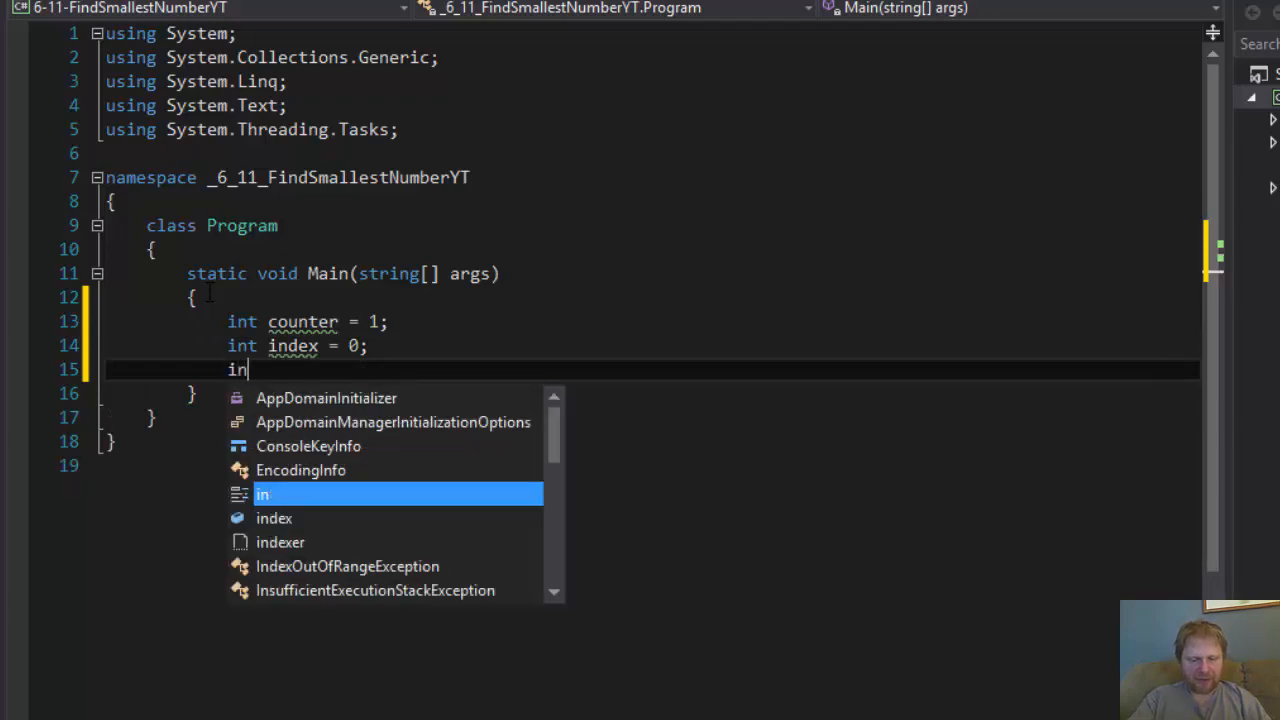
type("t smalle")
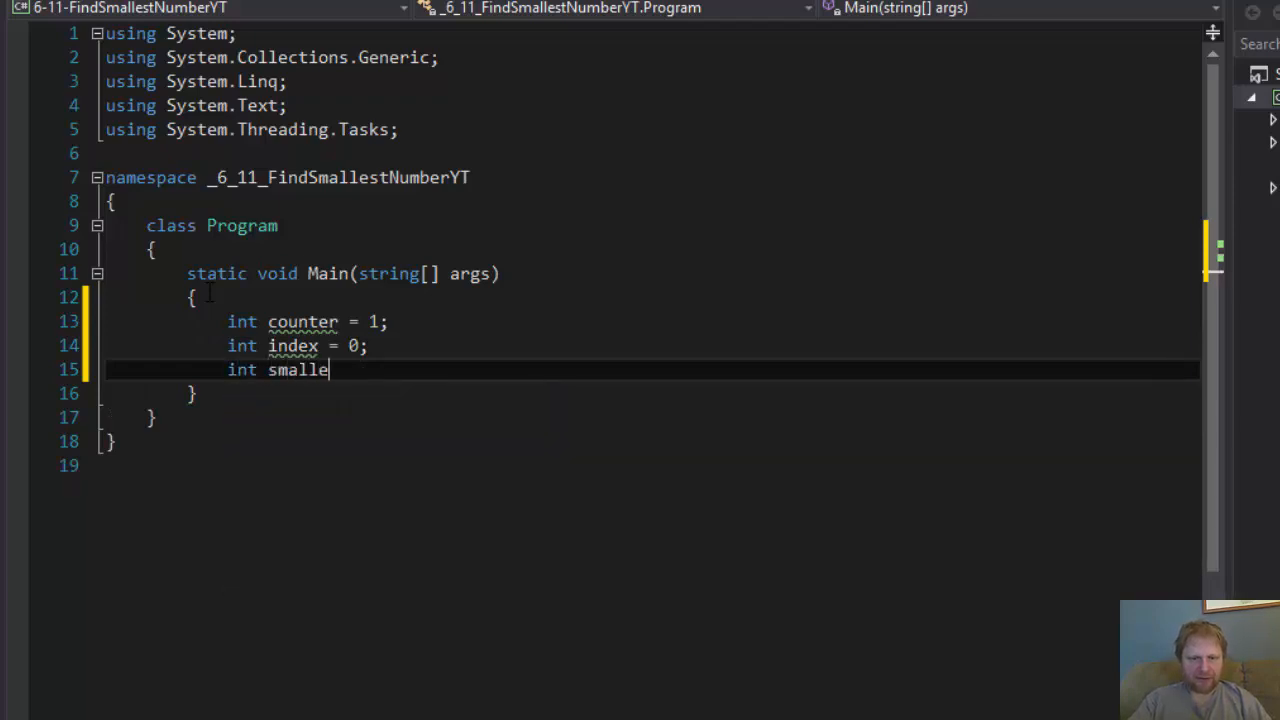
type("st =")
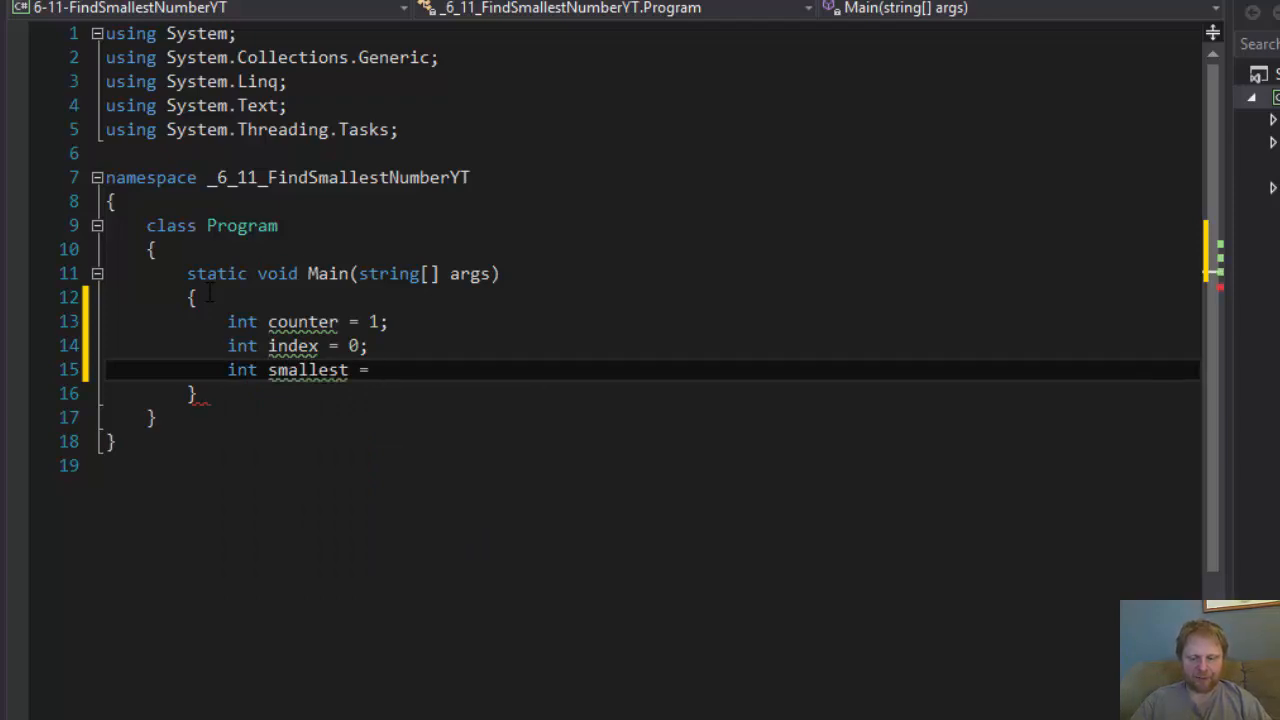
type("0;")
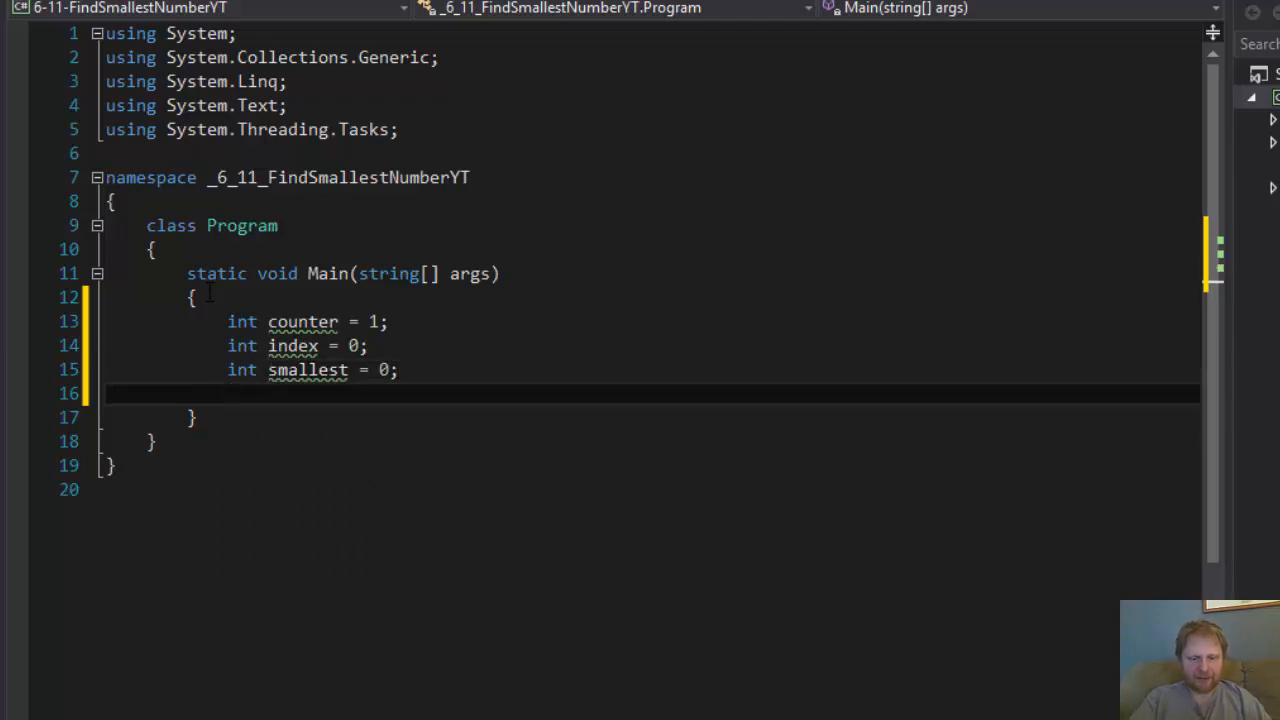
type("int value")
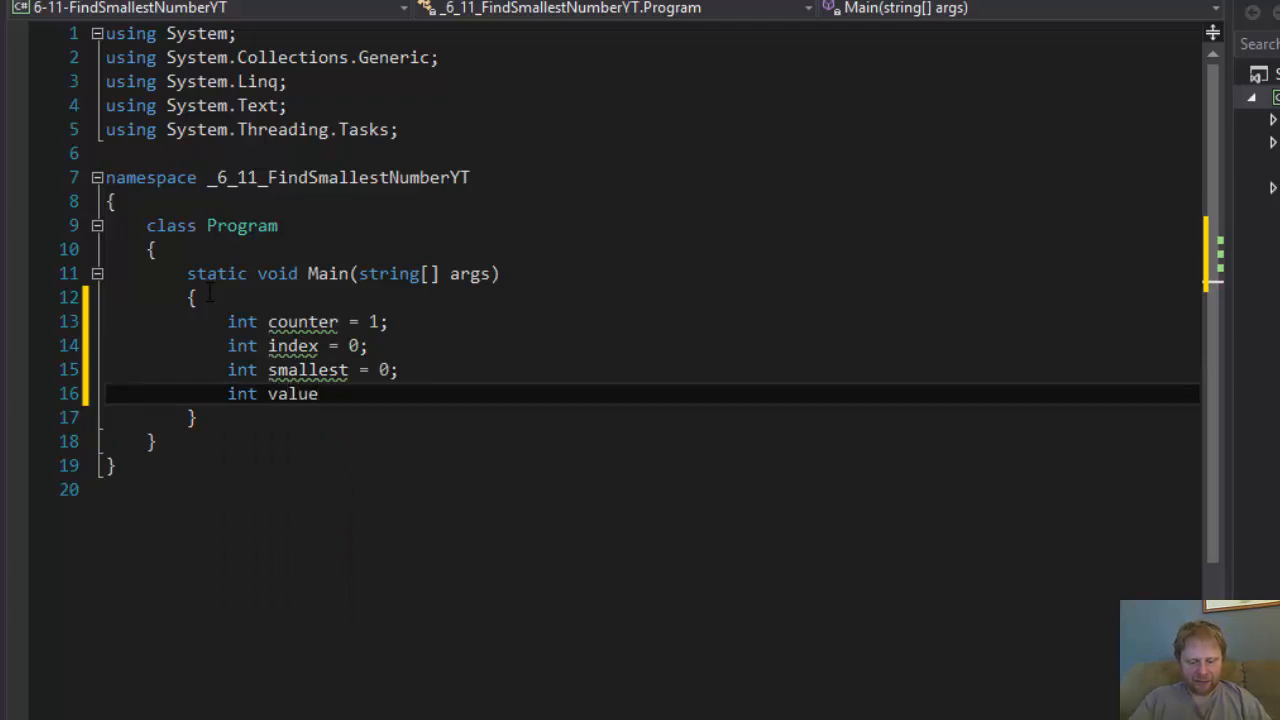
double_click(292, 392)
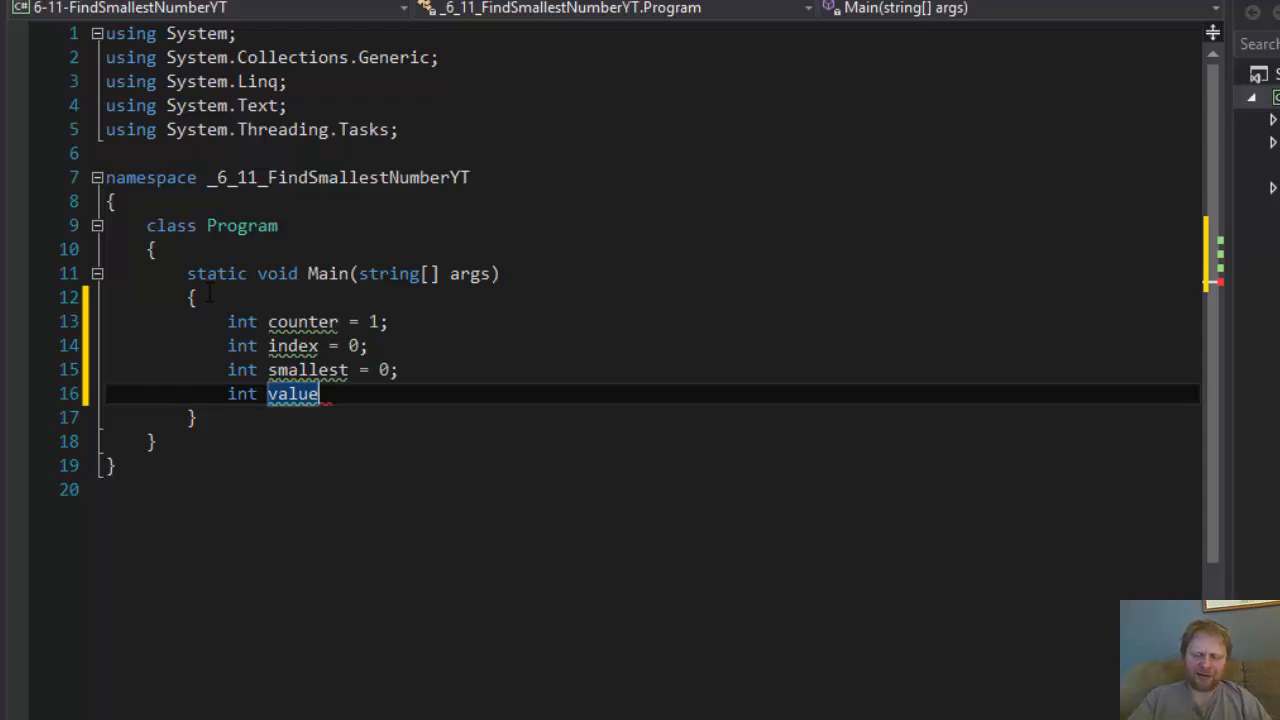
type("= 0;")
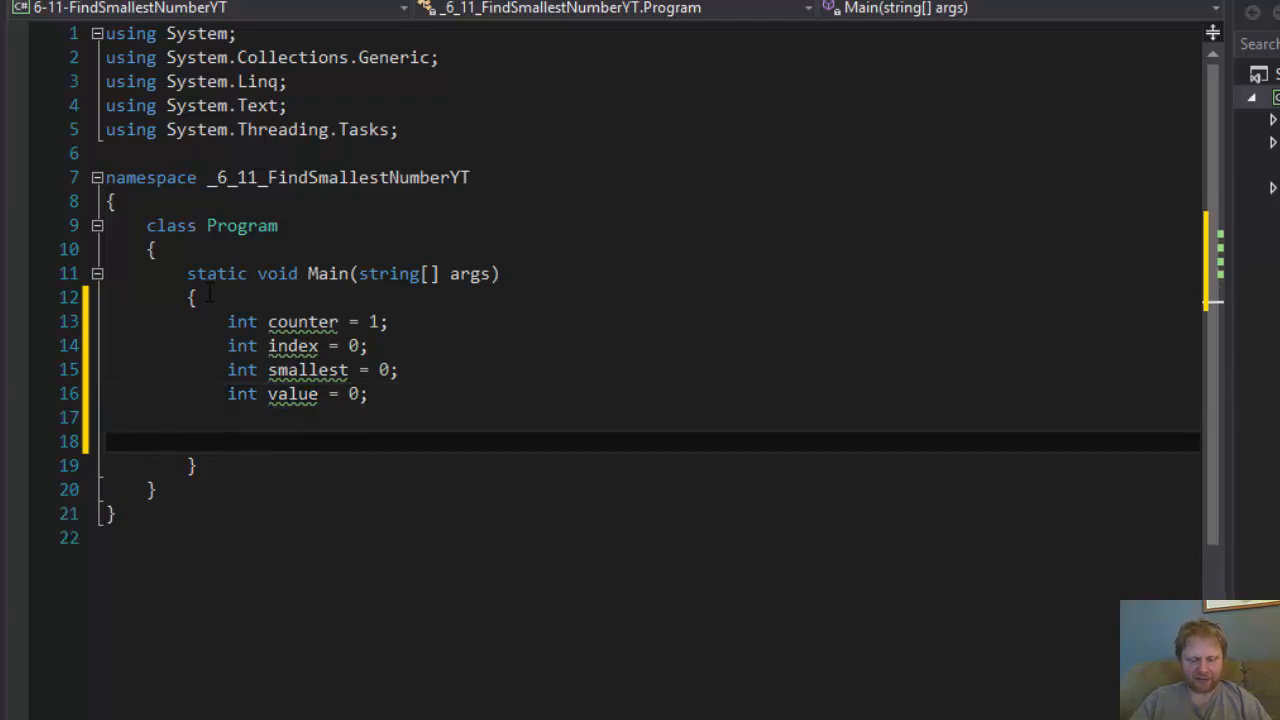
- Begin a Console.WriteLine statement below the declarations using IntelliSense
type("C")
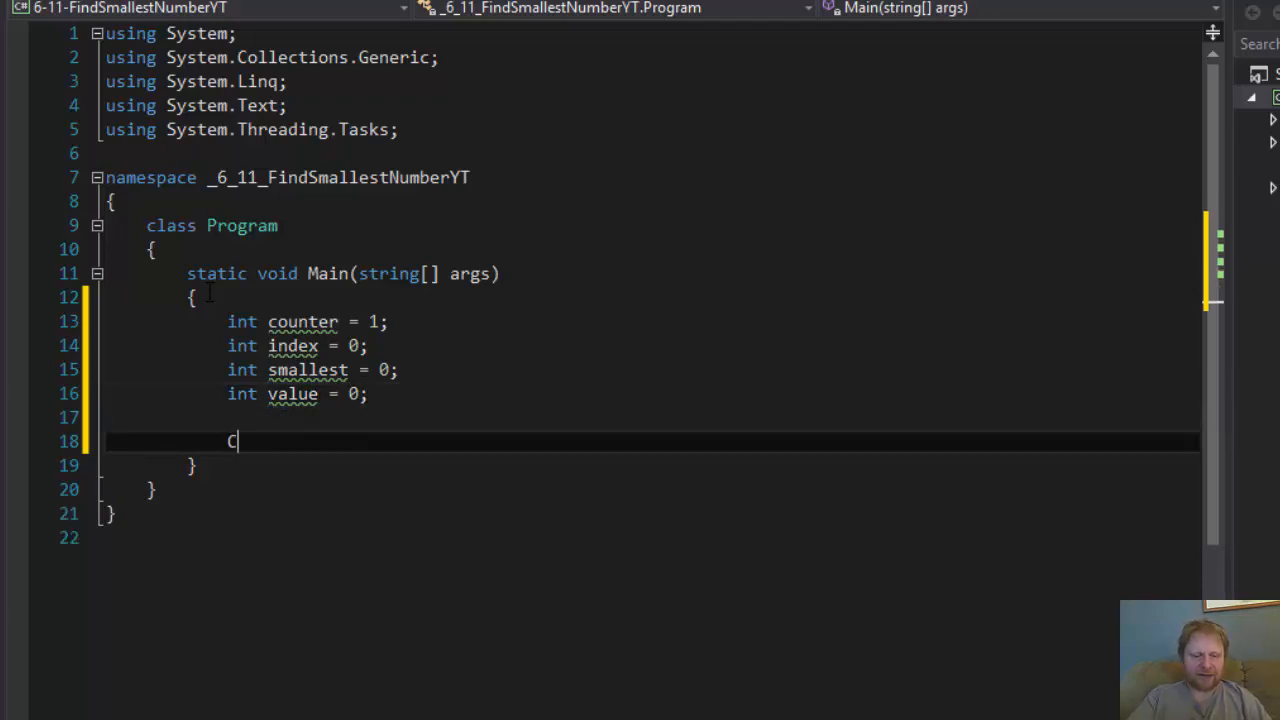
type("onsole.W")
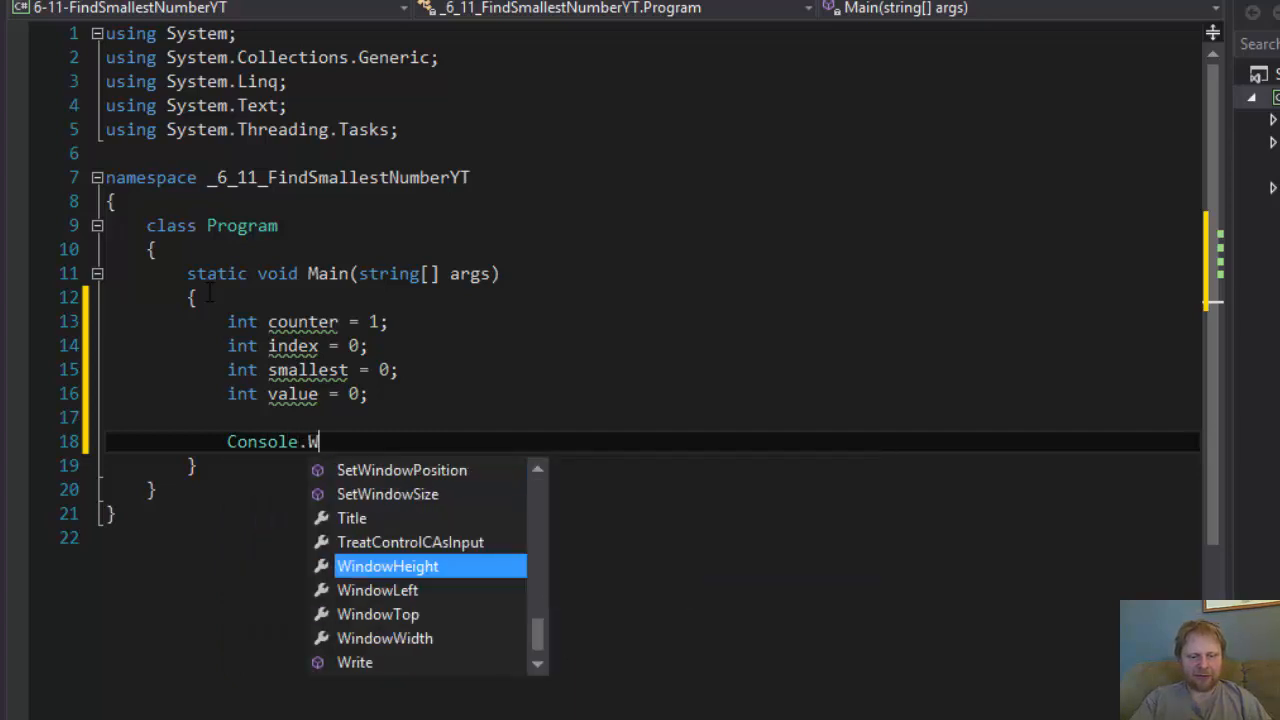
type("riteLine")
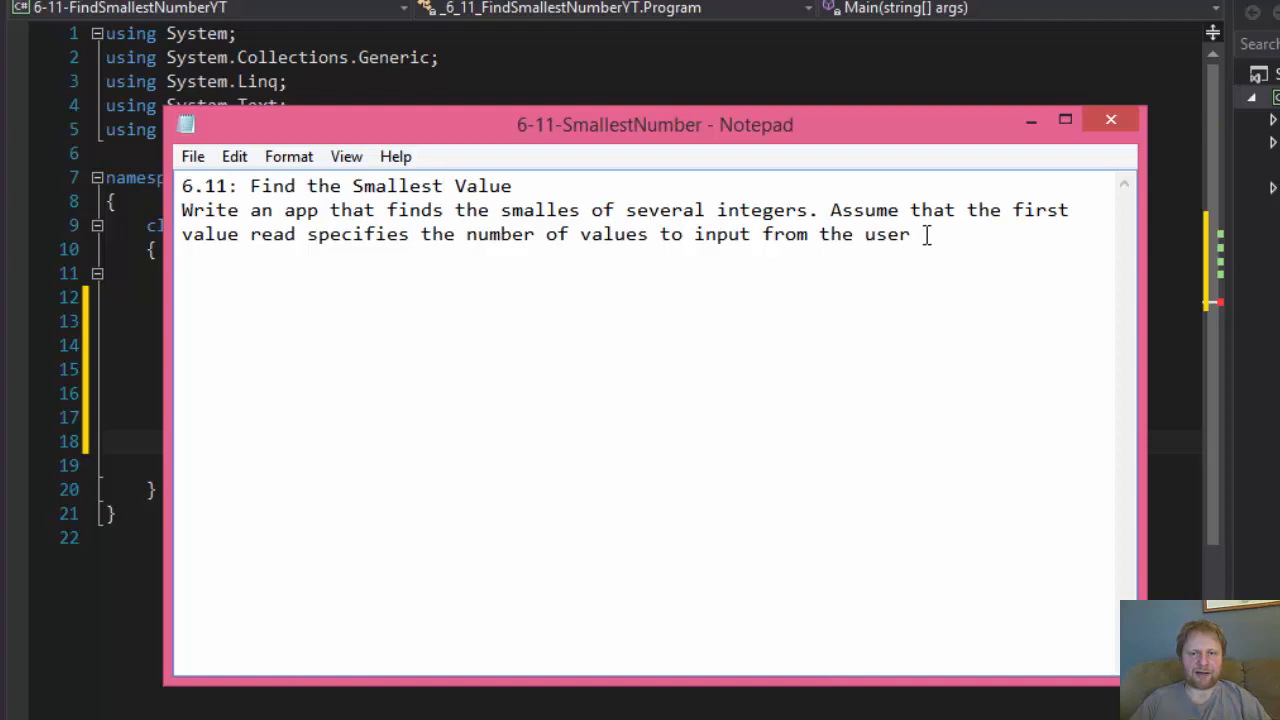
- Switch focus to the Notepad exercise description to reread the task
left_click(444, 186)
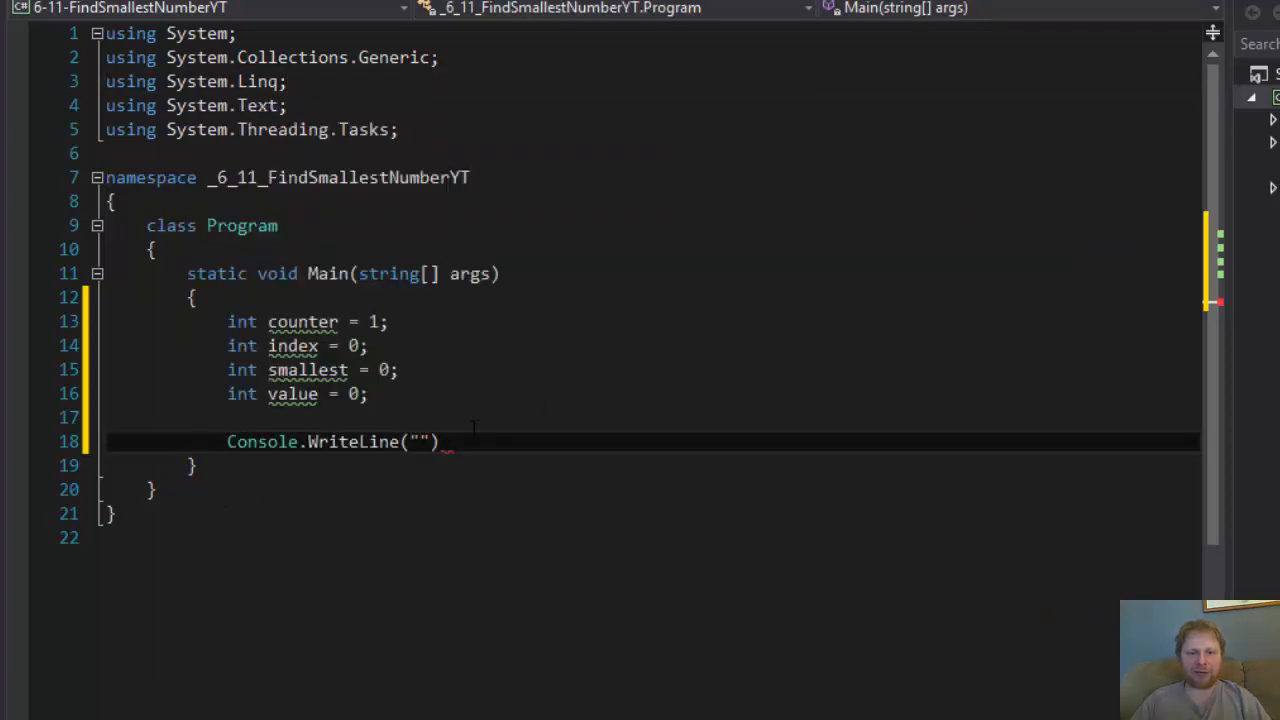
- Finish the WriteLine prompt "How many numbers will you enter?" in the editor
left_click(416, 442)
type("How many numbers will you")
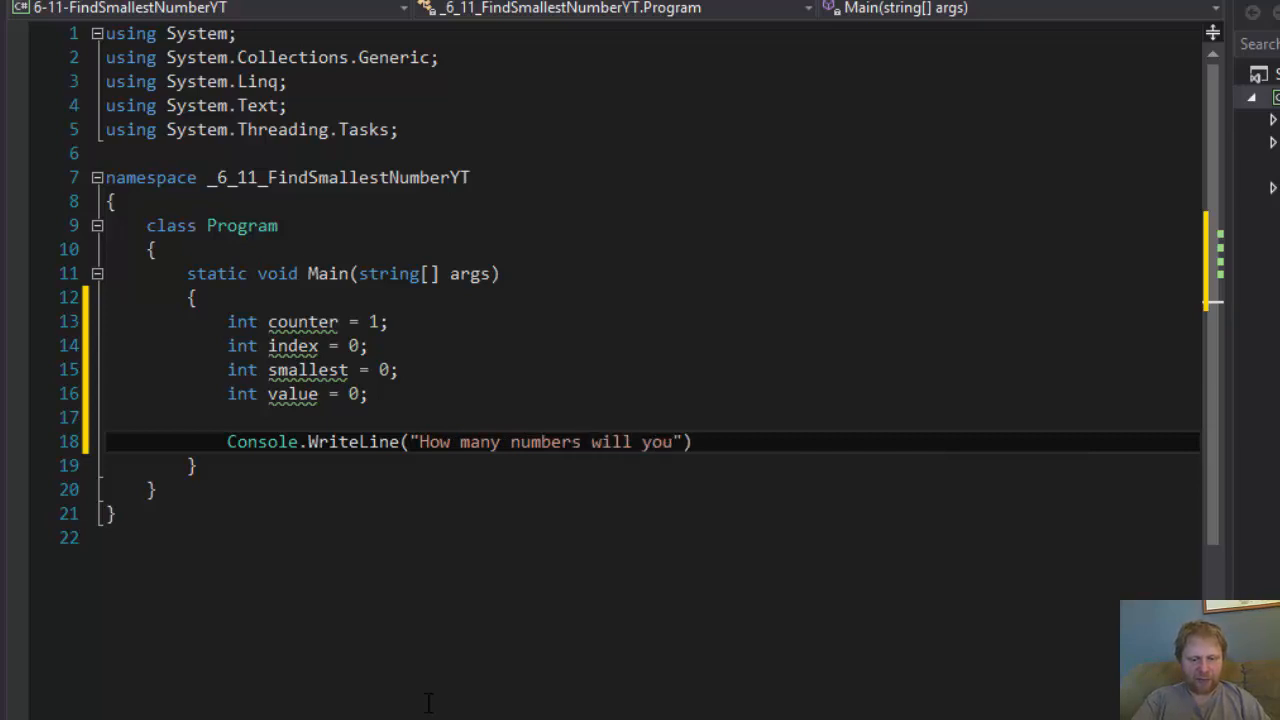
type("enter?")
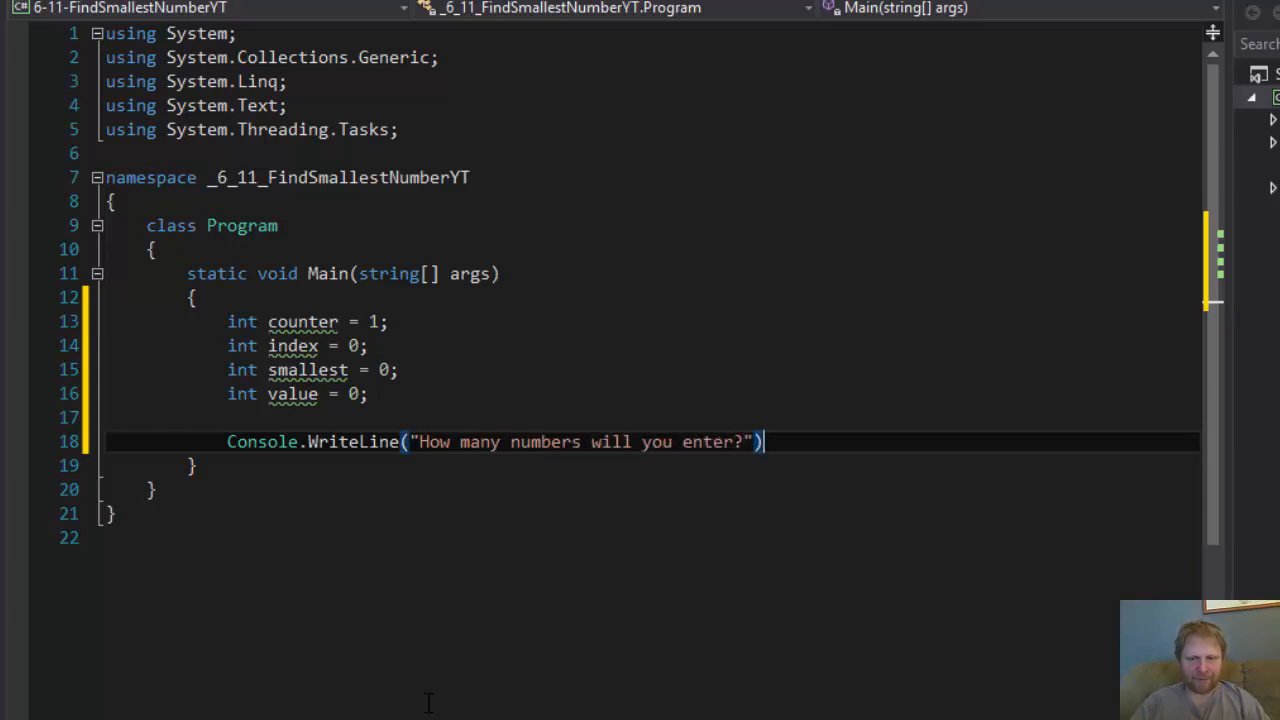
key("enter")
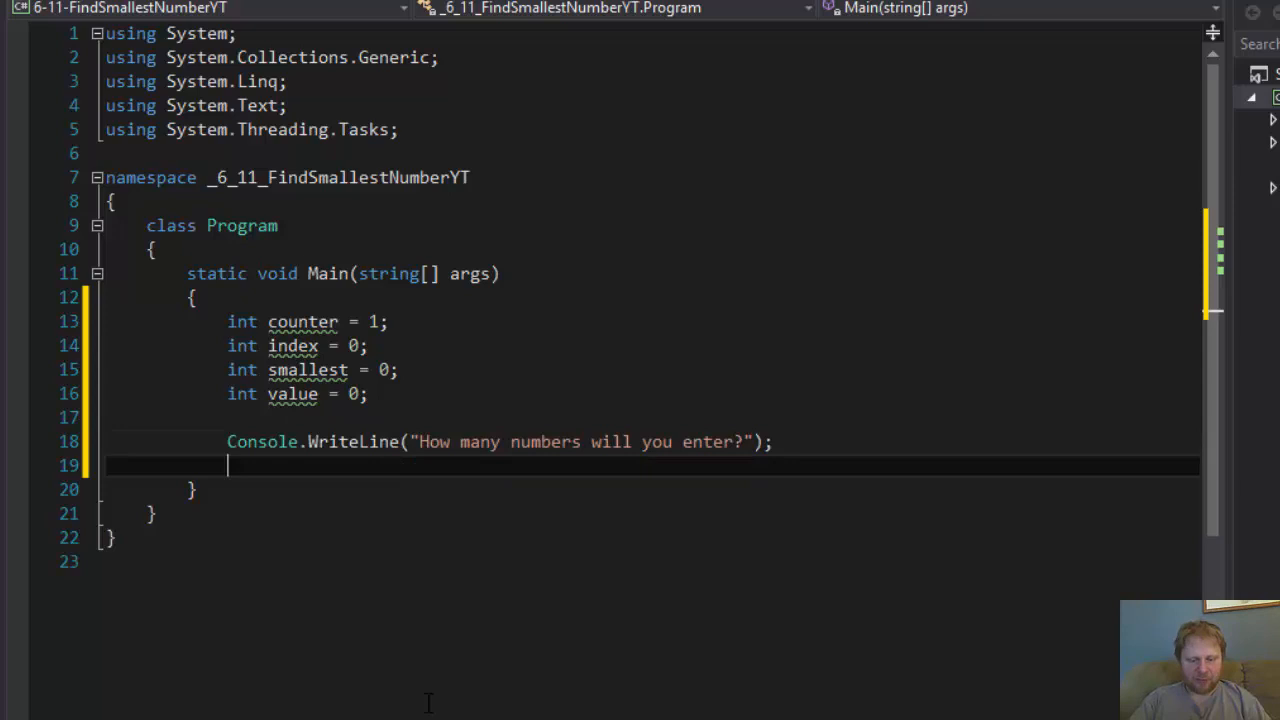
- Read the reply into index via Convert.ToInt32(Console.ReadLine())
type("index =")
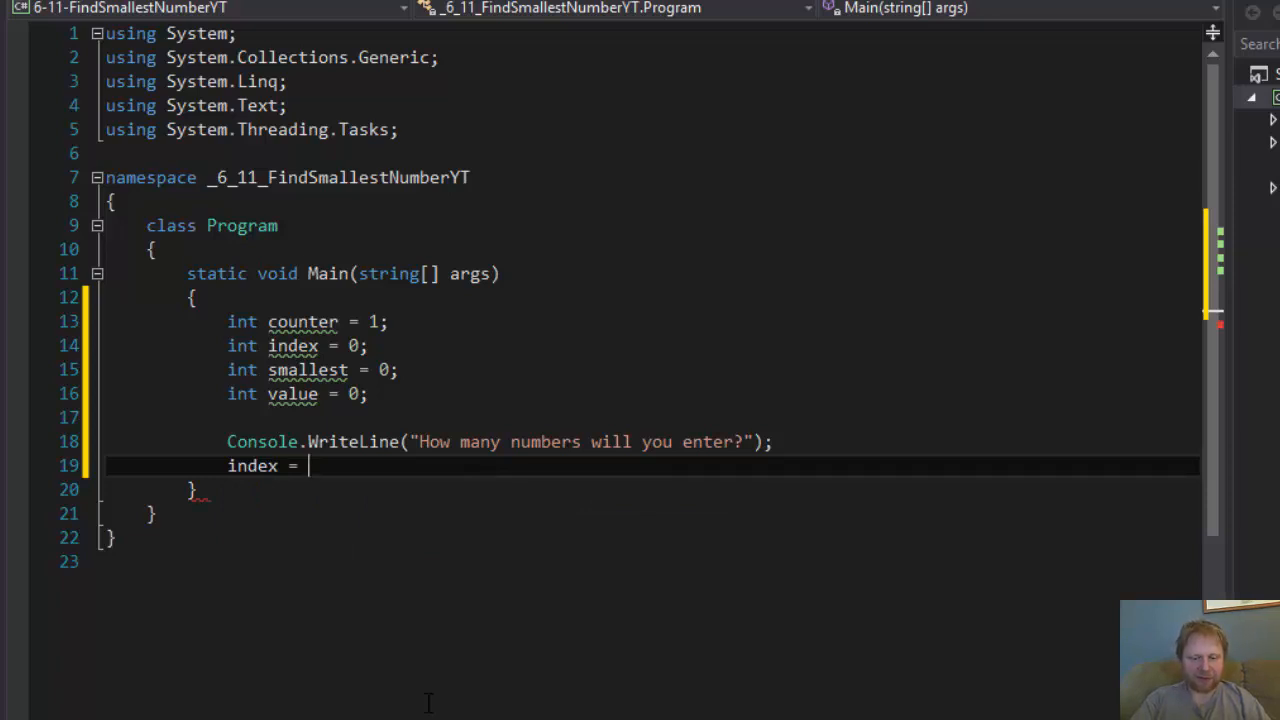
type("Convert")
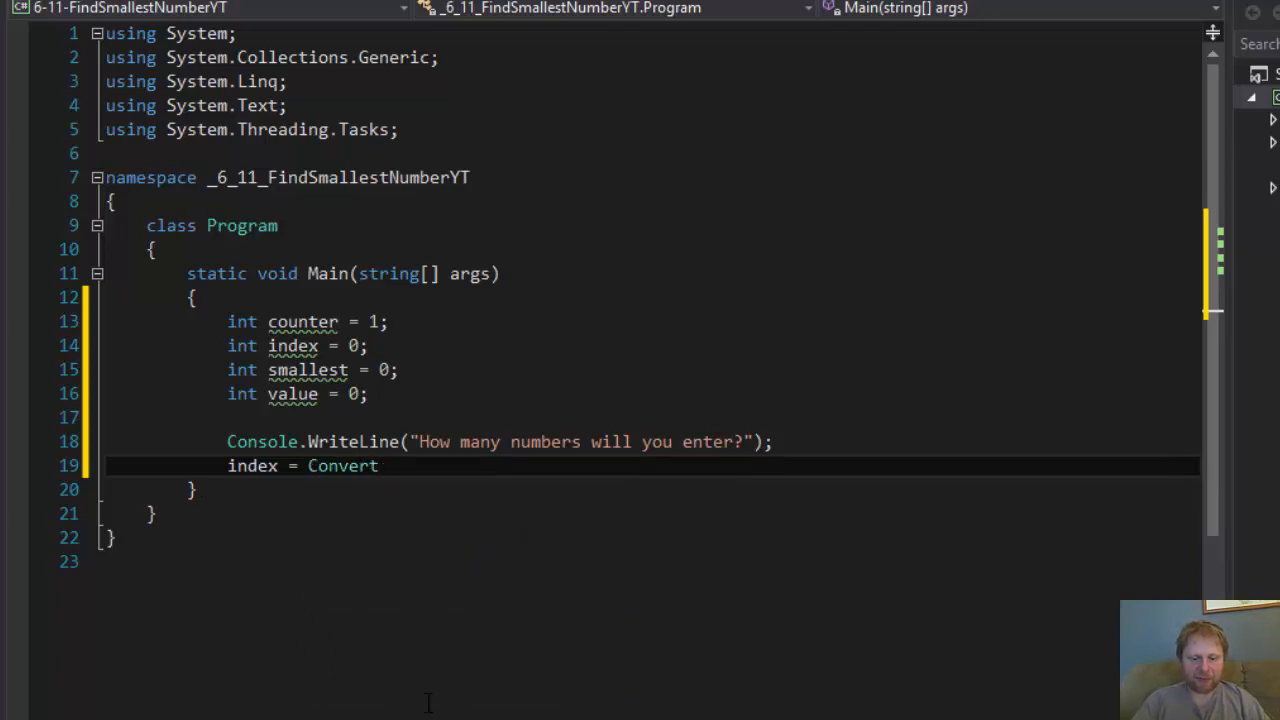
type(".Int")
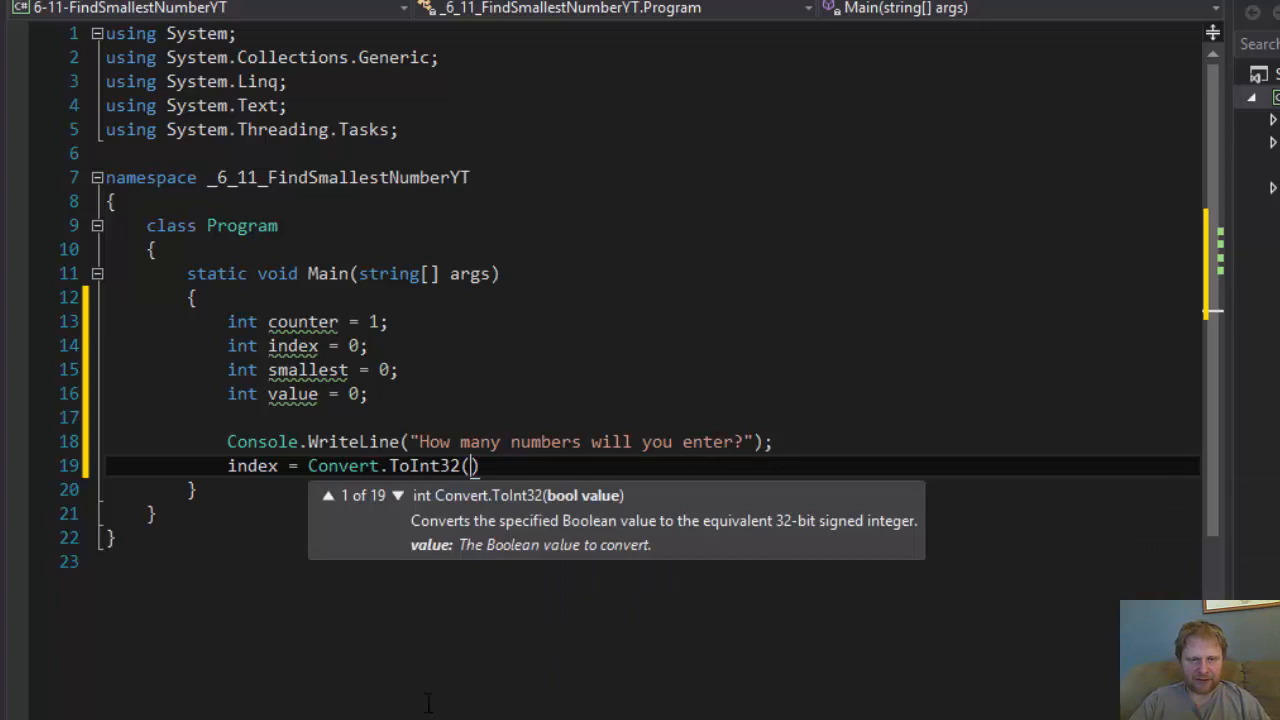
type("Console.")
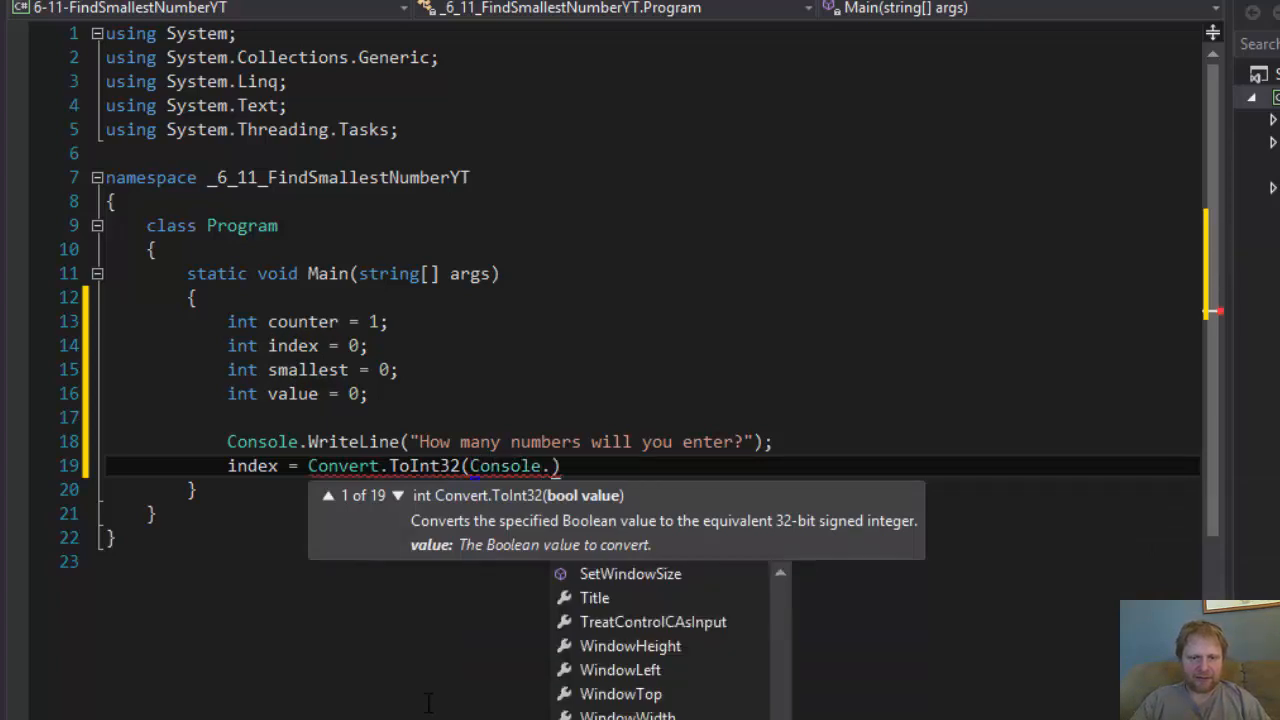
type("ReadLine(")
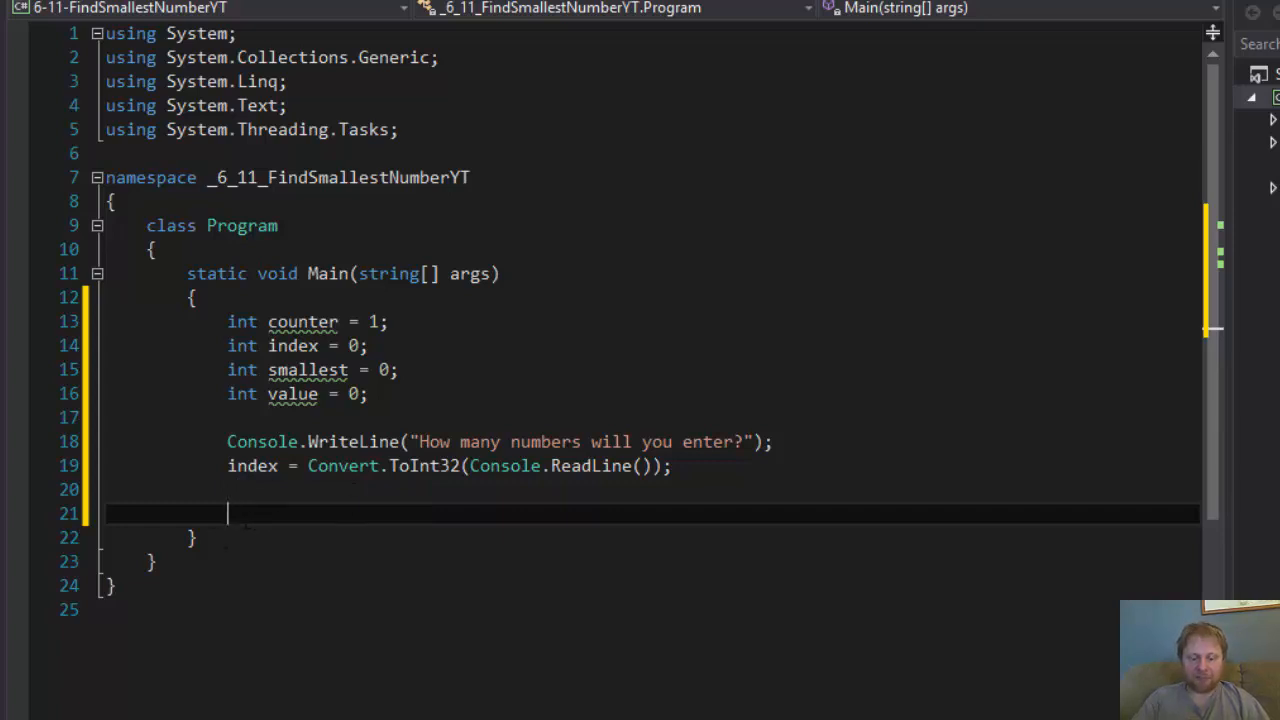
- Write the loop header for (counter = 1; counter <= index; counter++) and move to its body
type("for (")
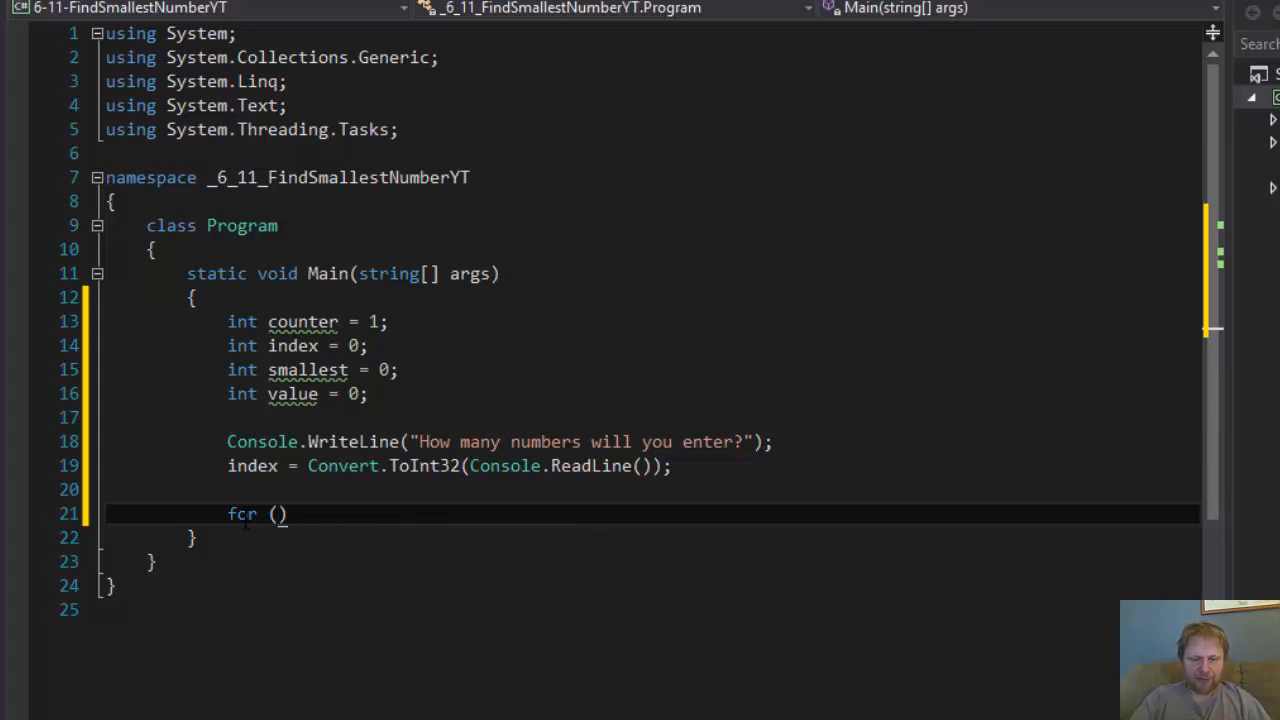
type("counter")
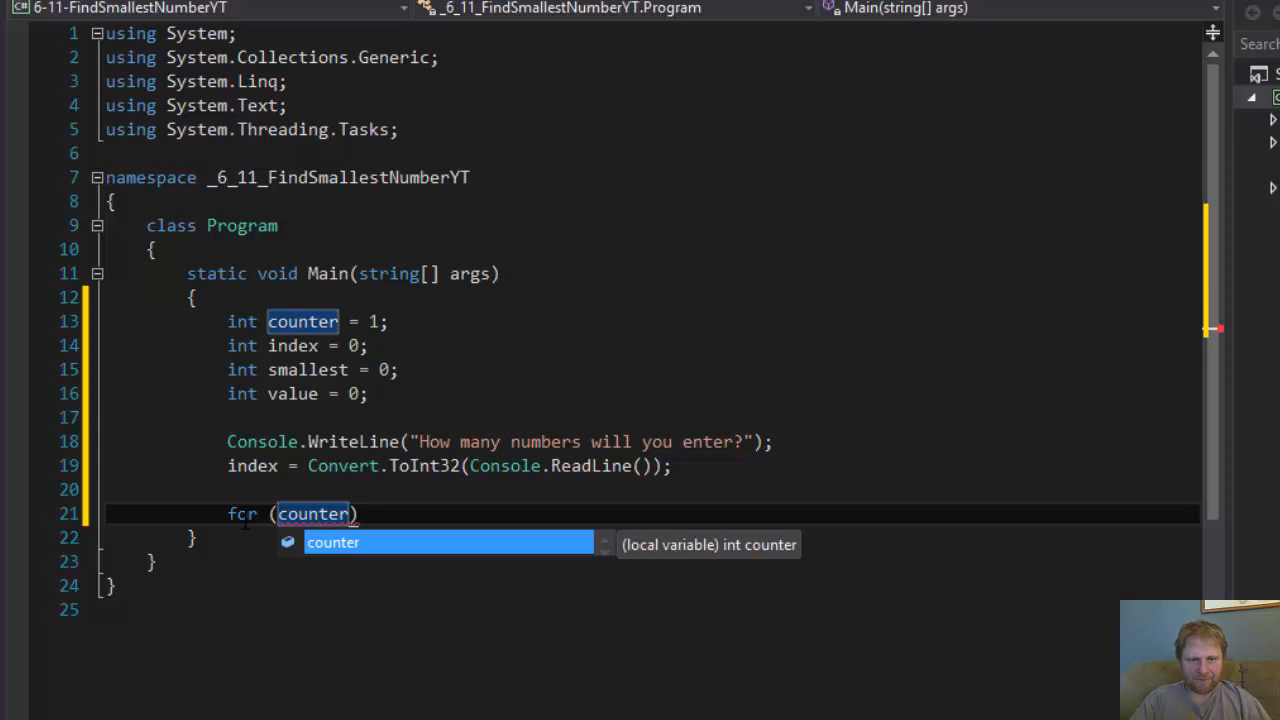
type(";")
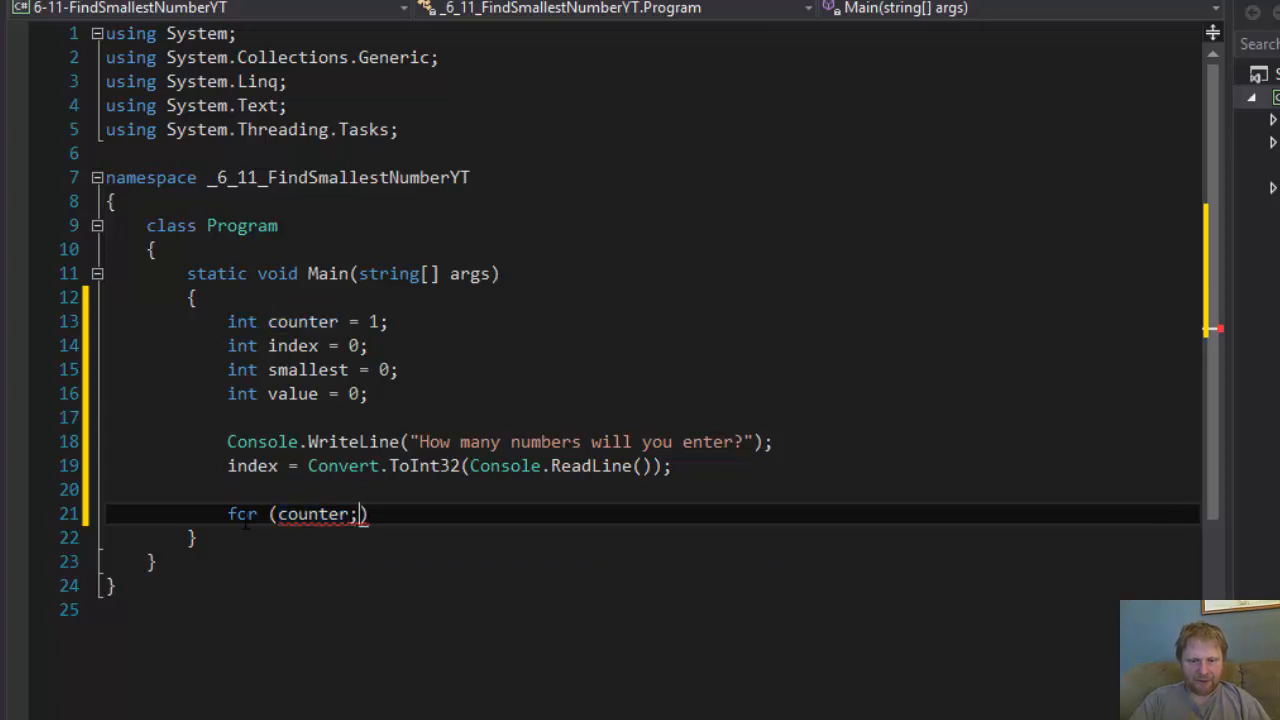
type("= 1")
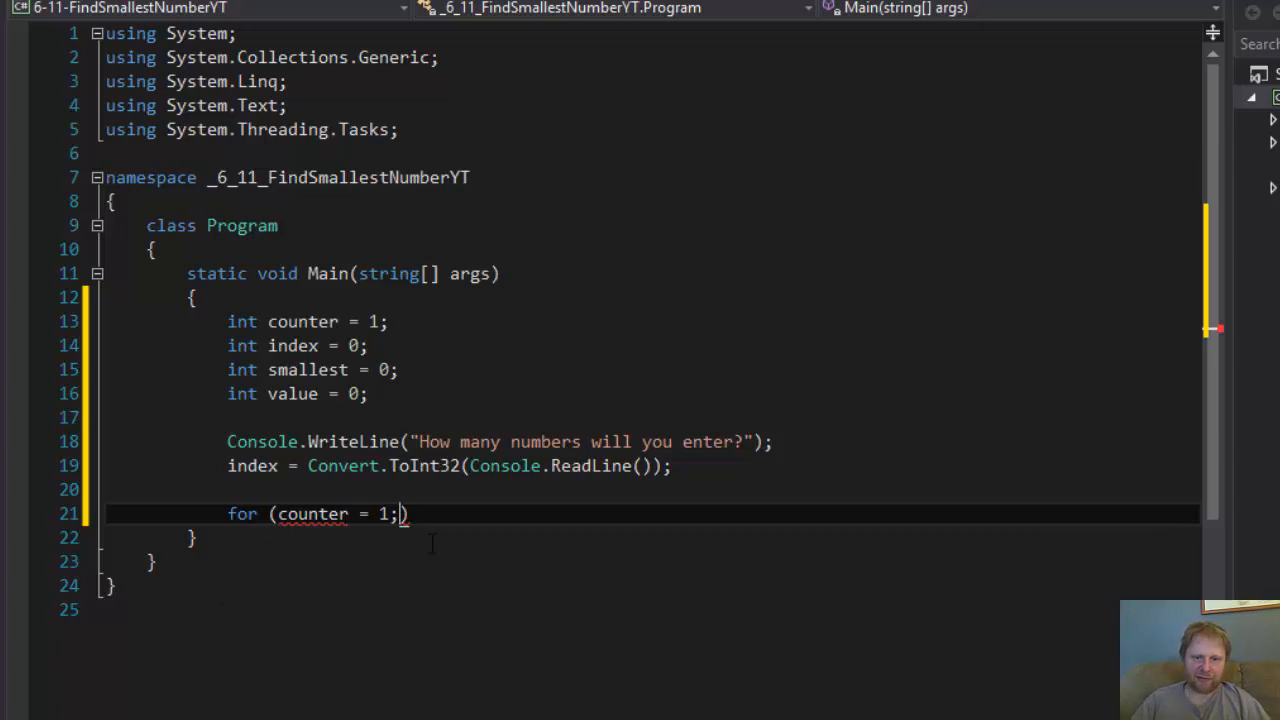
type("counter")
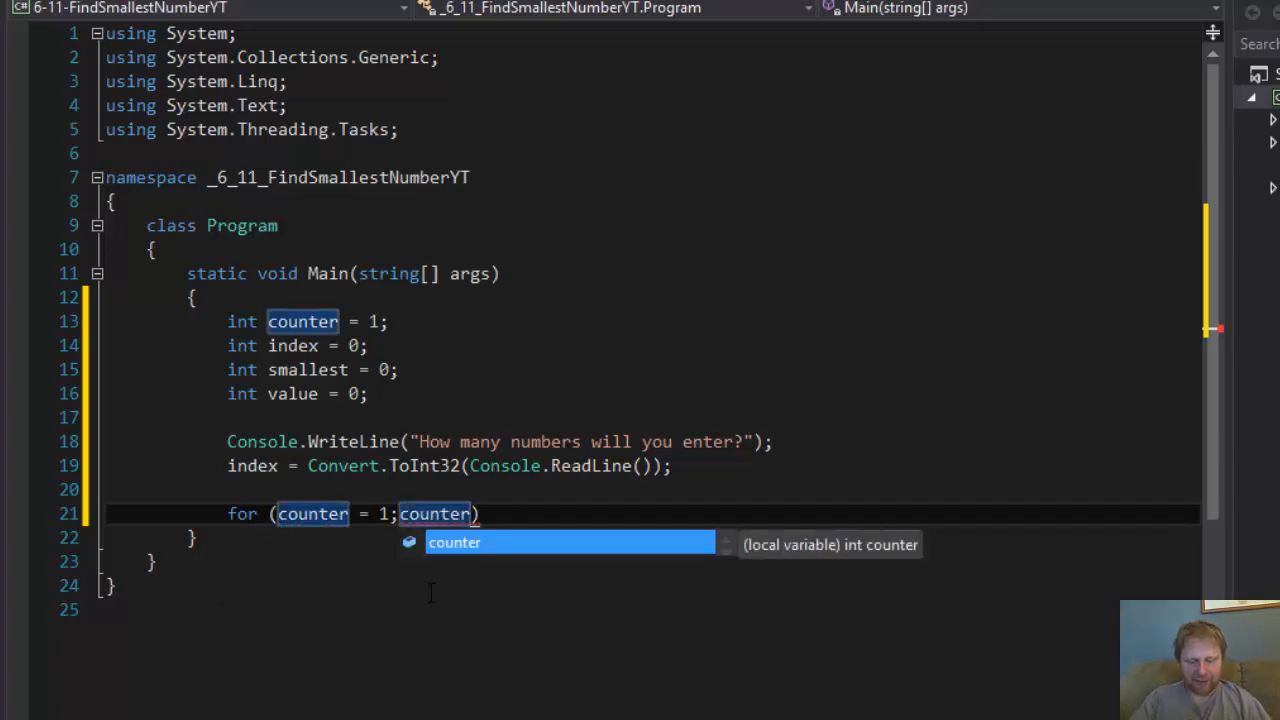
type("<=")
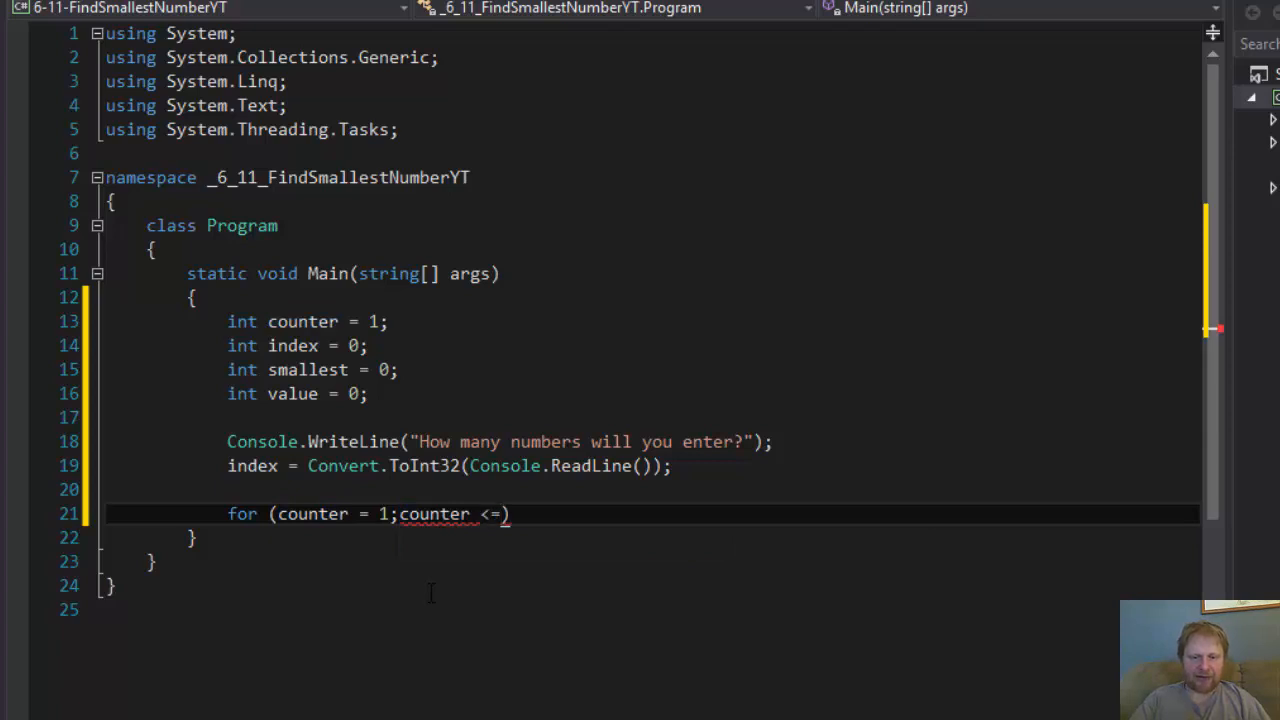
type("in")
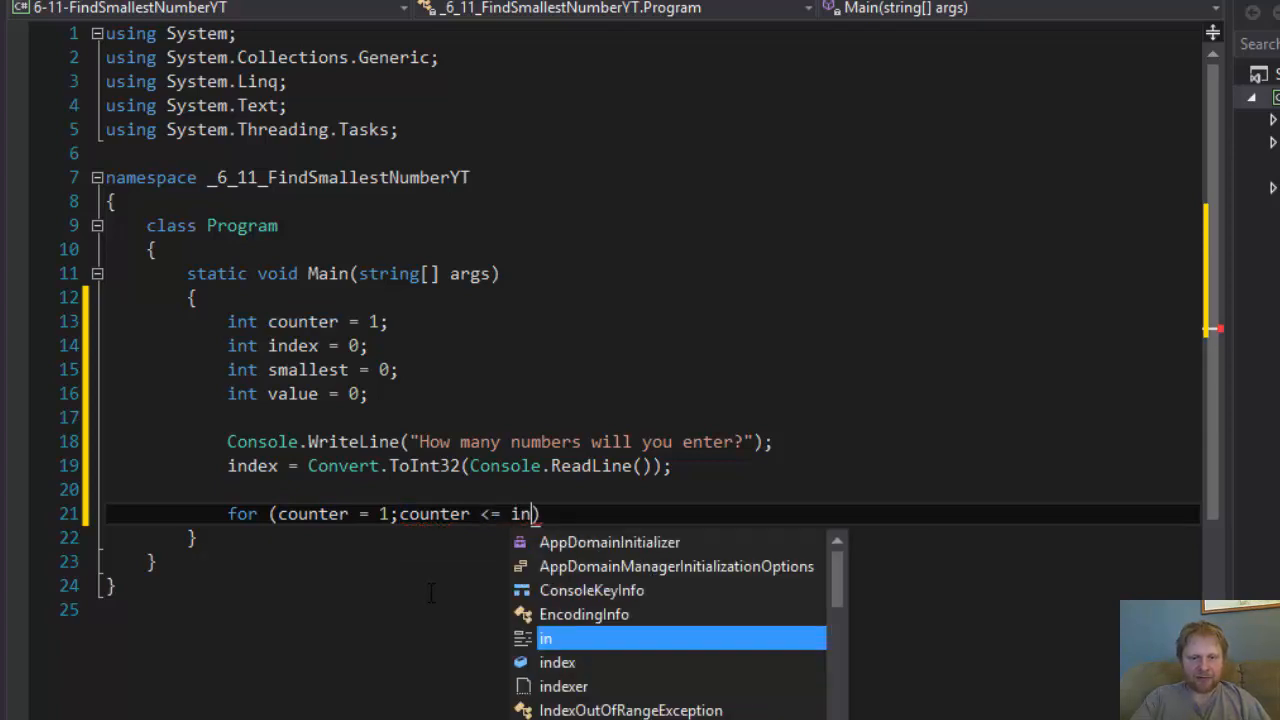
type("dex;")
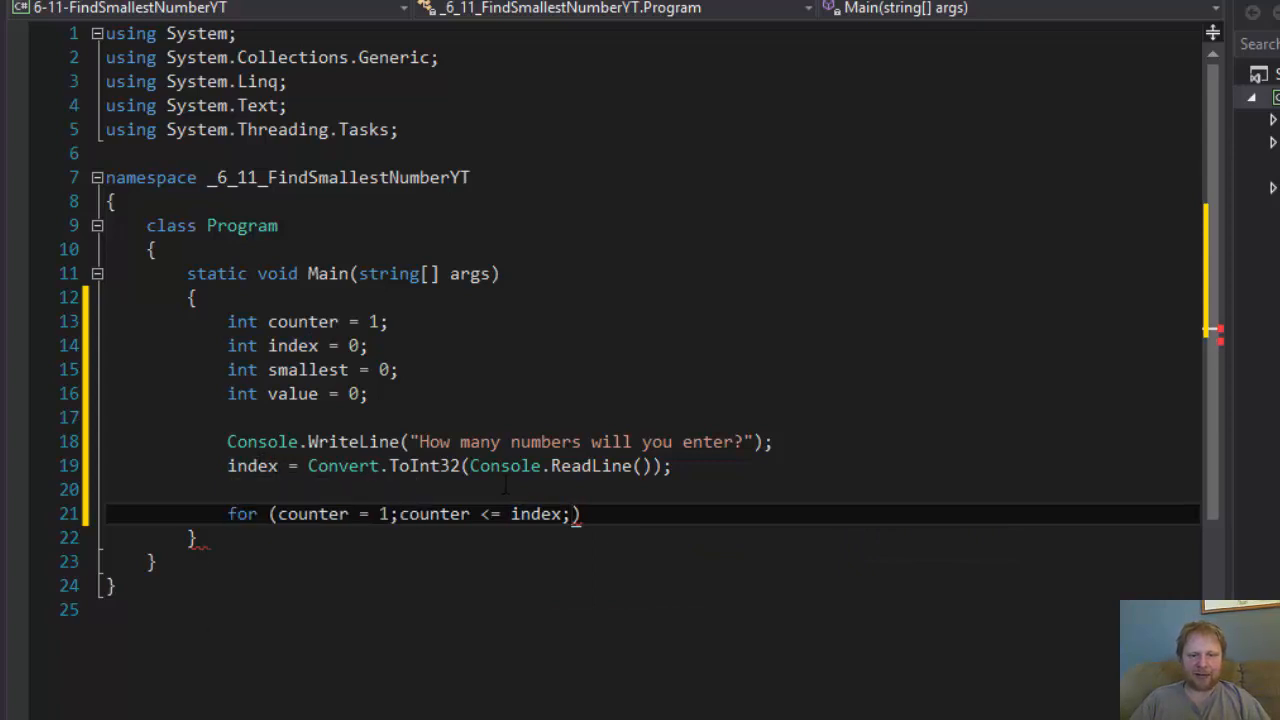
double_click(536, 512)
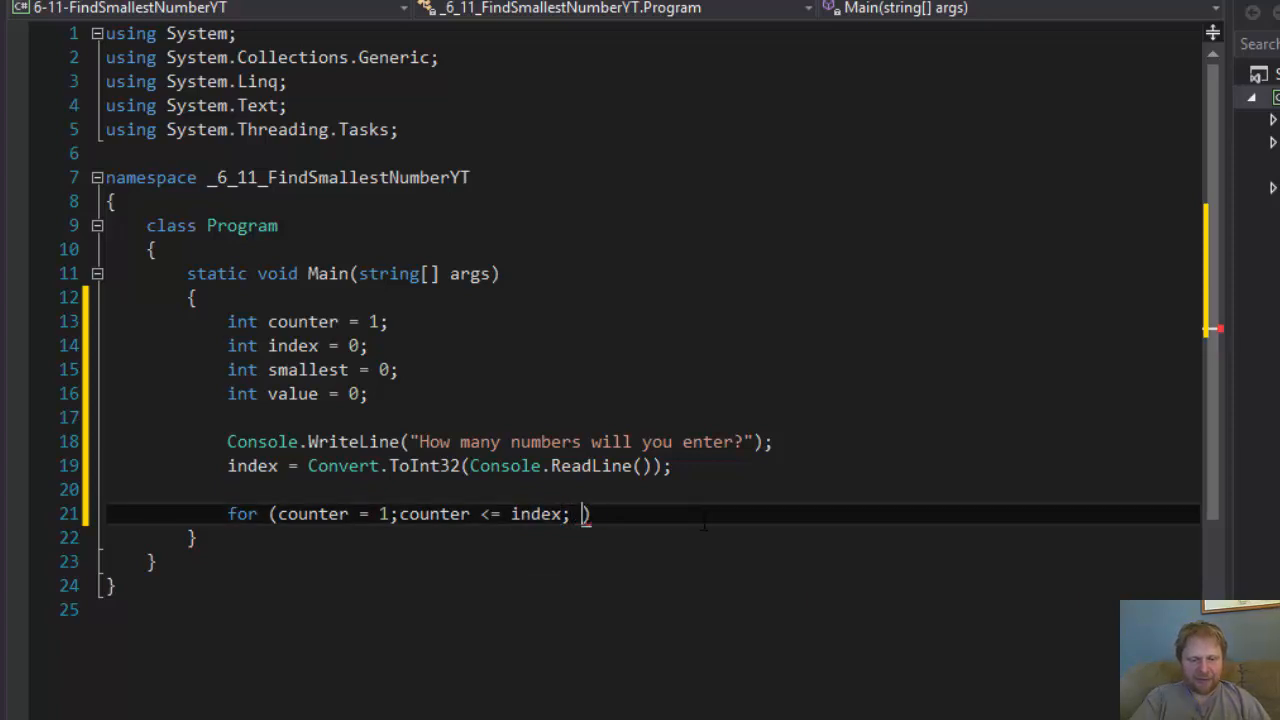
type("counter++")
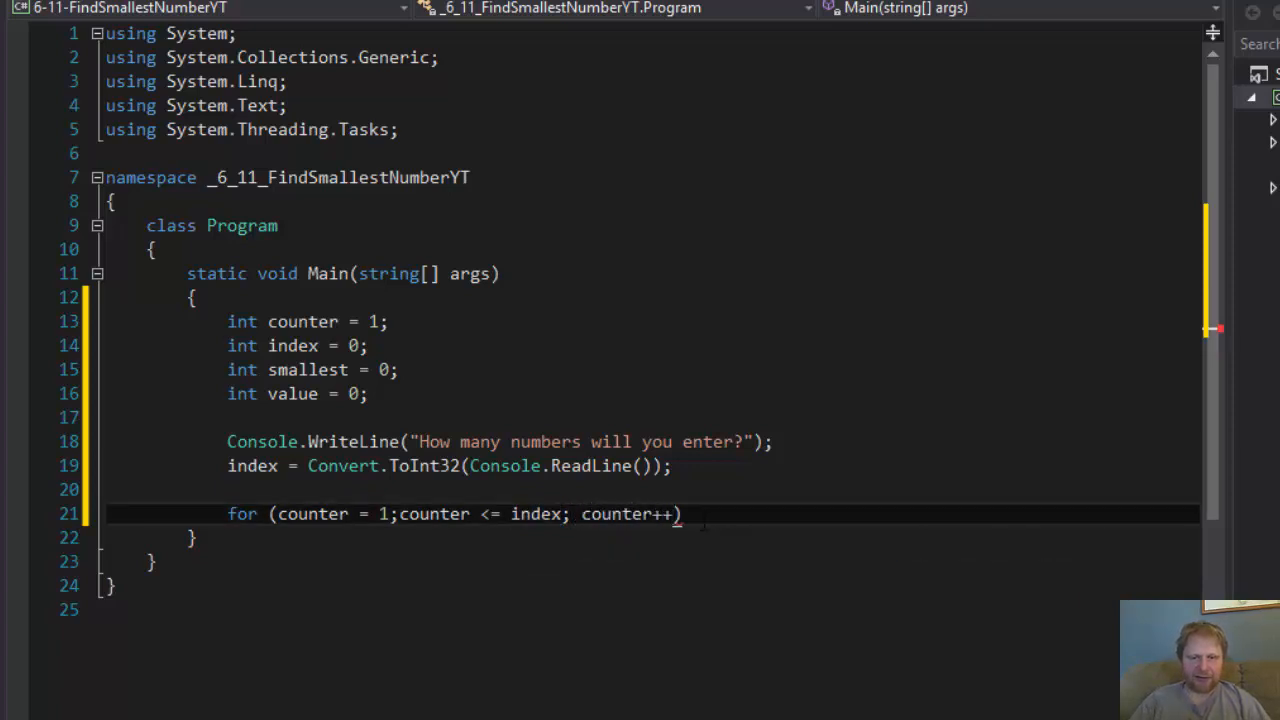
key("enter")
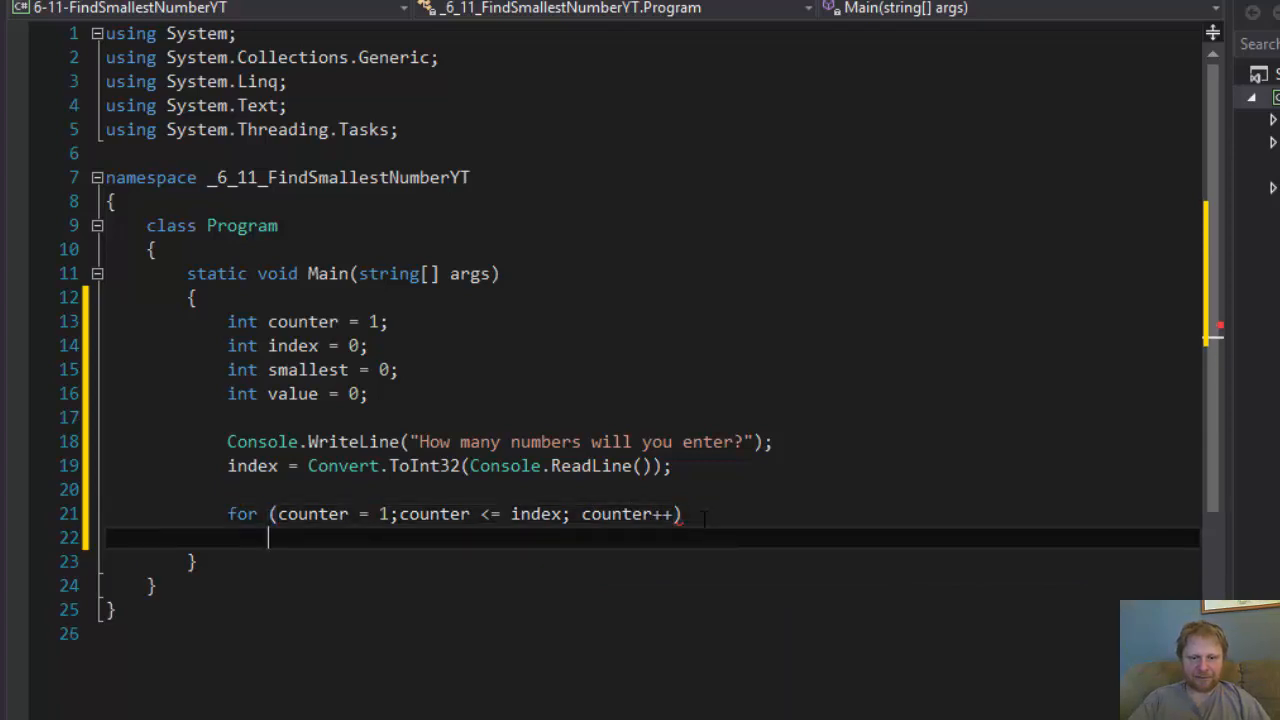
- Open the loop body and add Console.Write("Please enter an integer: ")
type("{")
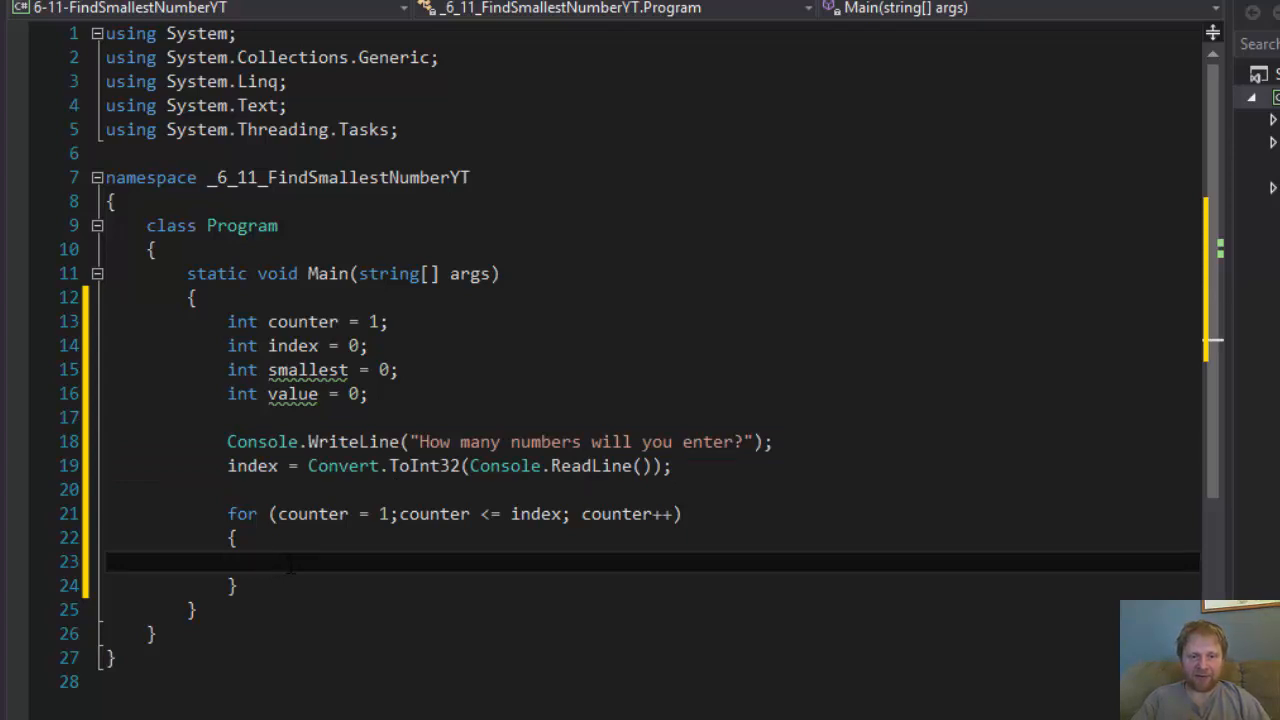
type("Conc")
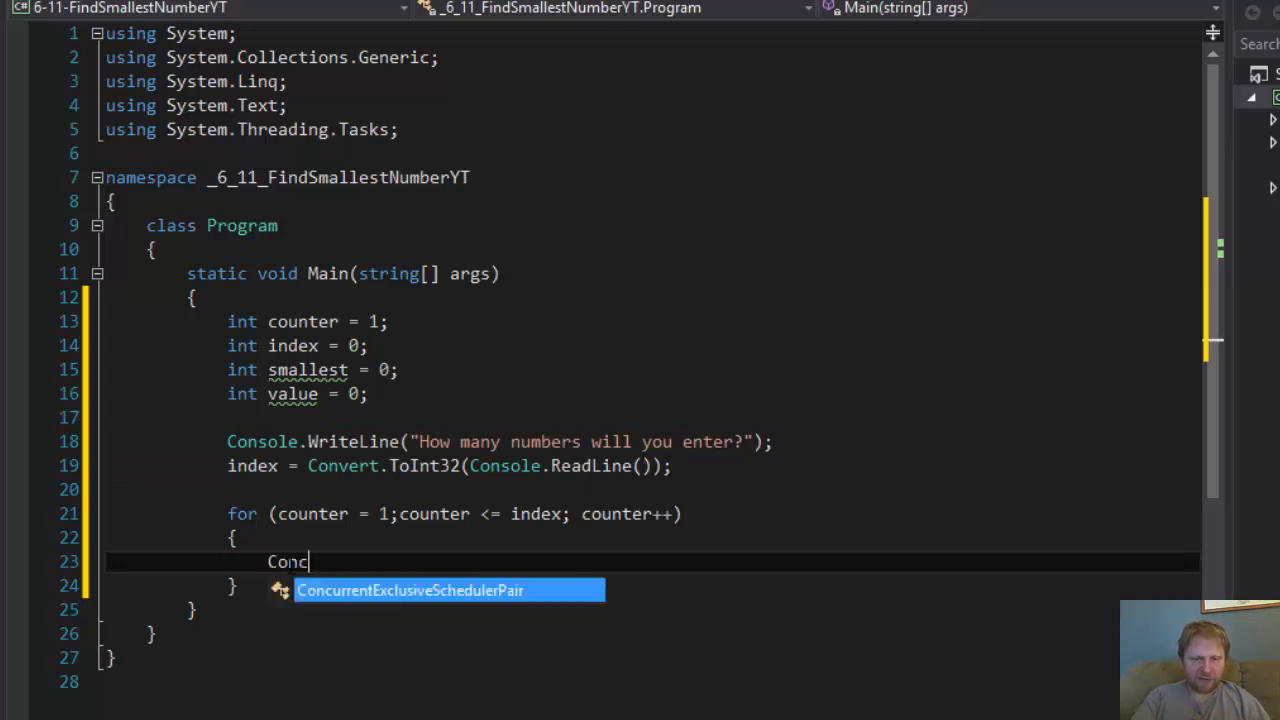
type("ol")
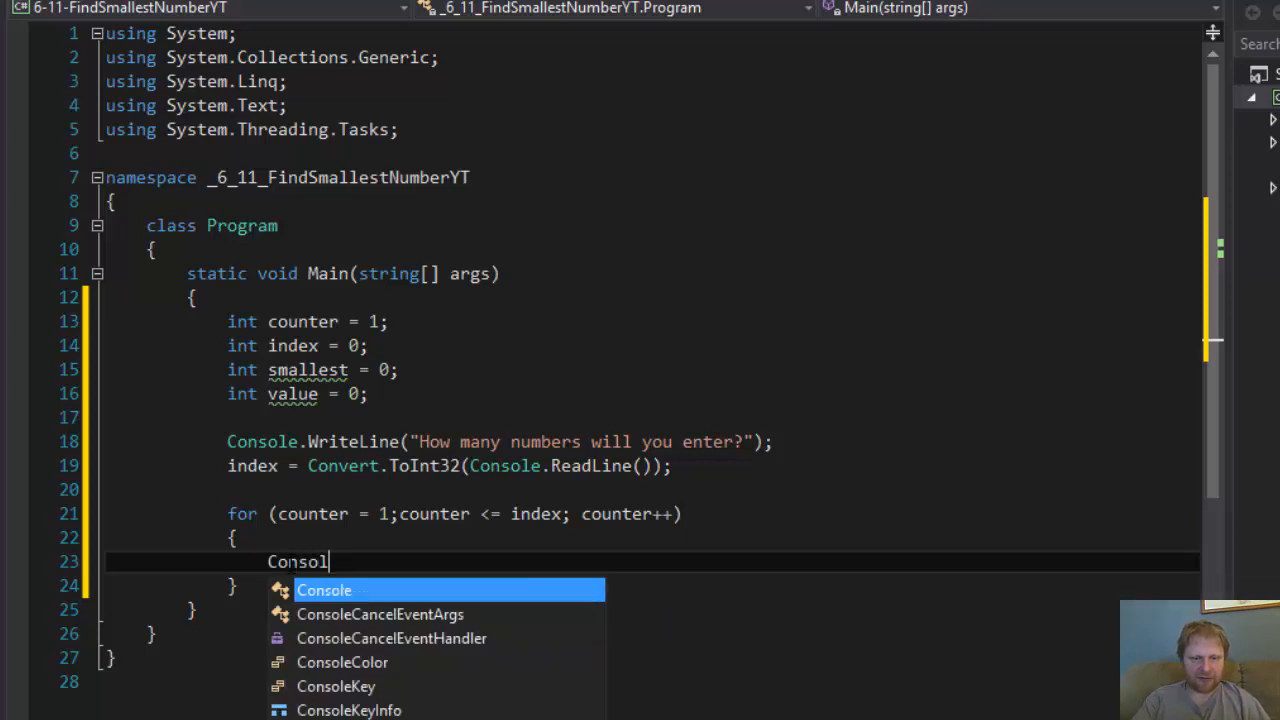
type("e.WriteLine(")
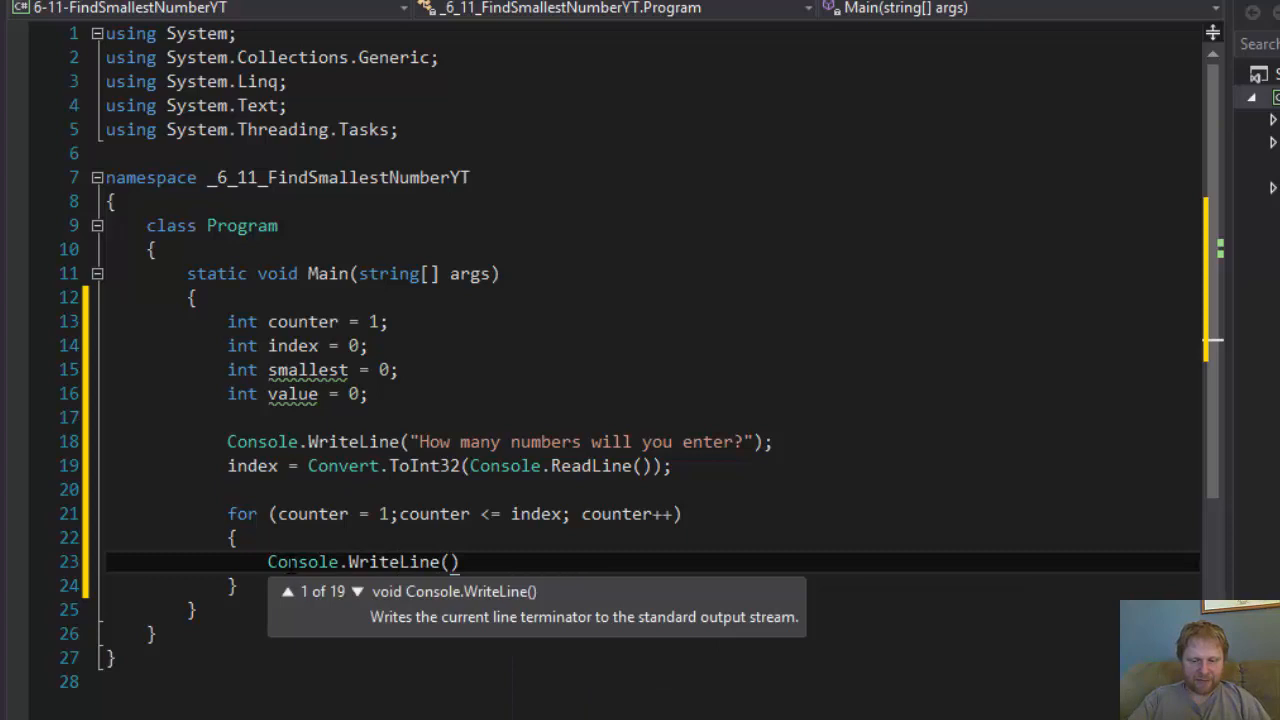
type("\"Please enter\"")
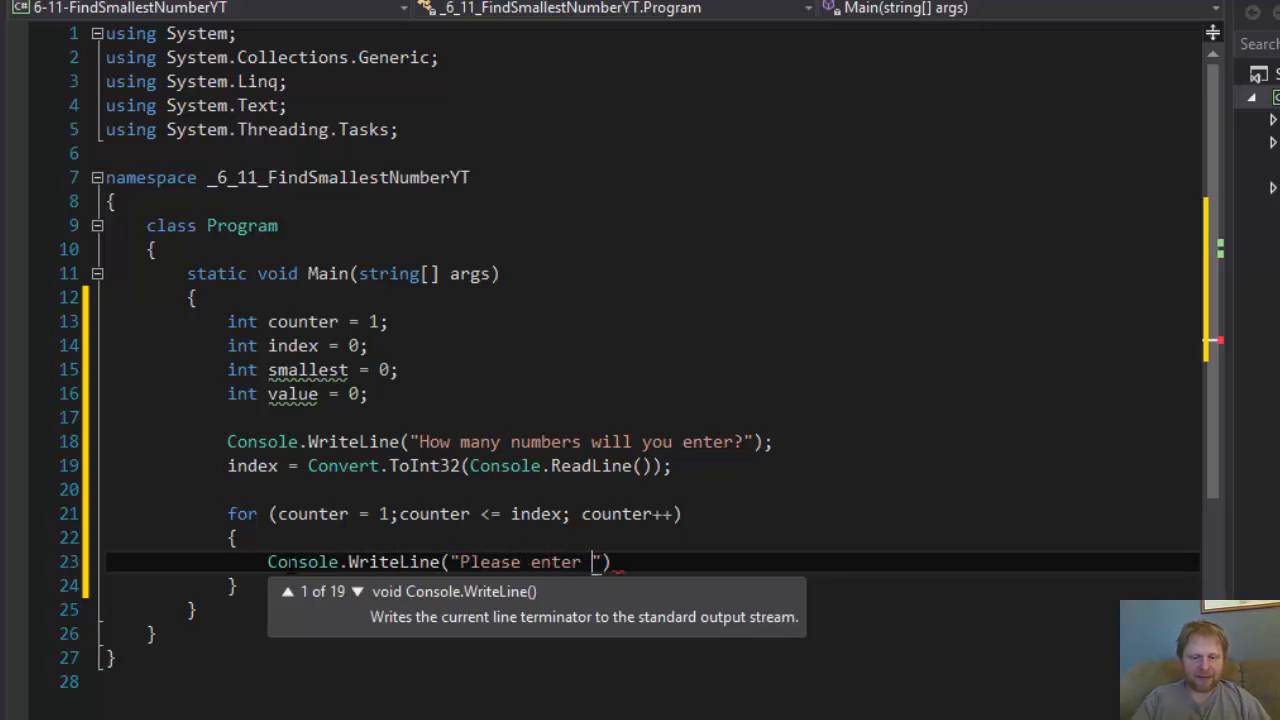
type("an integer:")
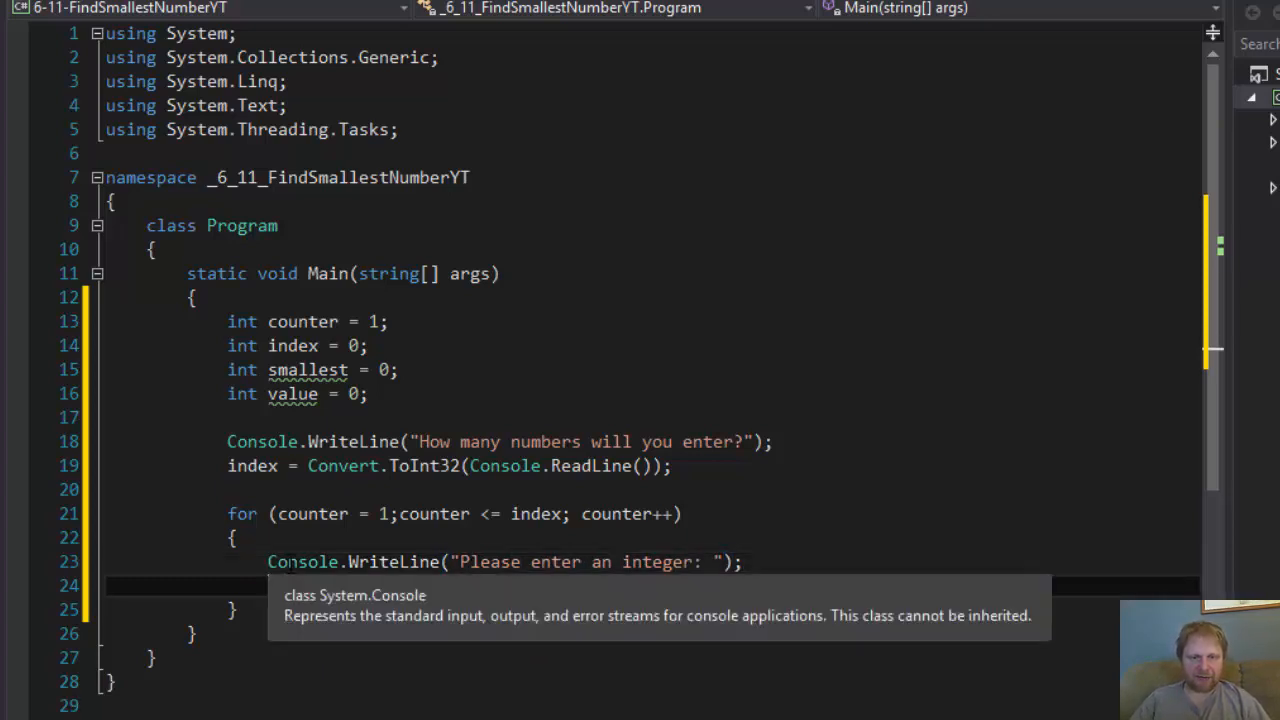
- Store the input in value via Convert.ToInt32(Console.ReadLine())
type("value")
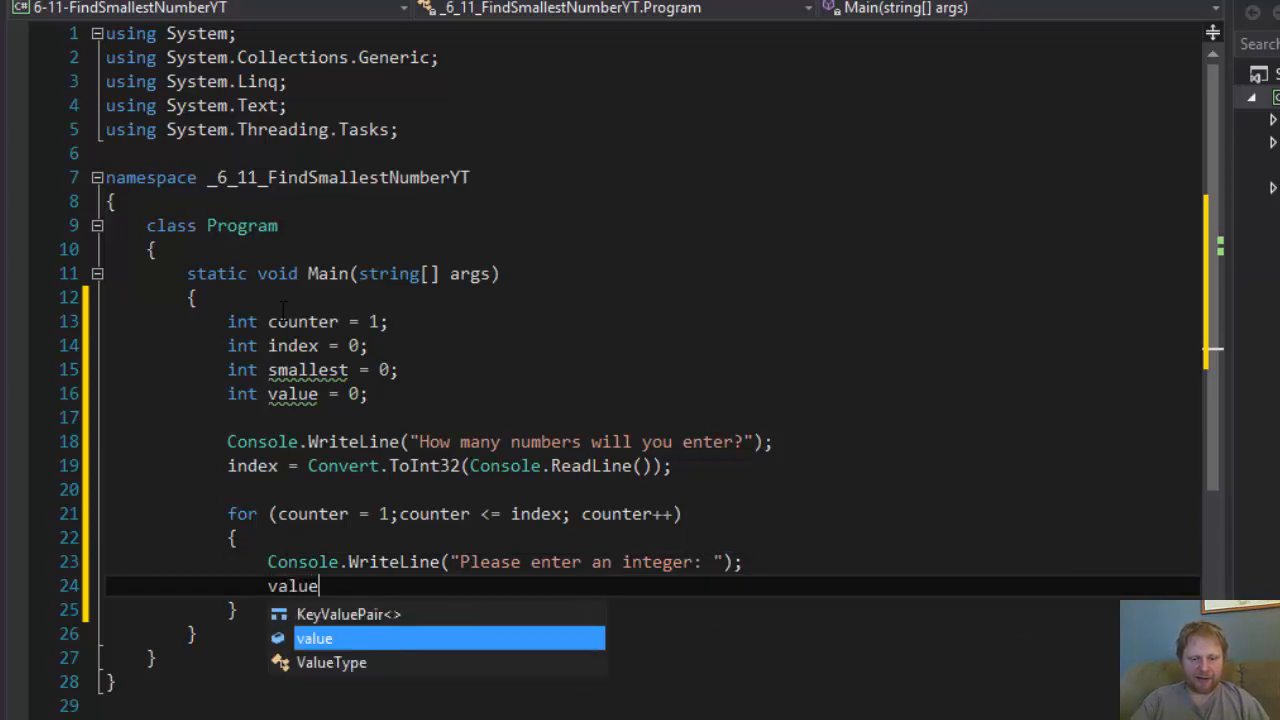
type("=")
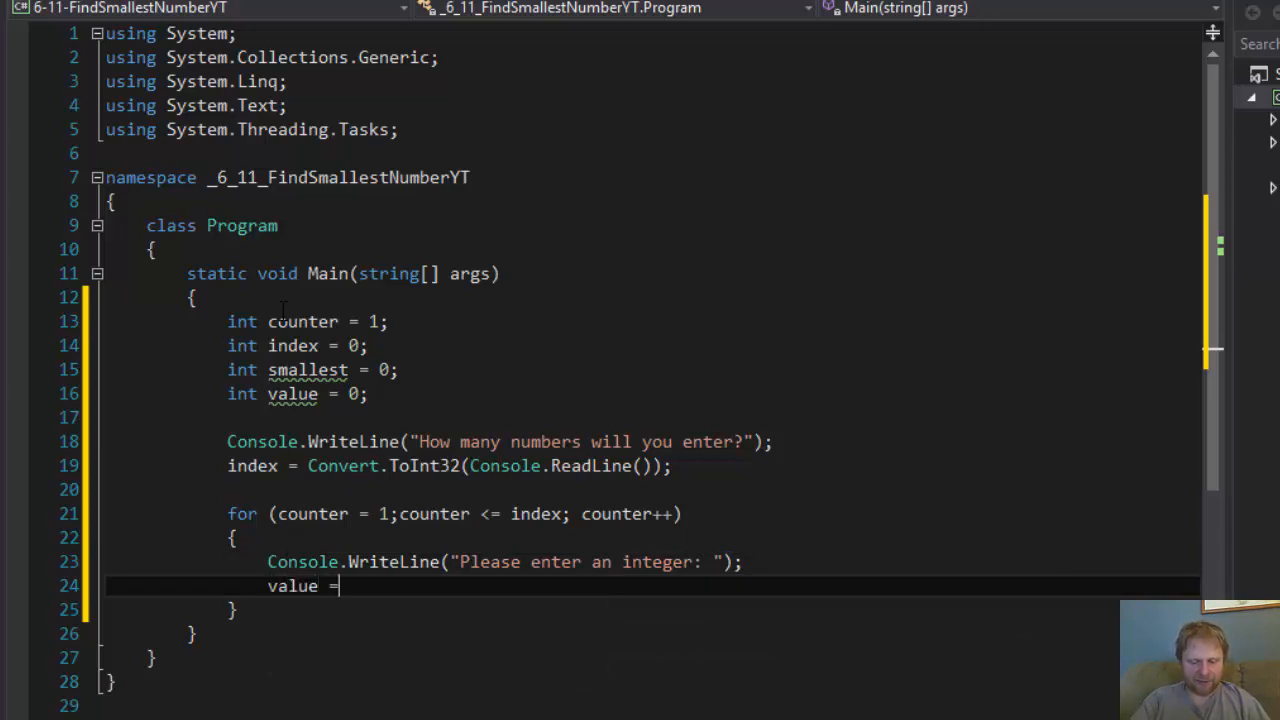
type("convert")
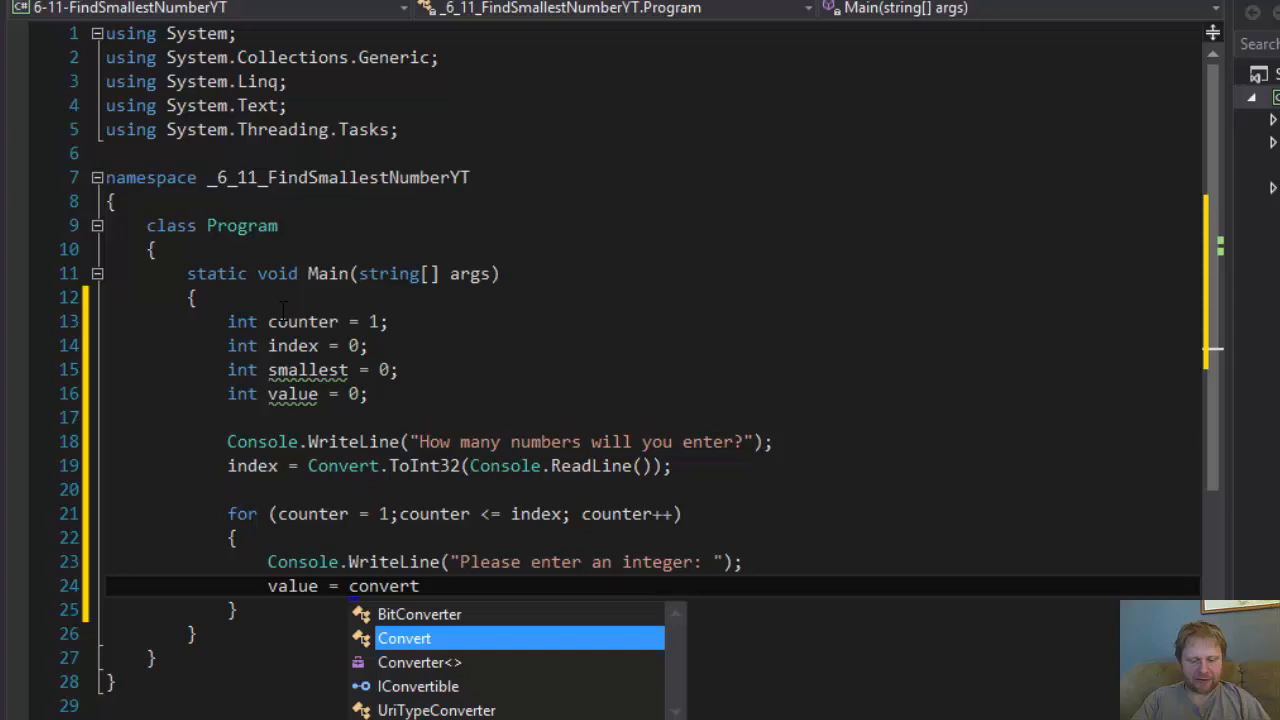
type(".to")
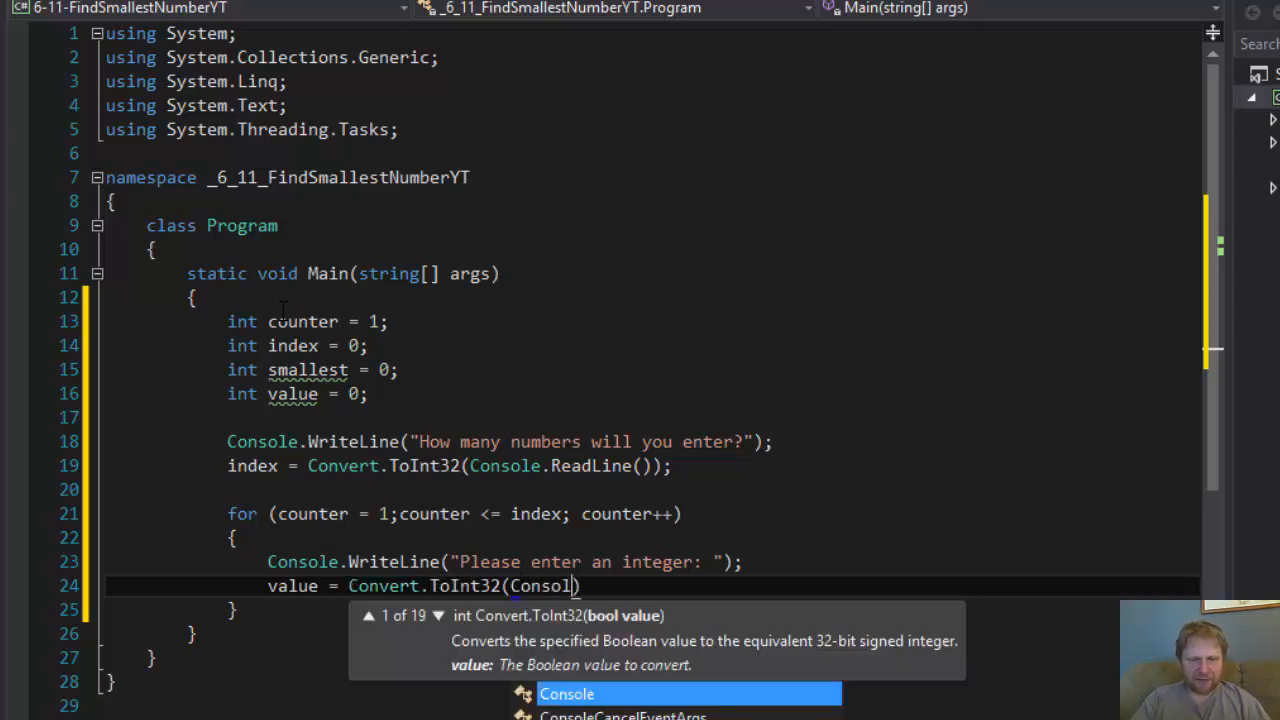
type(".readLine(")
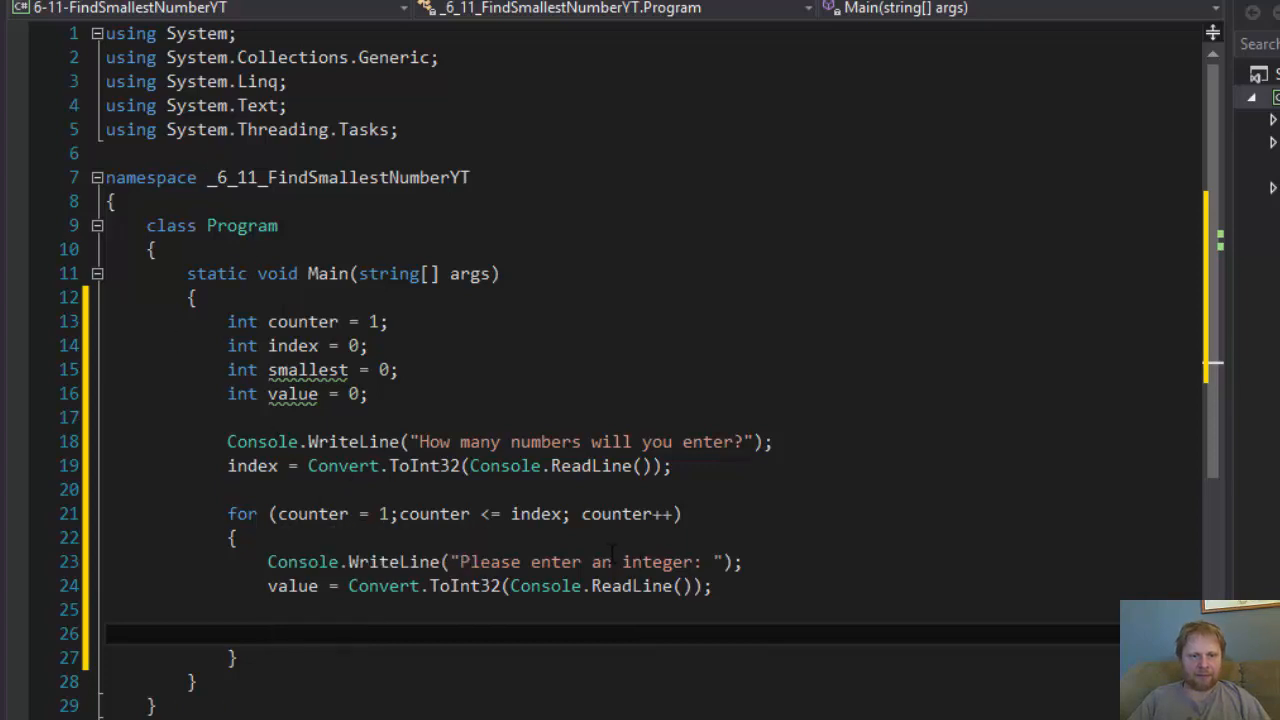
left_click_drag(308, 560, 664, 560)
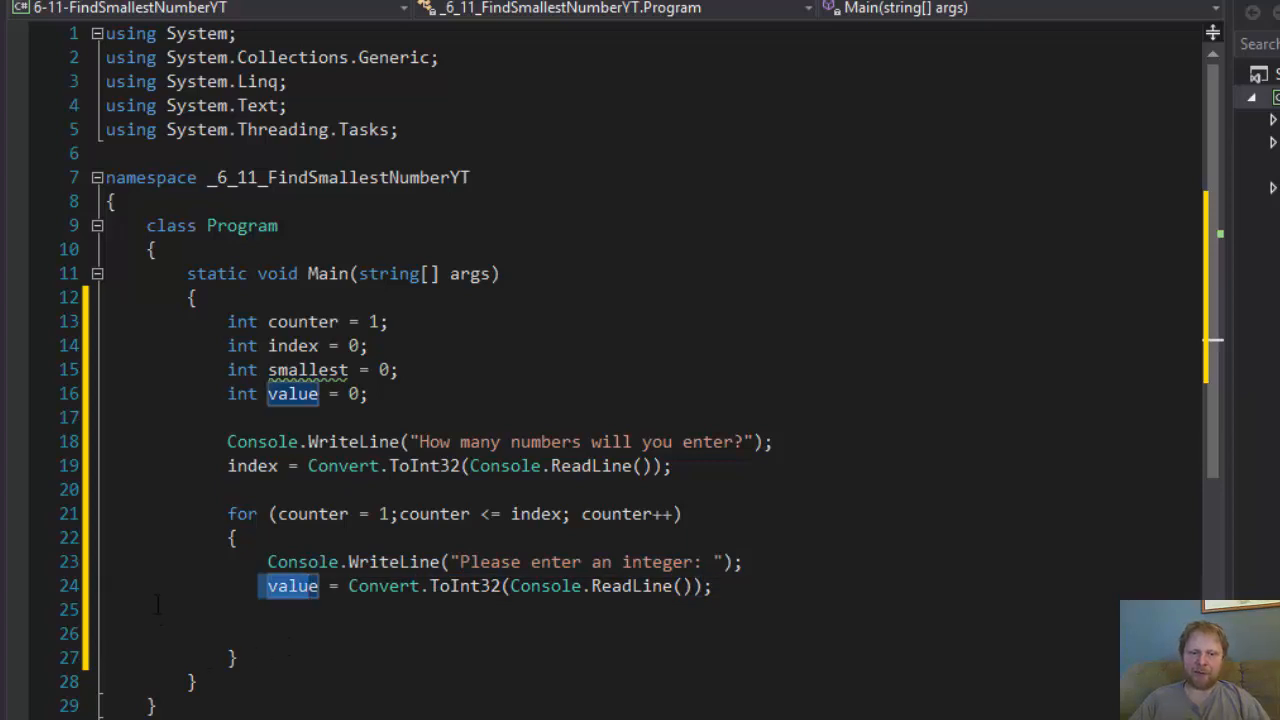
left_click(400, 512)
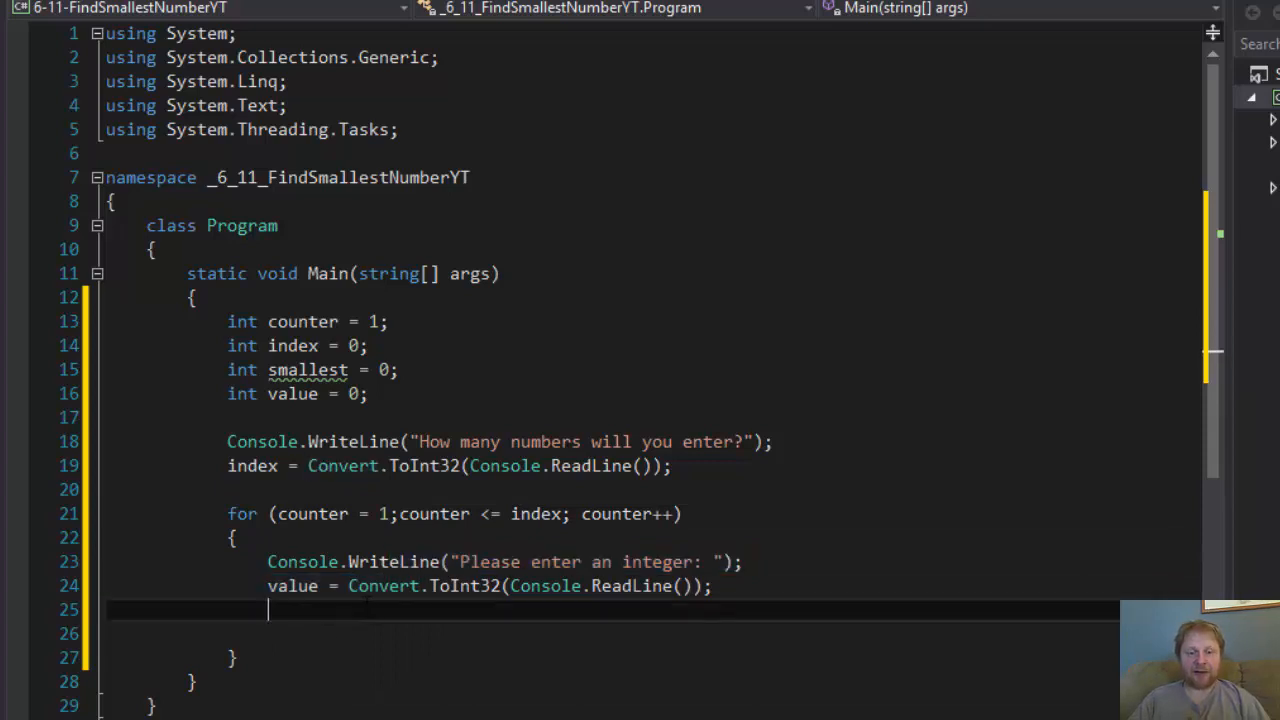
mouse_move(358, 422)
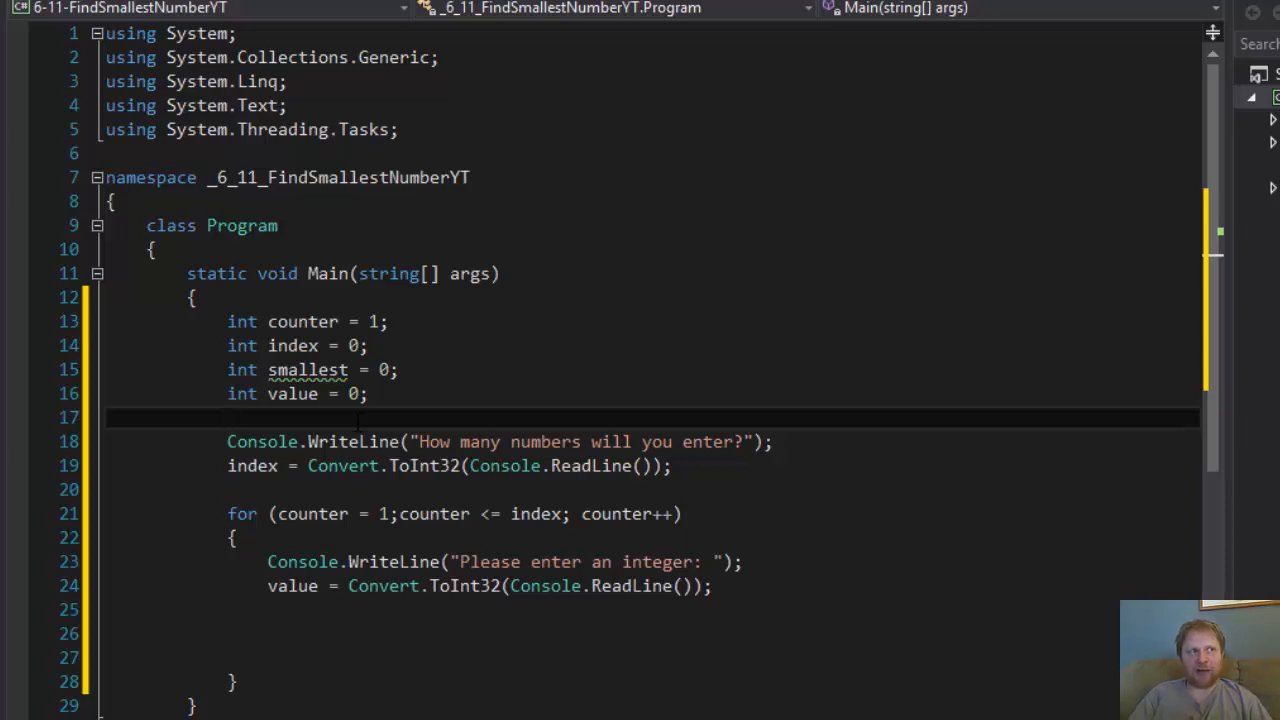
left_click(228, 418)
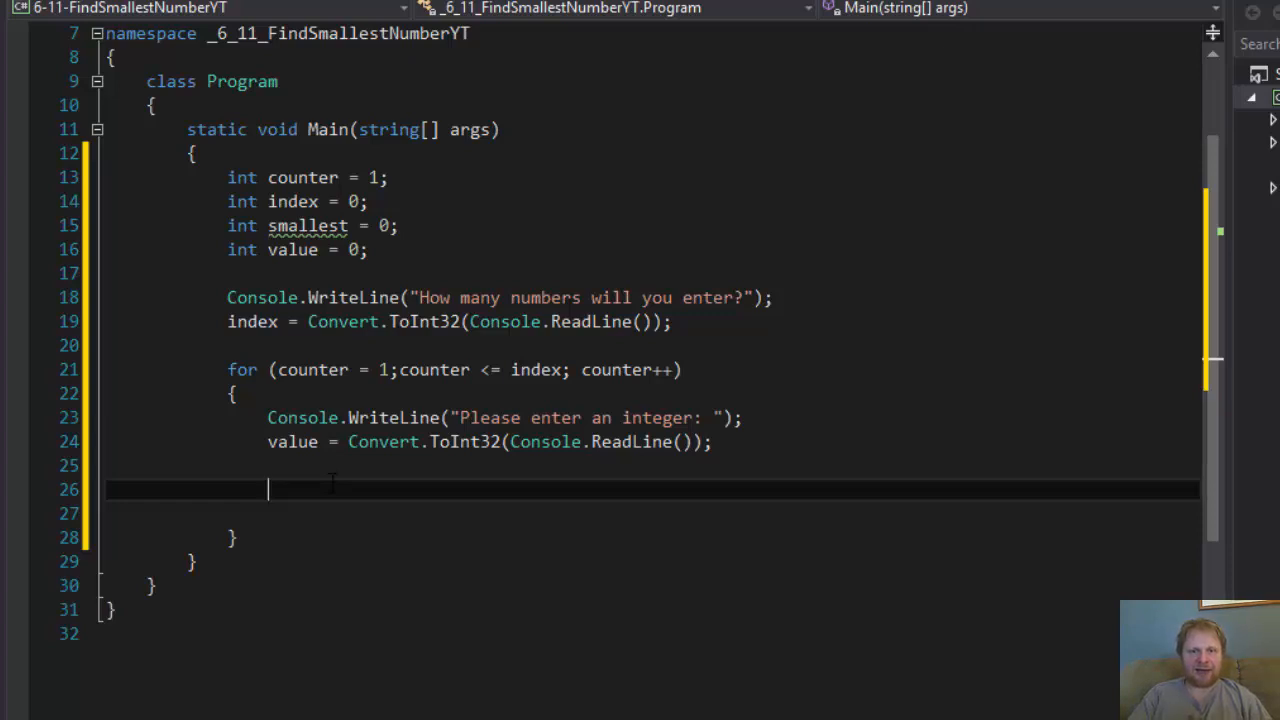
- Add if (counter == 1) { smallest = value; } inside the loop
type("if (c")
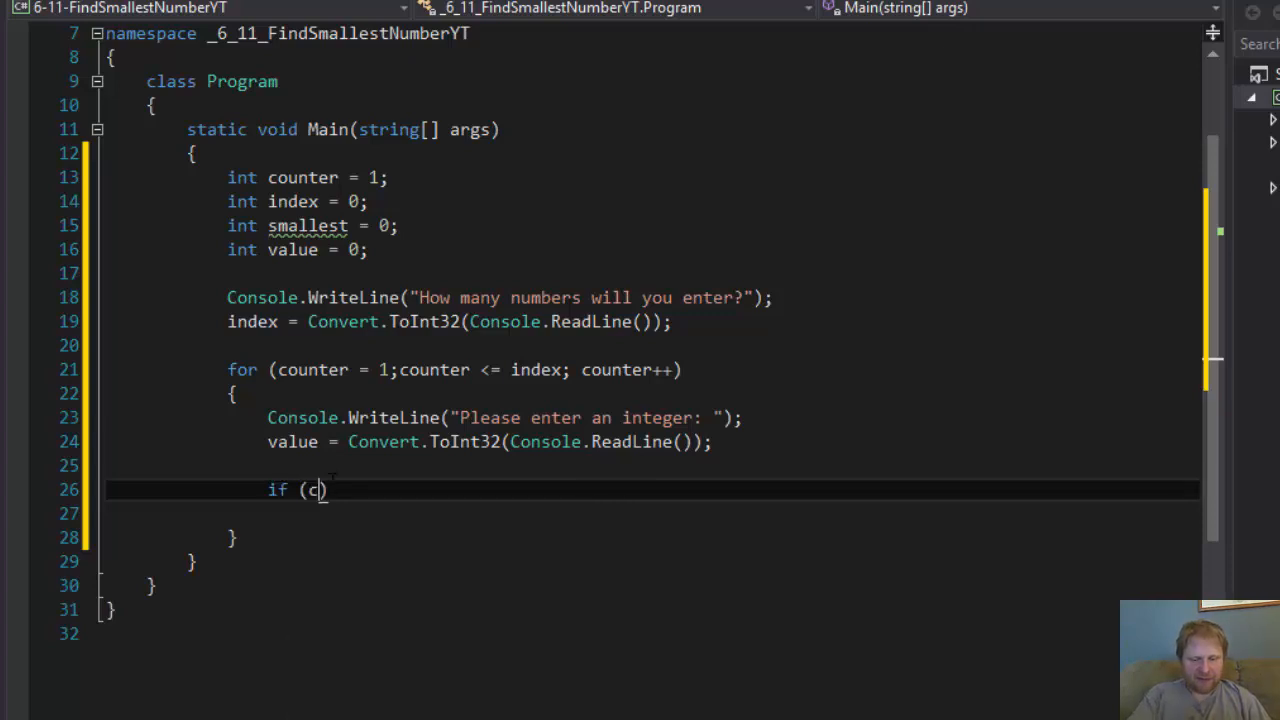
type("ounter ==")
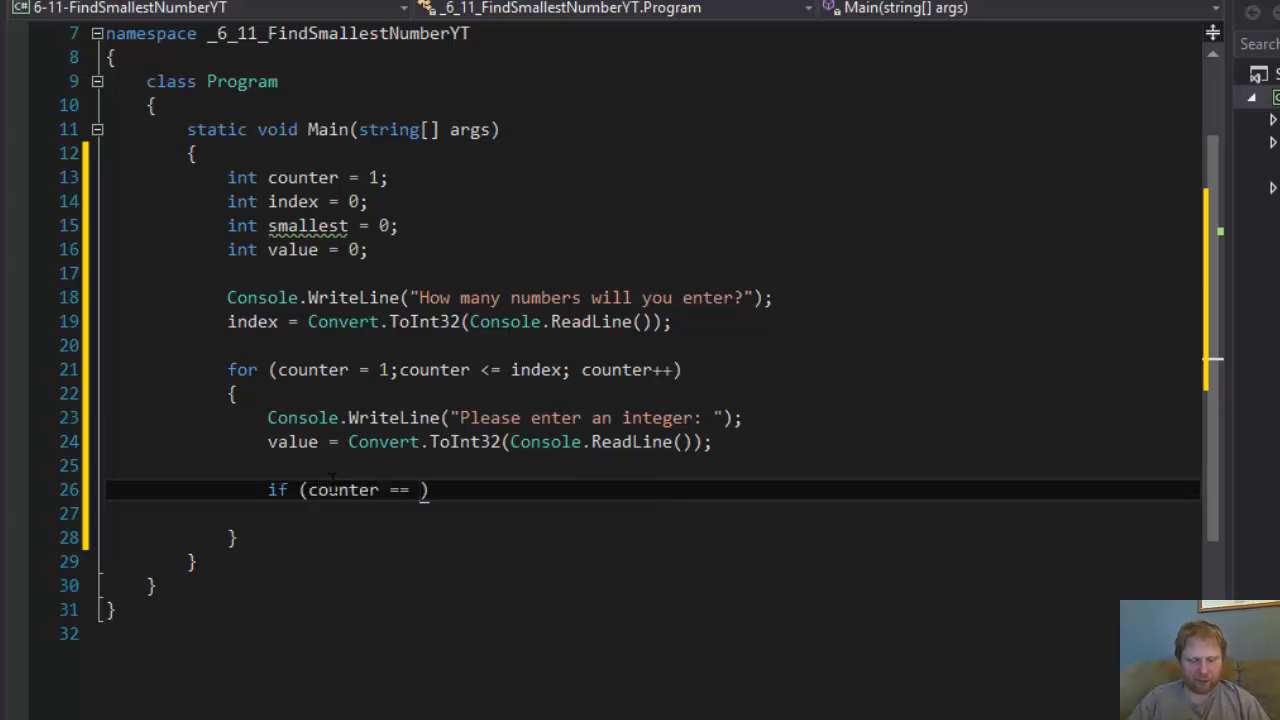
type("1")
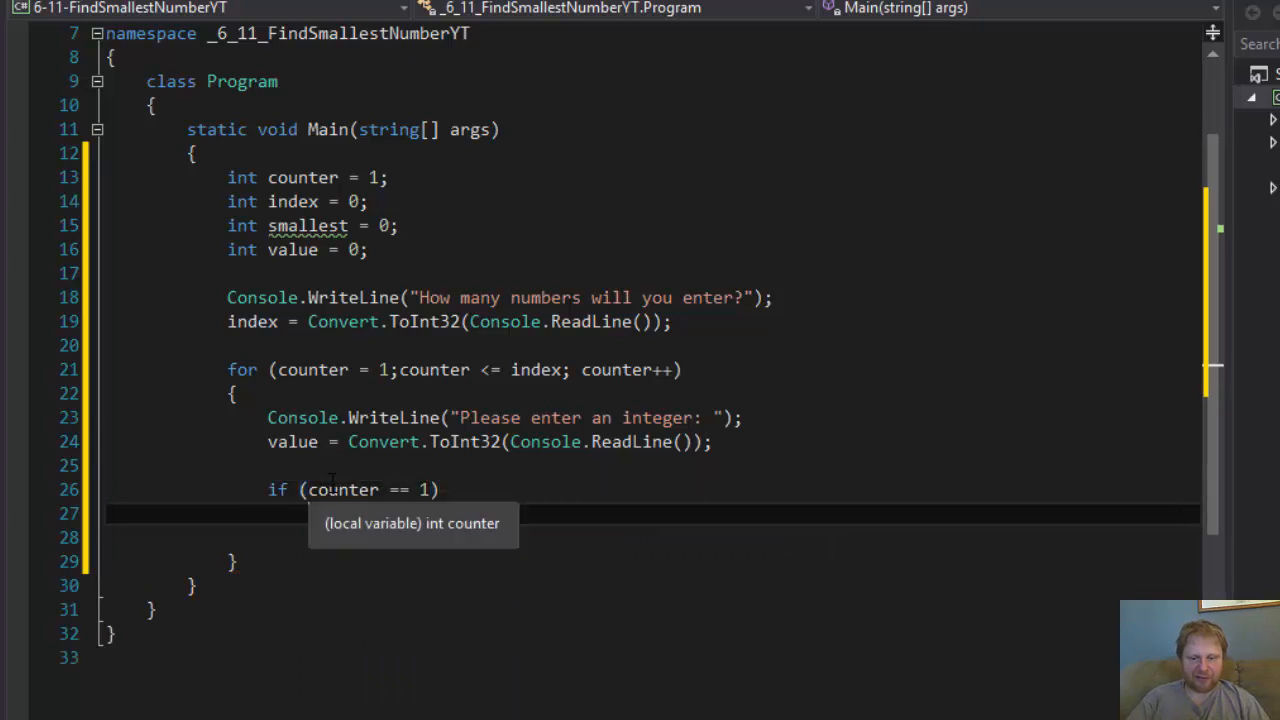
type("{}")
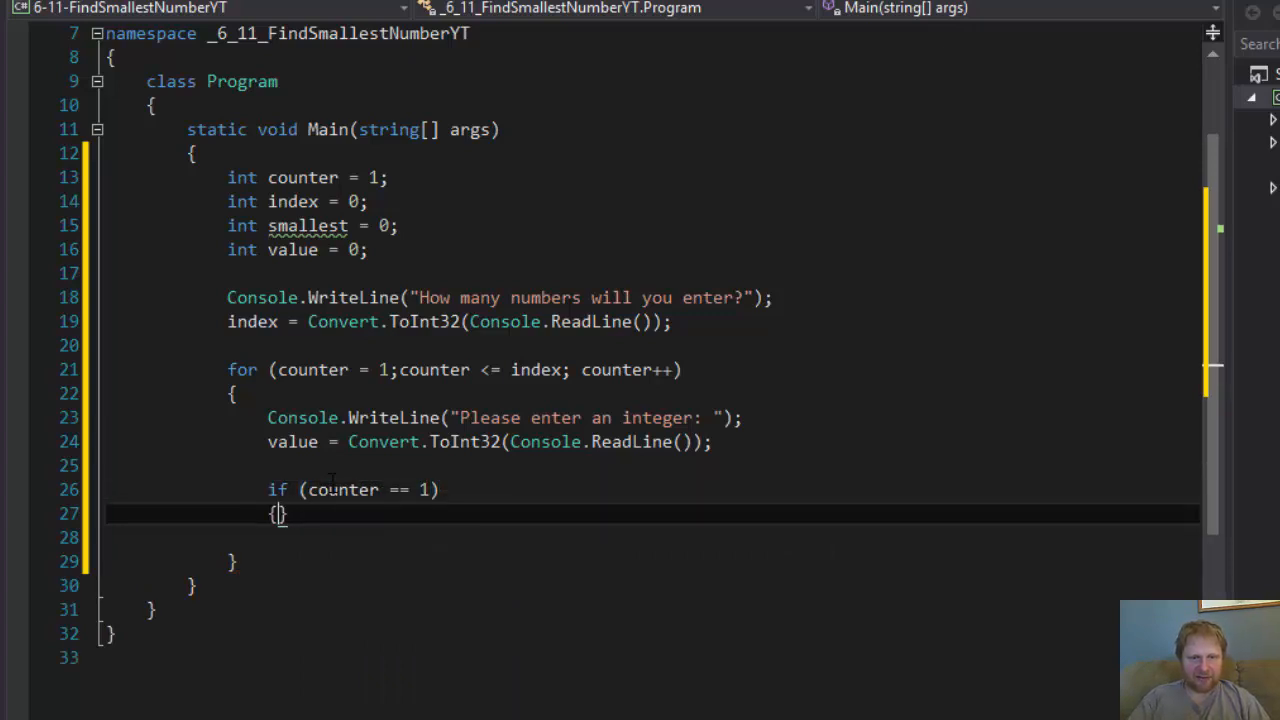
type("smal")
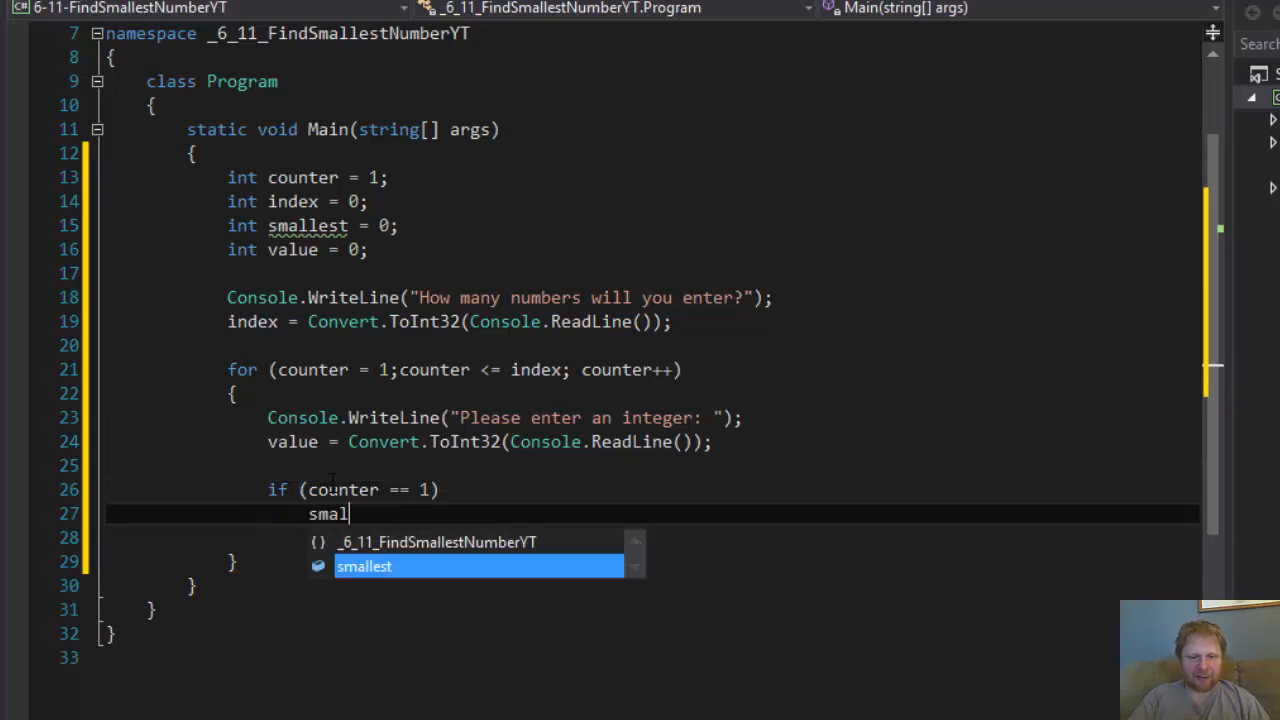
type("lest =")
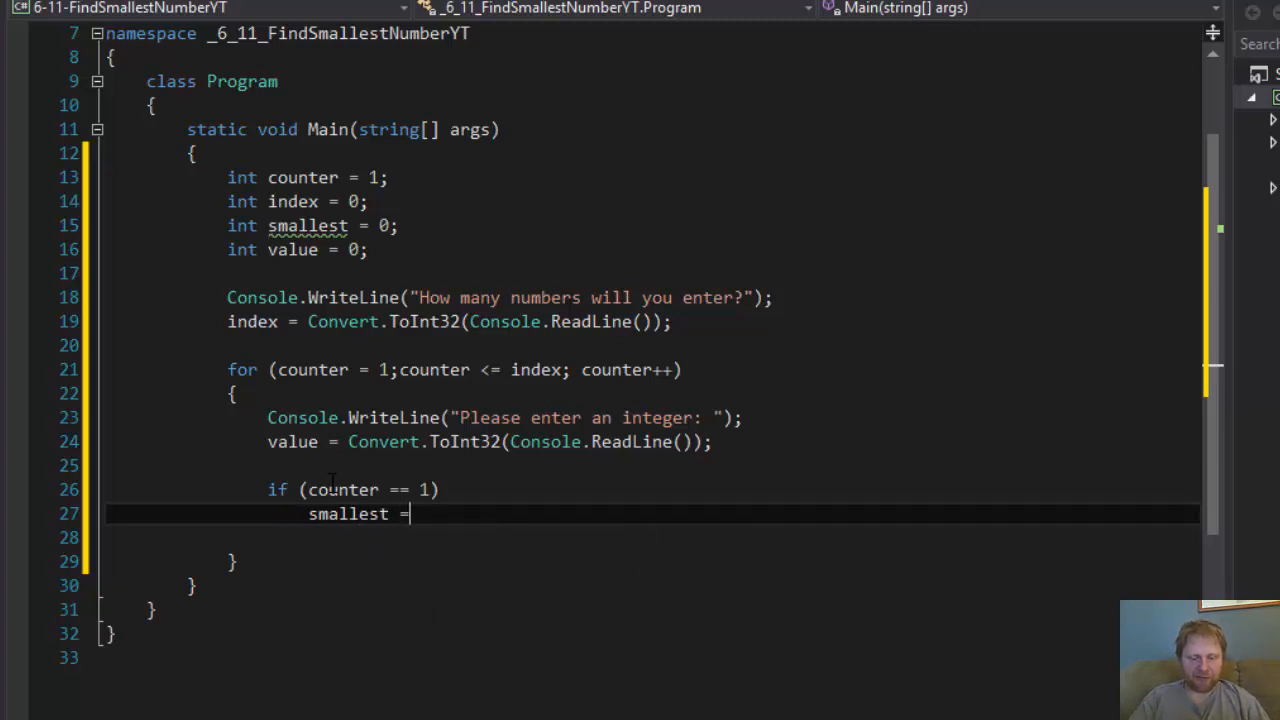
type("value;")
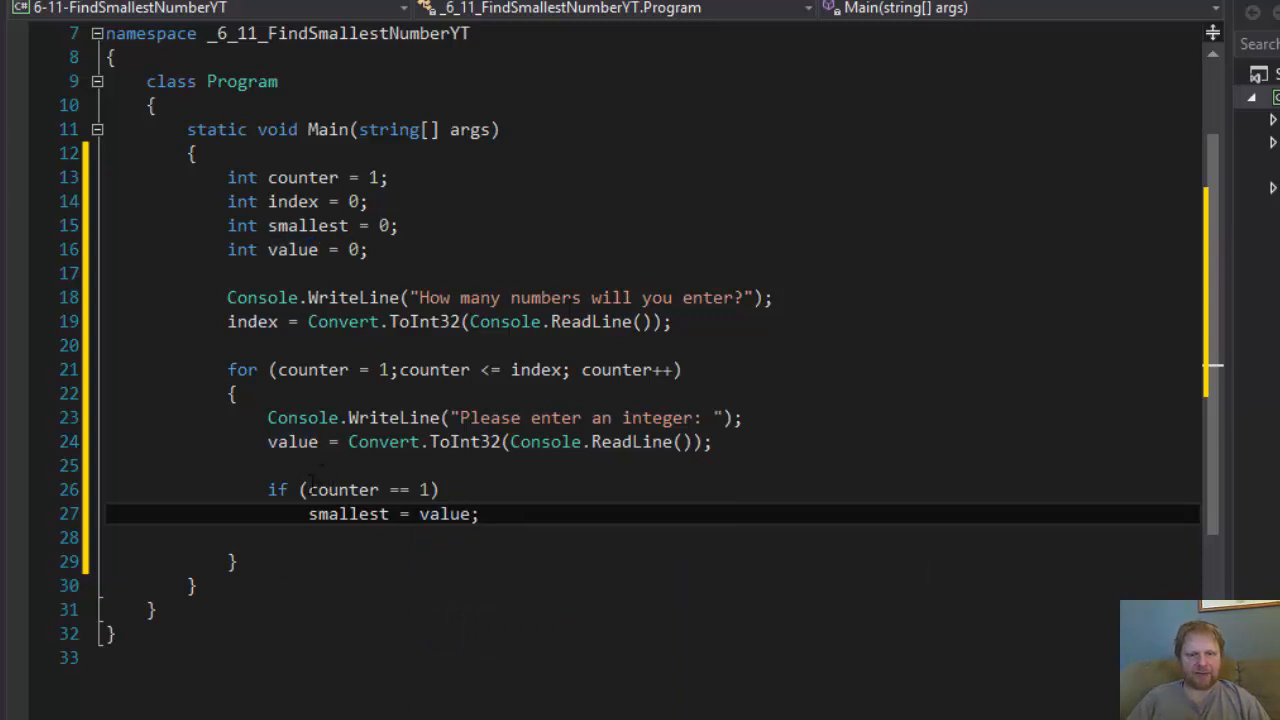
- Add else if (value < smallest) smallest = value; and move past the loop's closing brace
left_click_drag(396, 488, 480, 512)
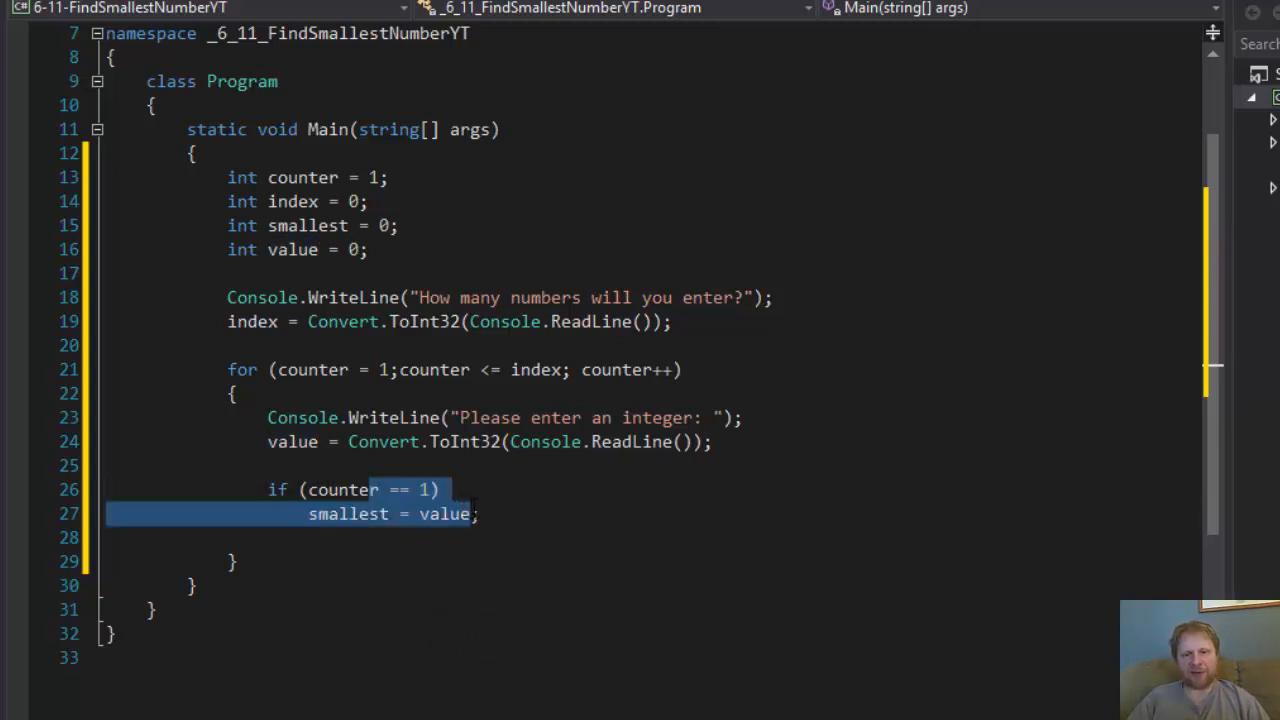
left_click(490, 514)
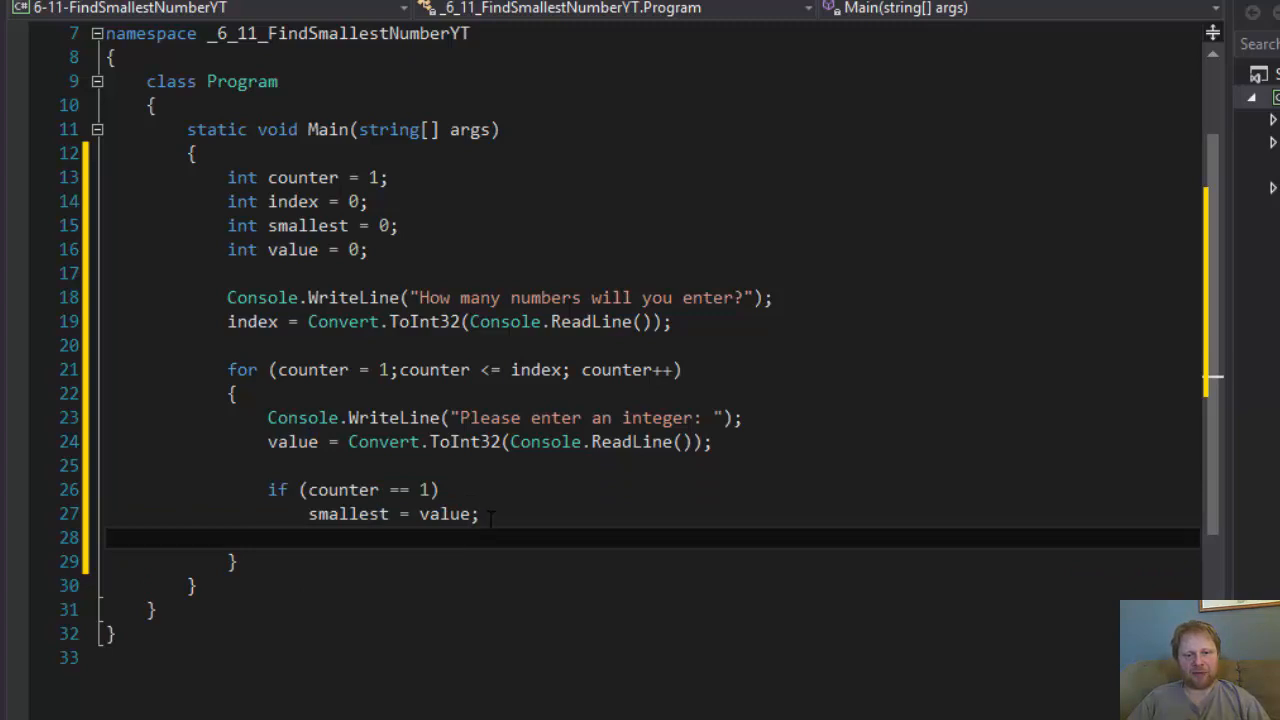
type("e")
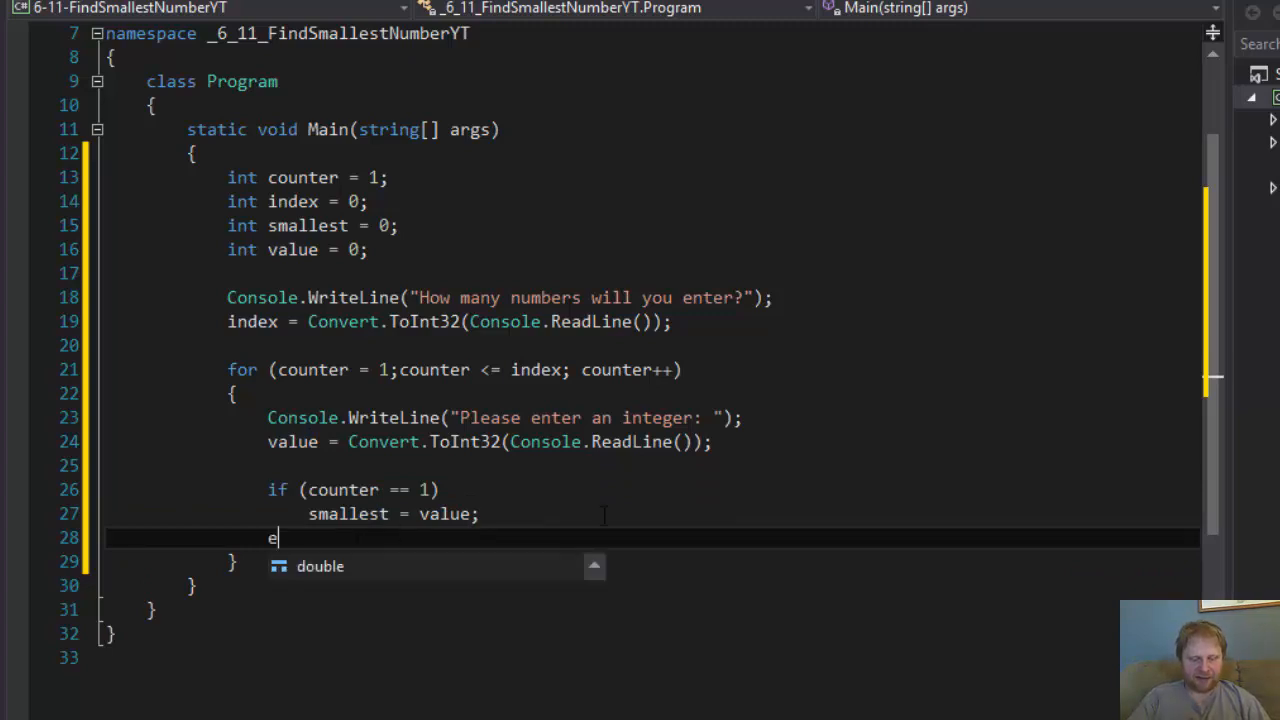
type("lse")
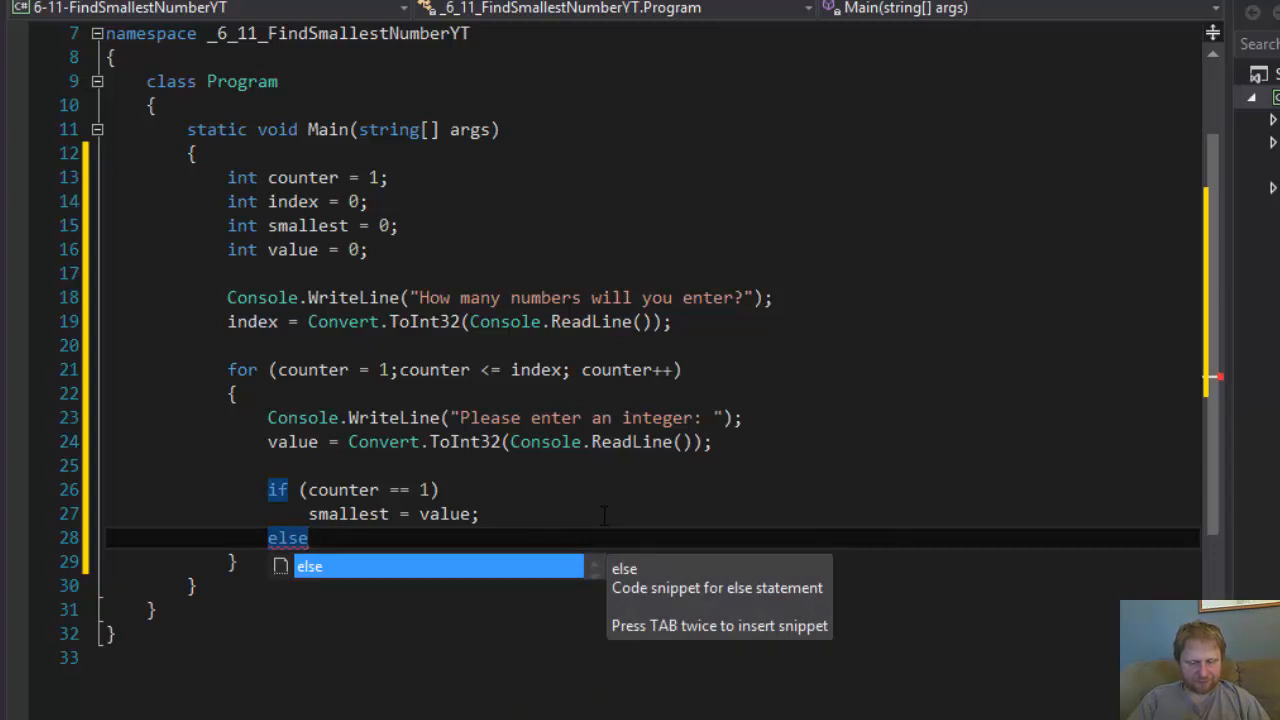
type("if")
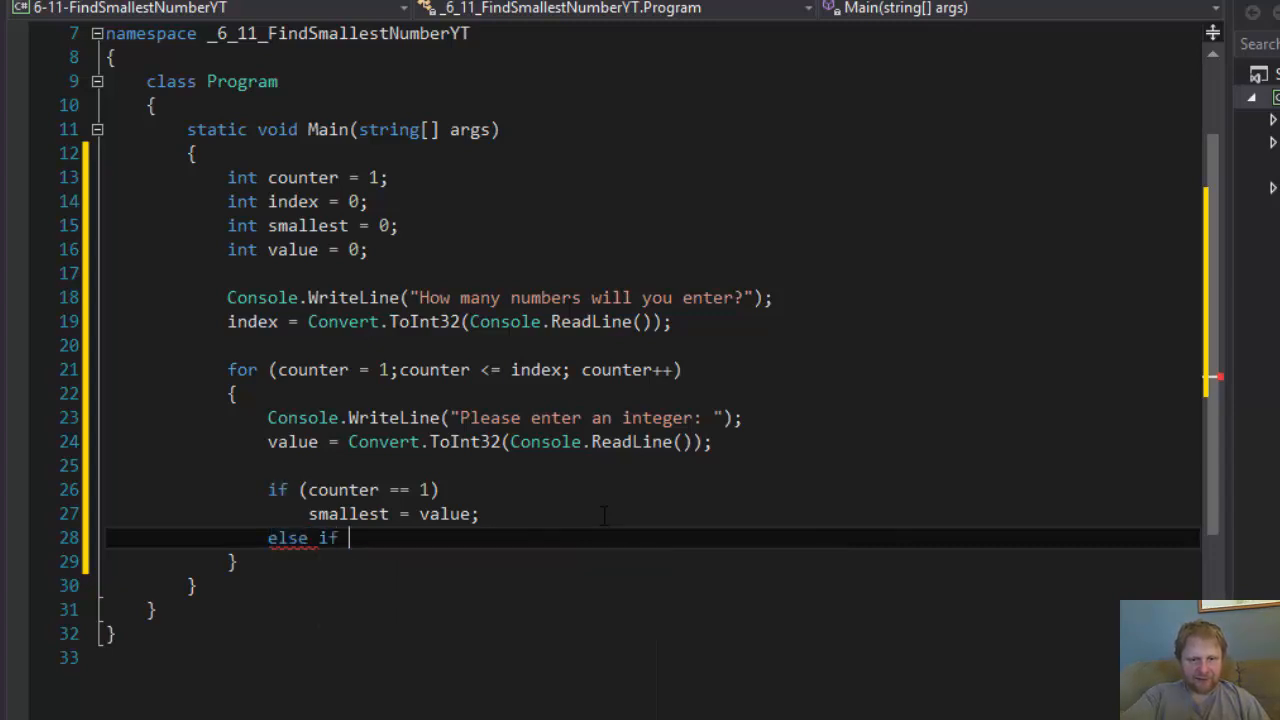
type("(value <")
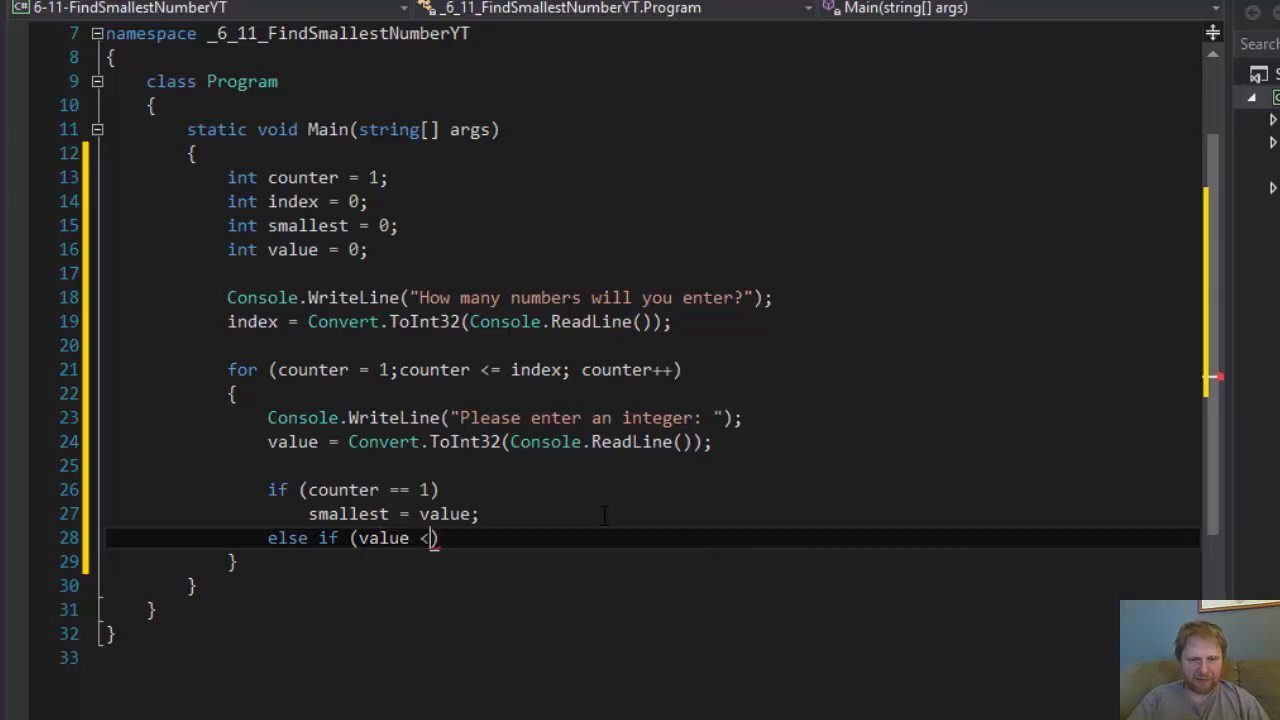
type("small")
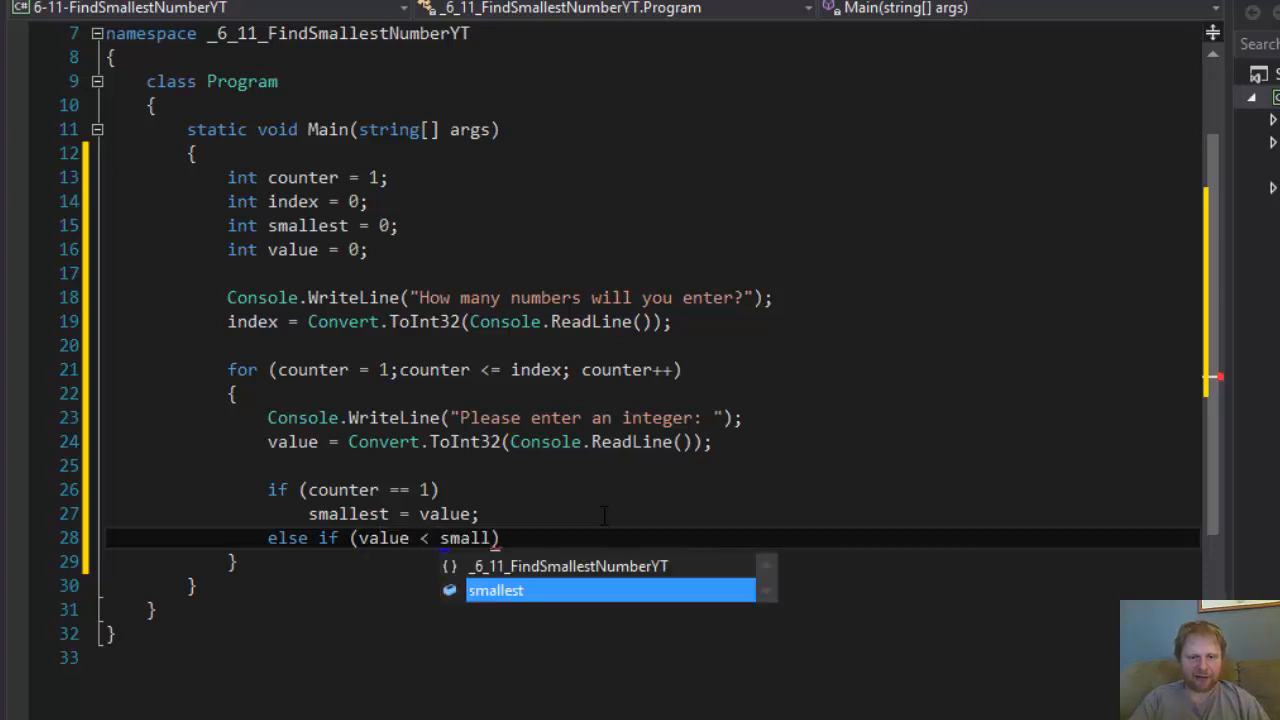
key("Tab")
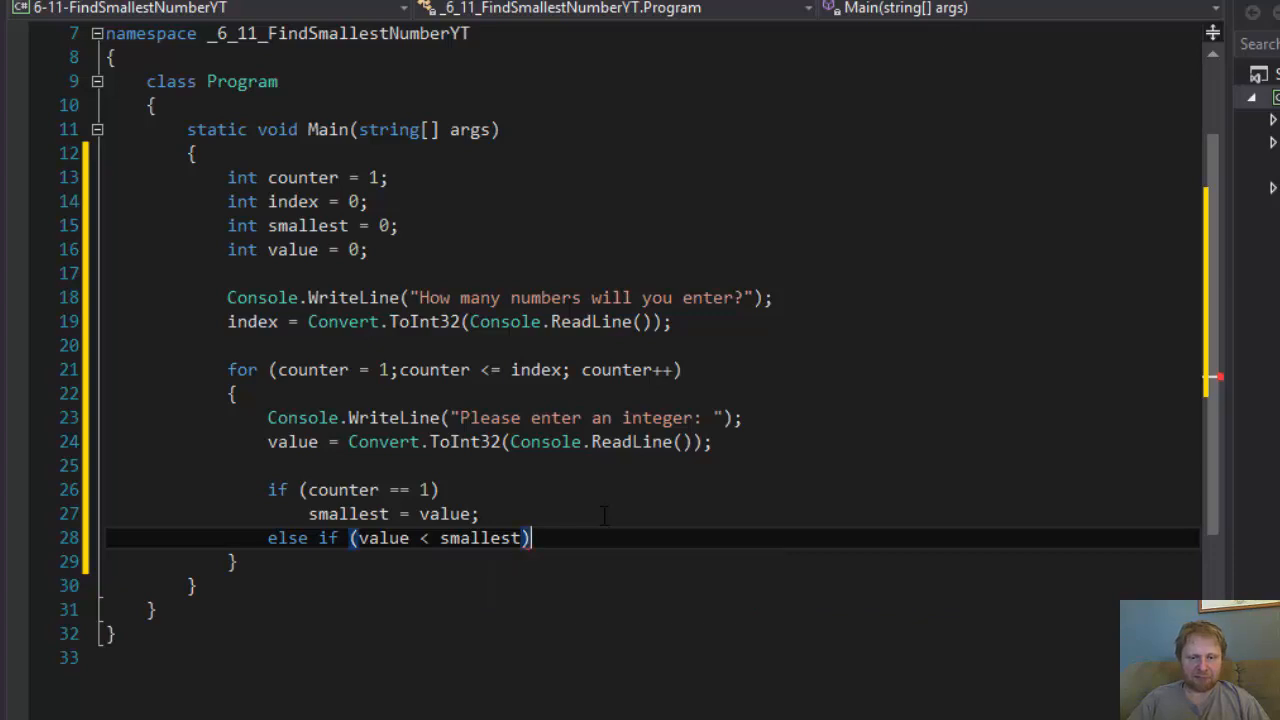
key("Enter")
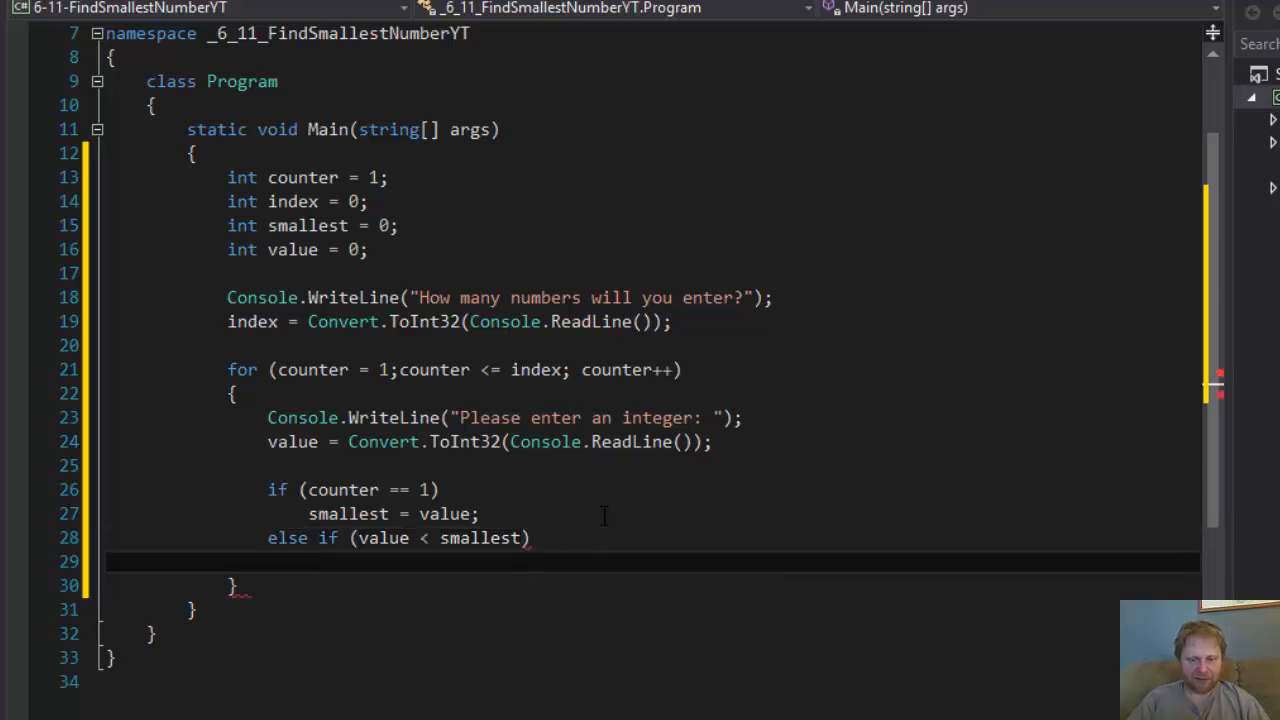
type("smallest = value;")
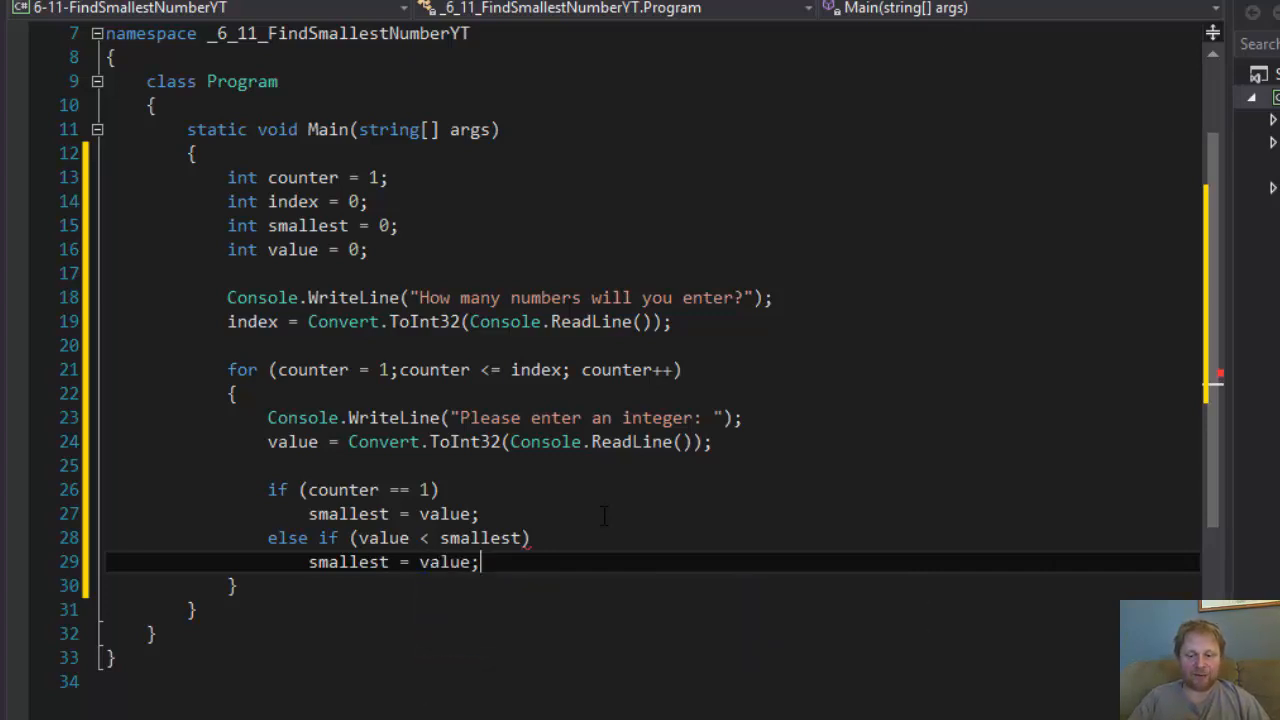
key("enter")
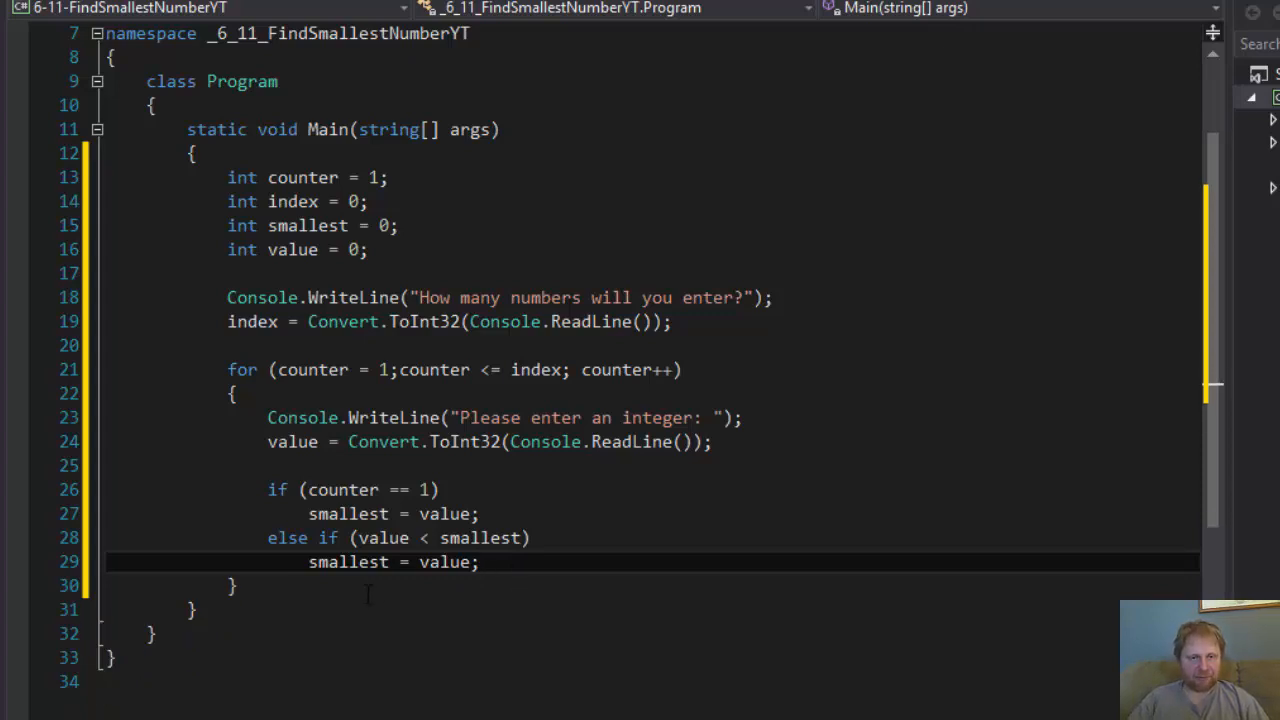
key("enter")
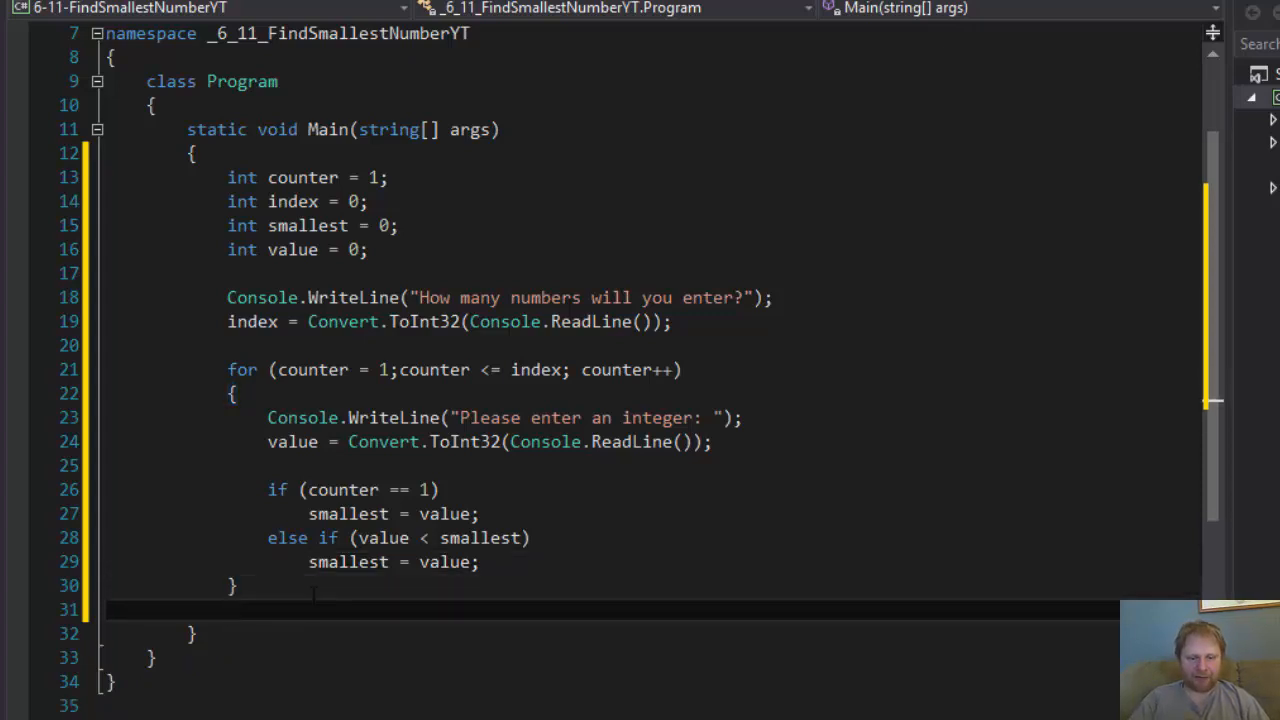
- Print "The smallest number you entered was {0}" with smallest after the loop
type("Console.WriteLine(\"The smallest number you entered w")
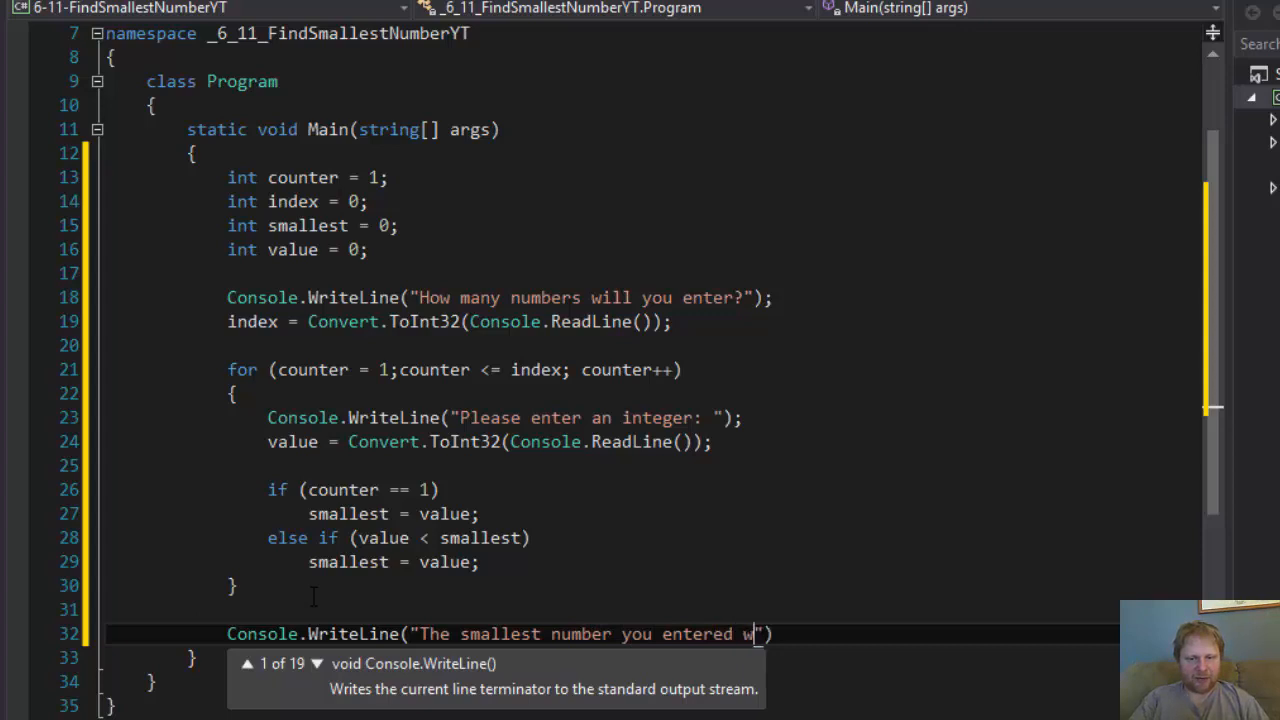
type("as")
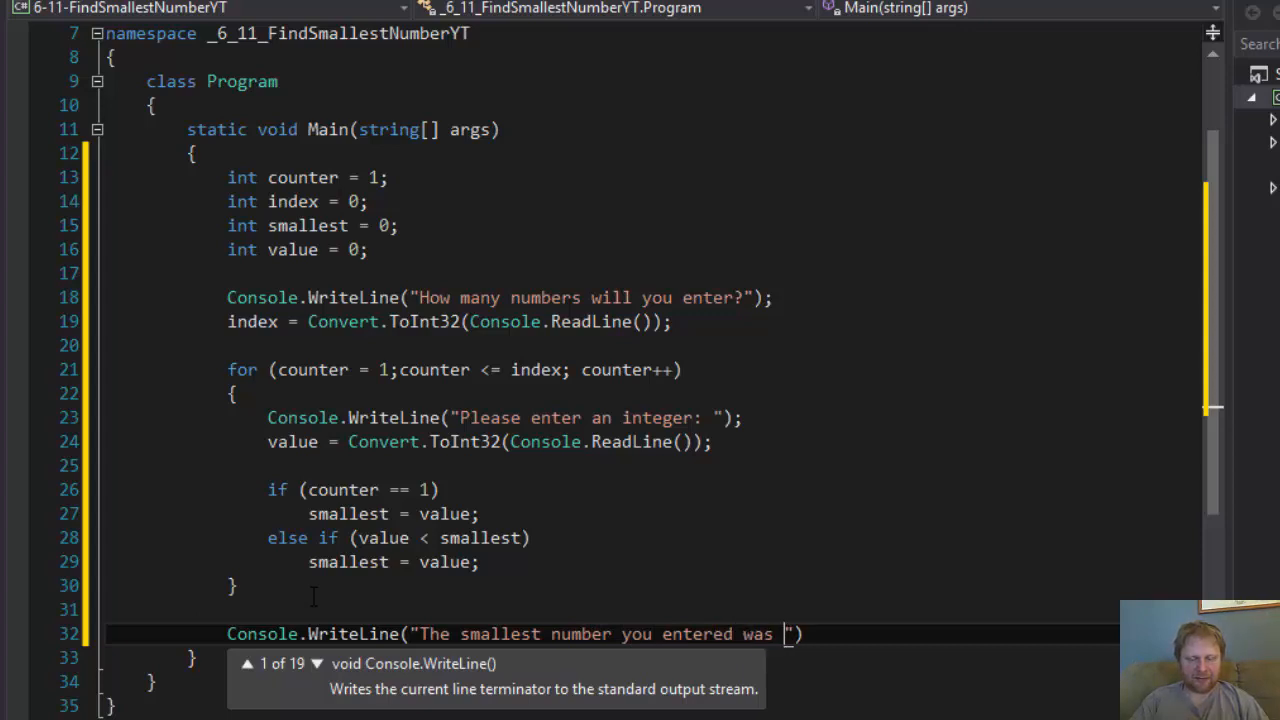
type("{")
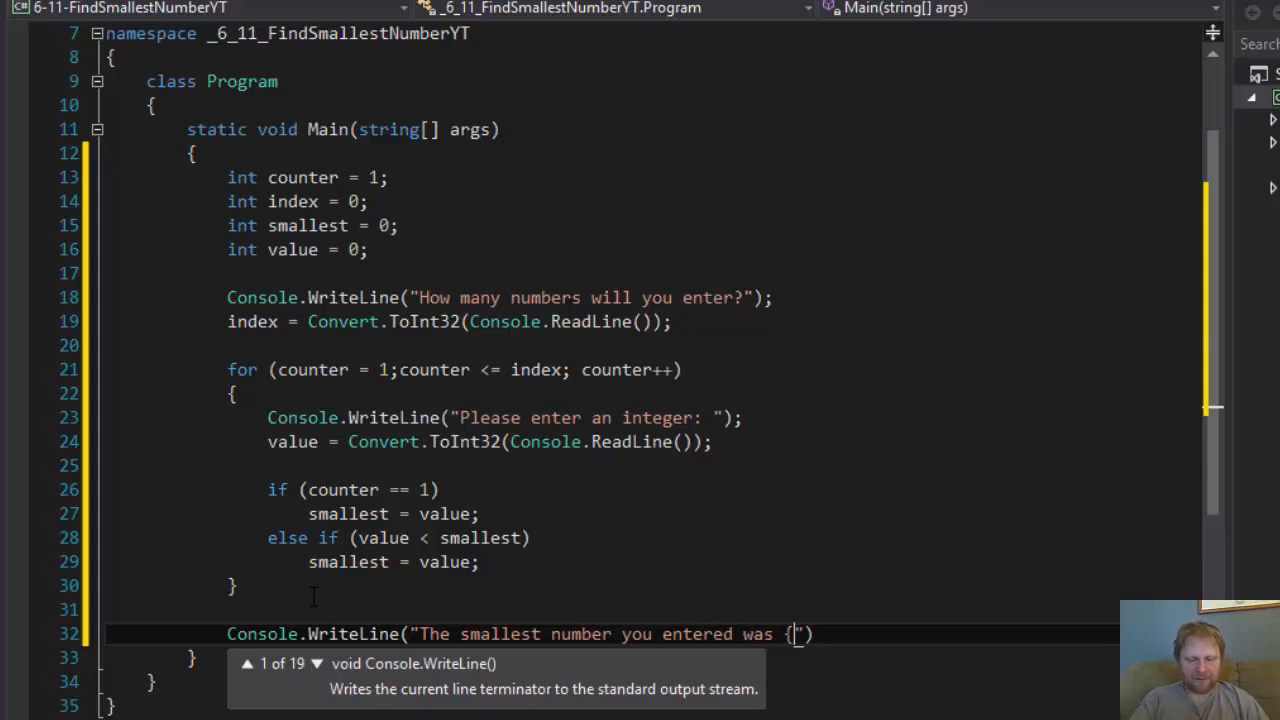
type("0}")
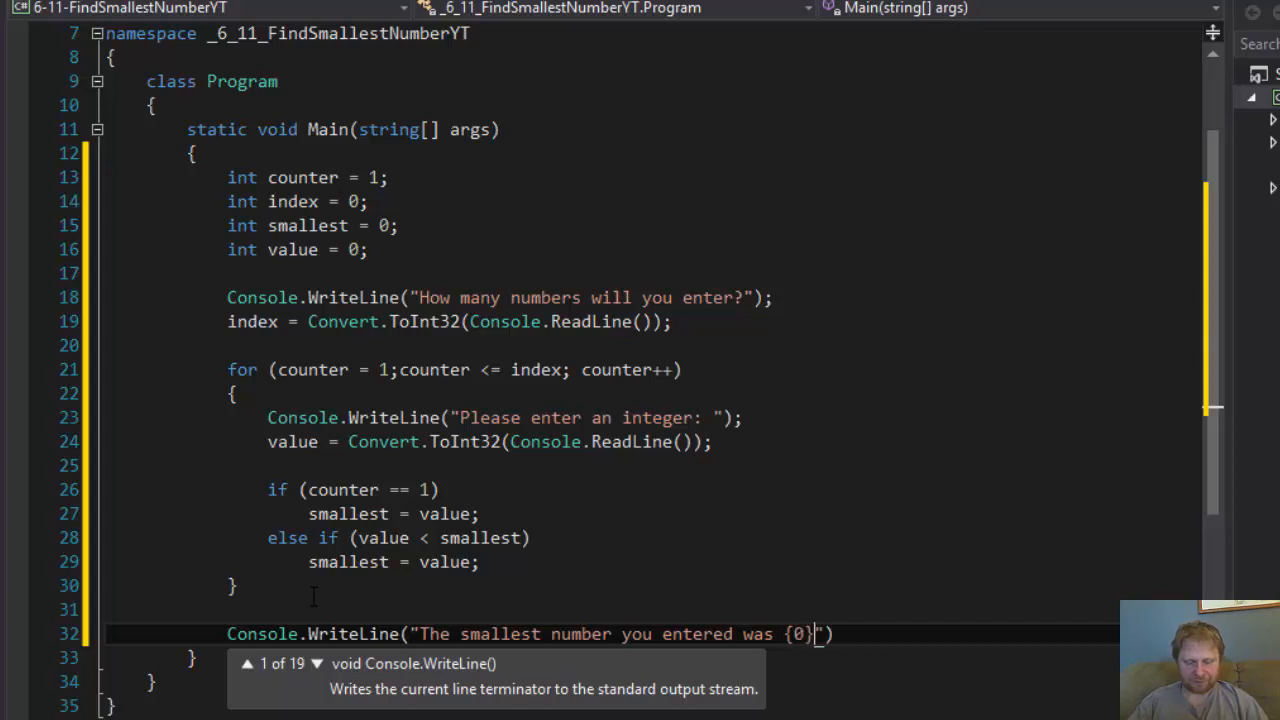
type(",")
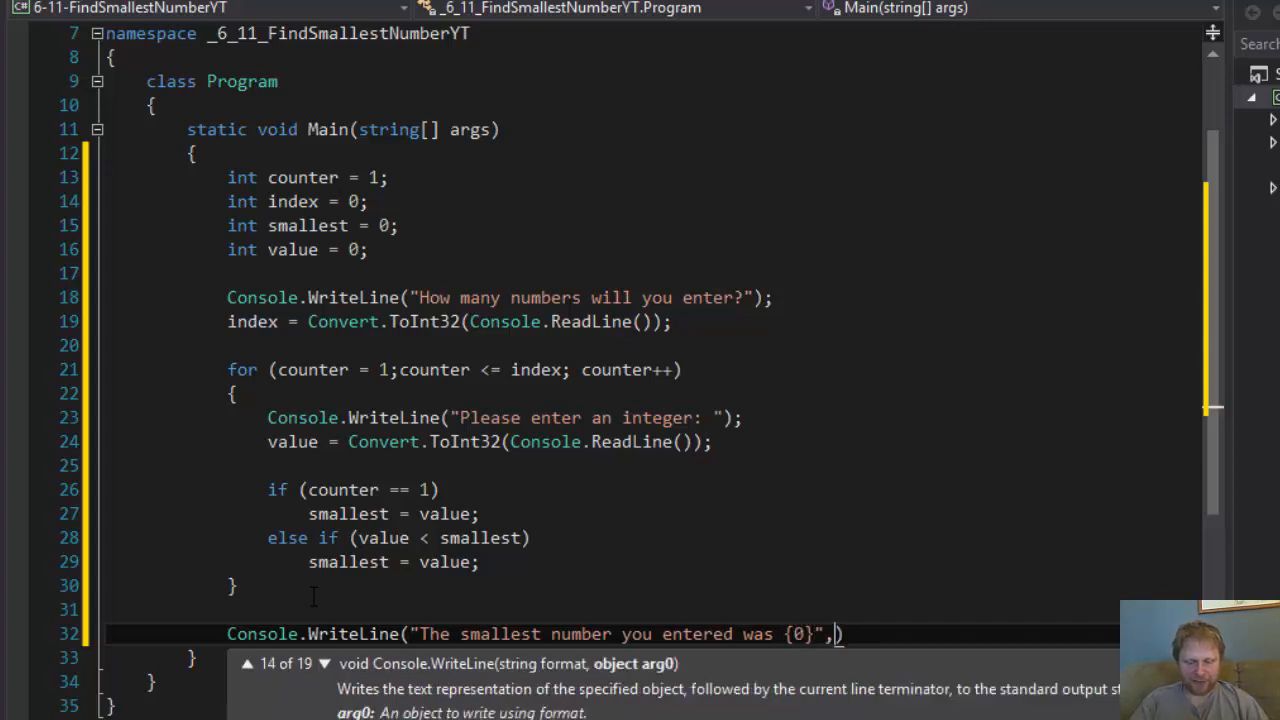
type("smallest")
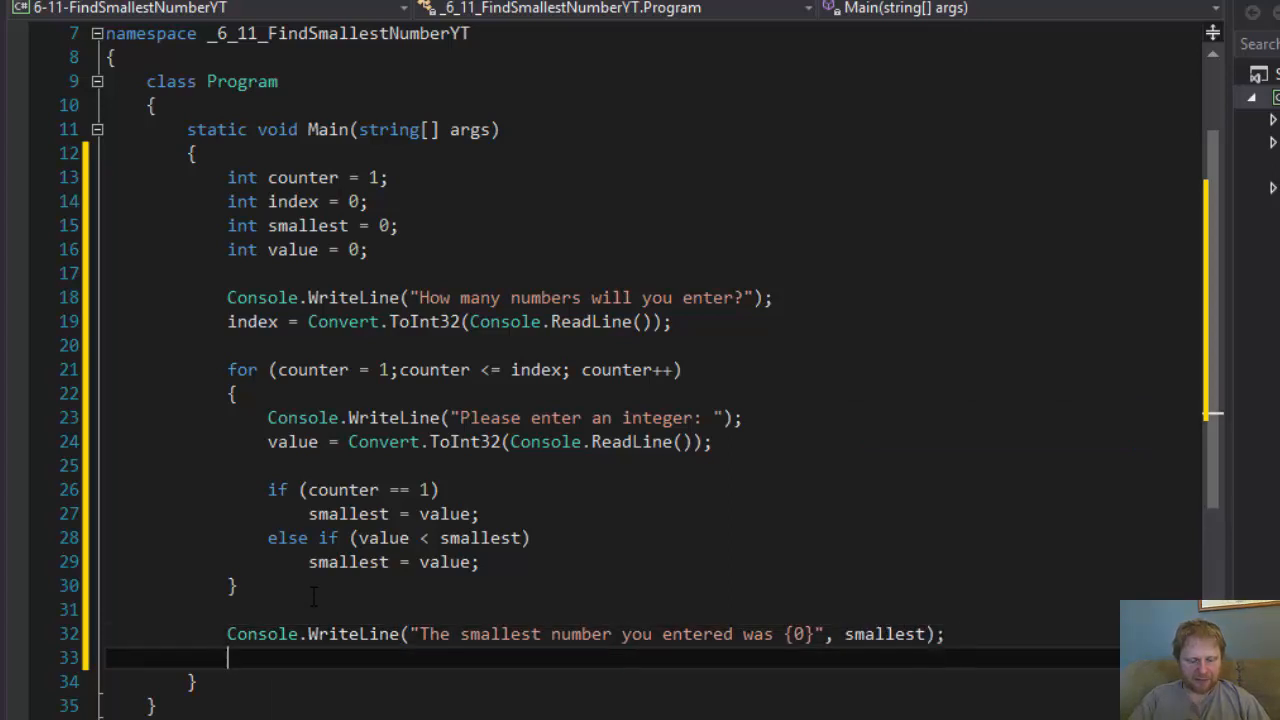
- Add Console.ReadLine(); to wait for input, correcting the mistyped WriteLine
type("Console.WriteLine")
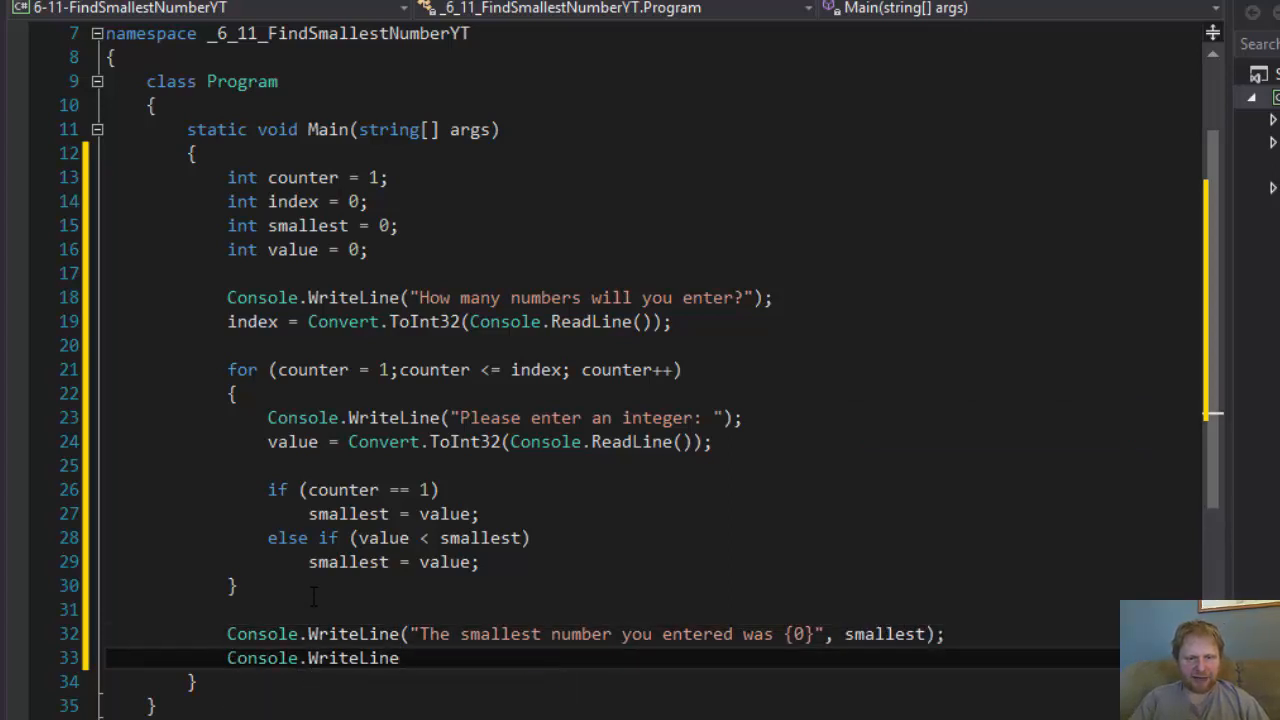
key("BackSpace")
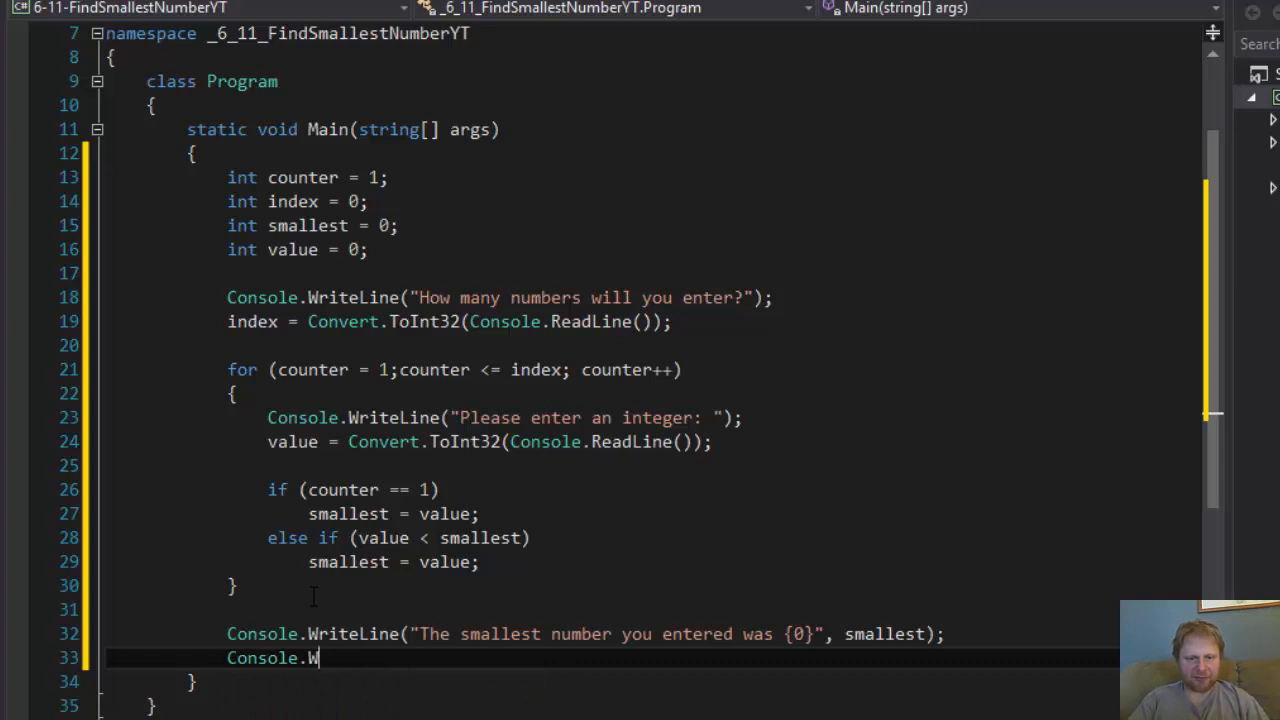
type("eadLin")
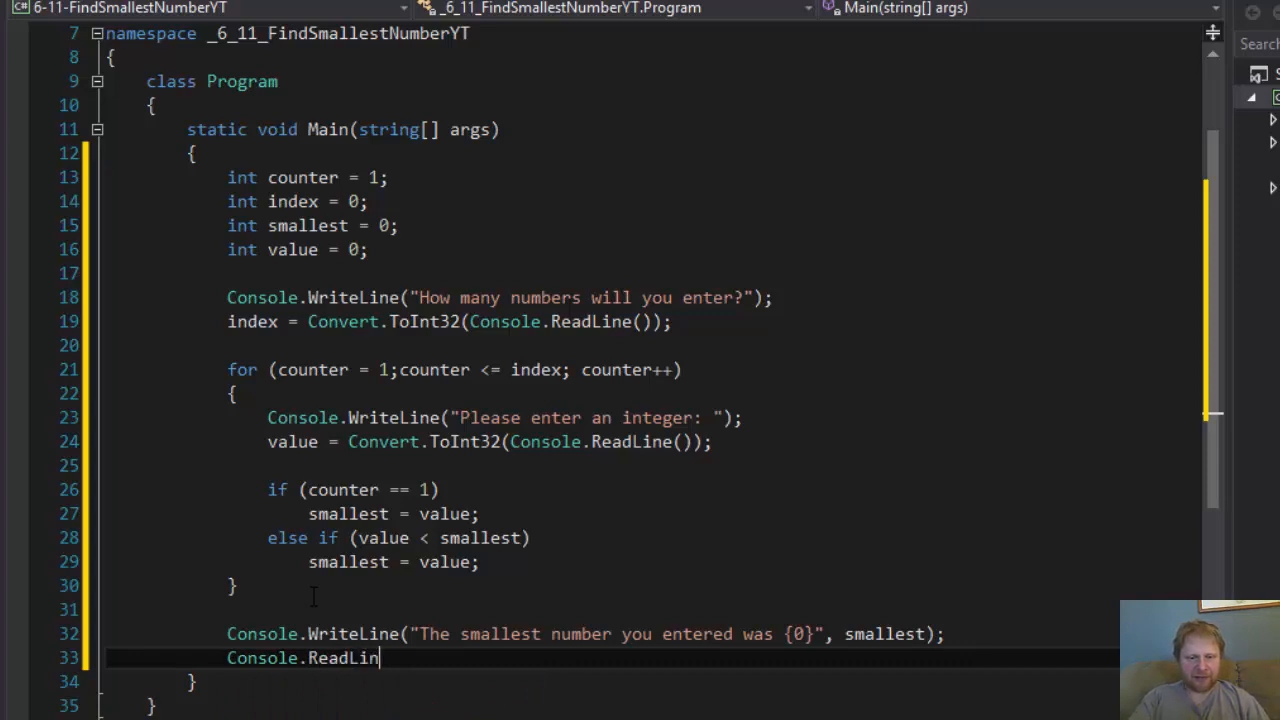
type("e();")
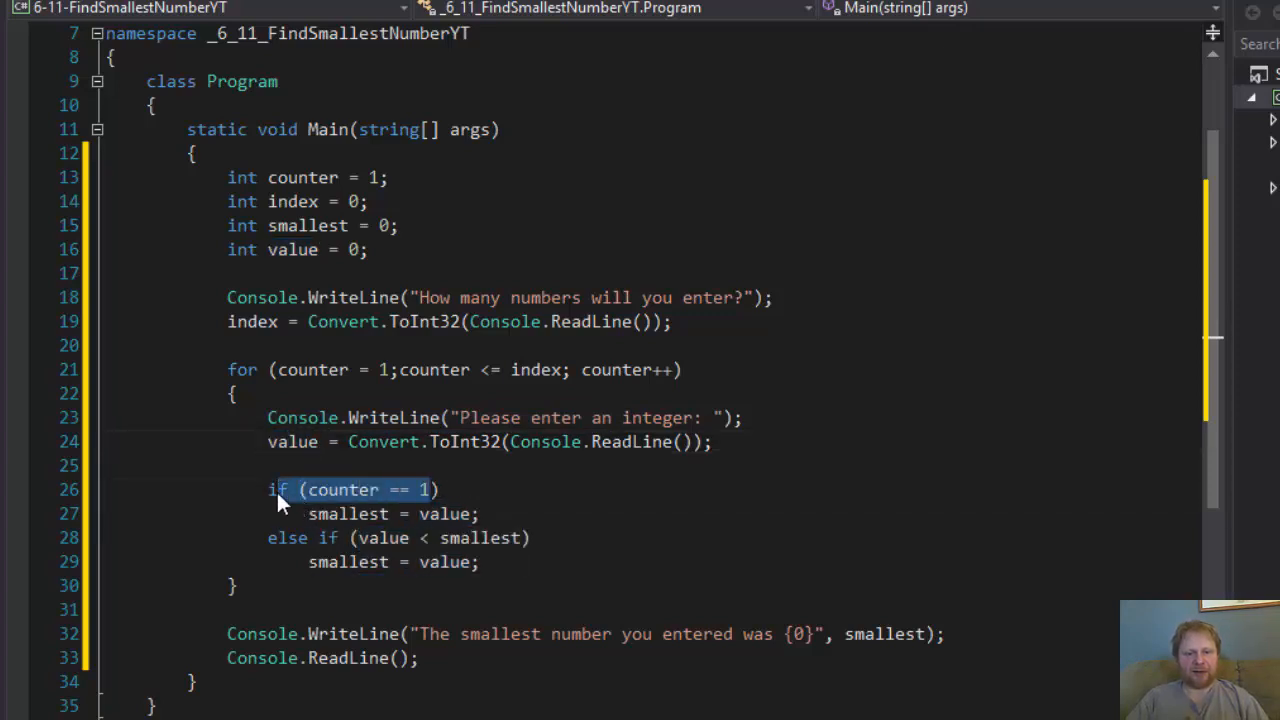
double_click(348, 512)
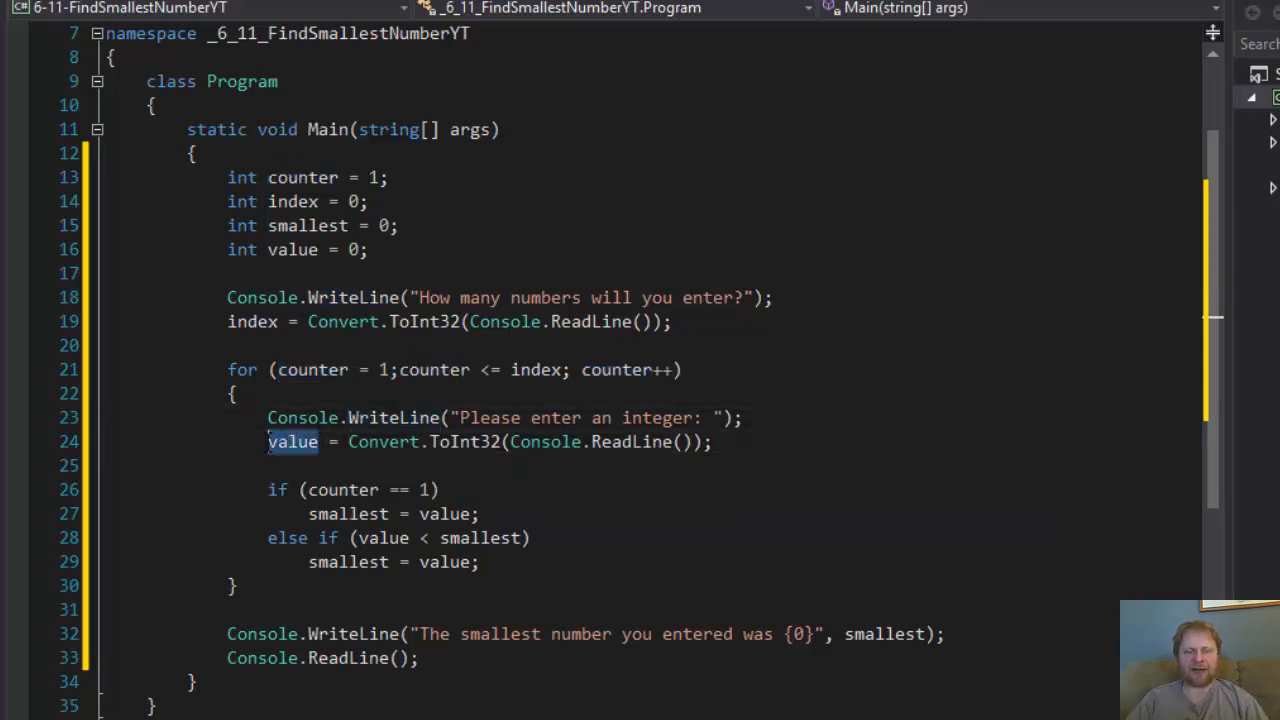
double_click(292, 442)
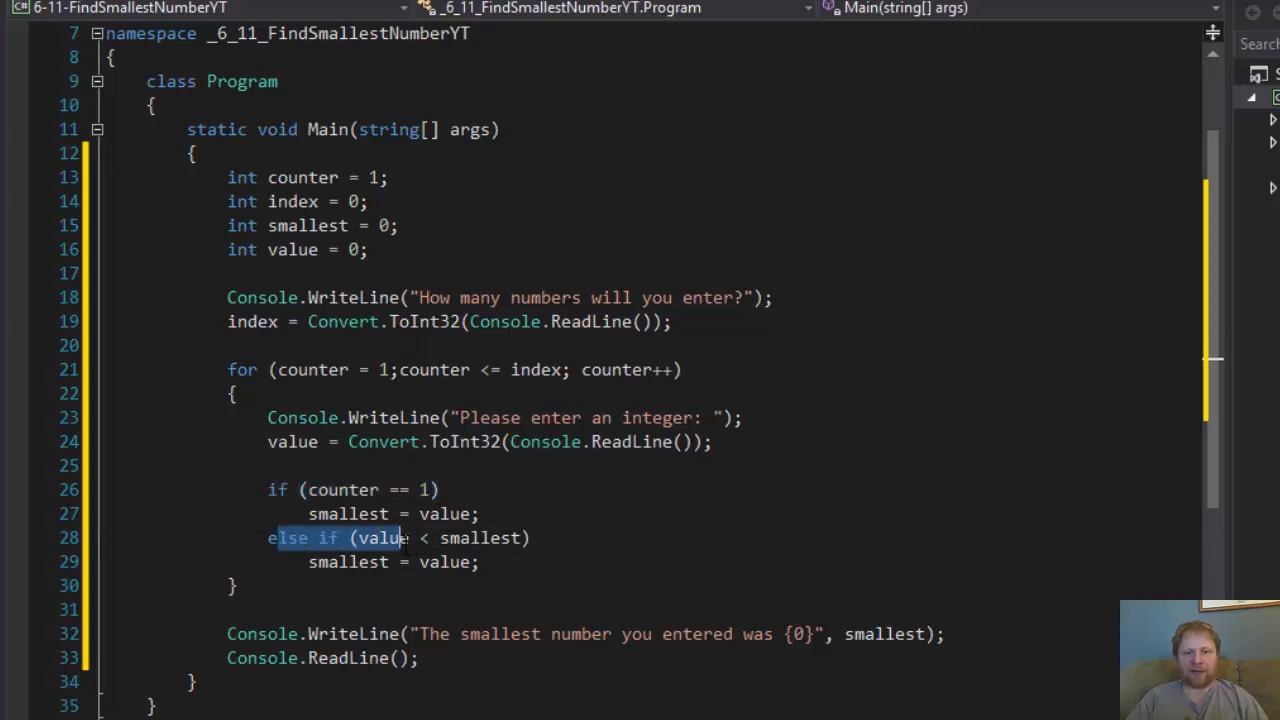
double_click(382, 538)
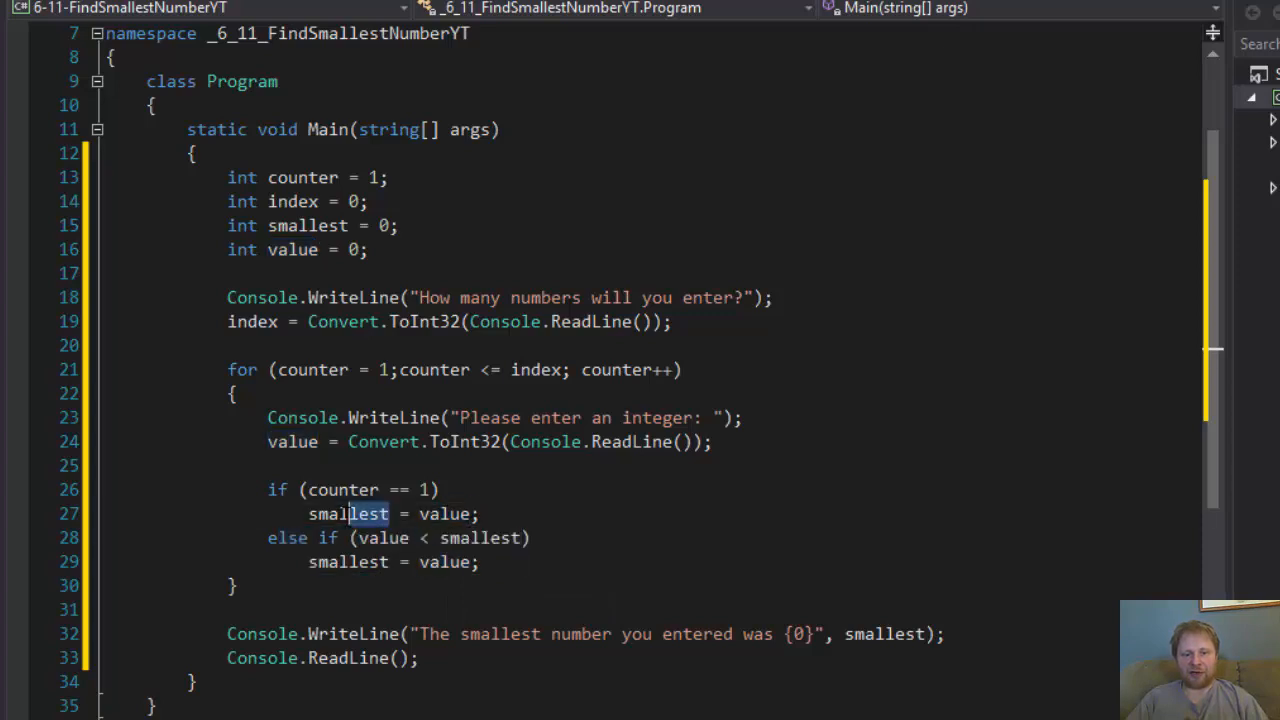
double_click(348, 512)
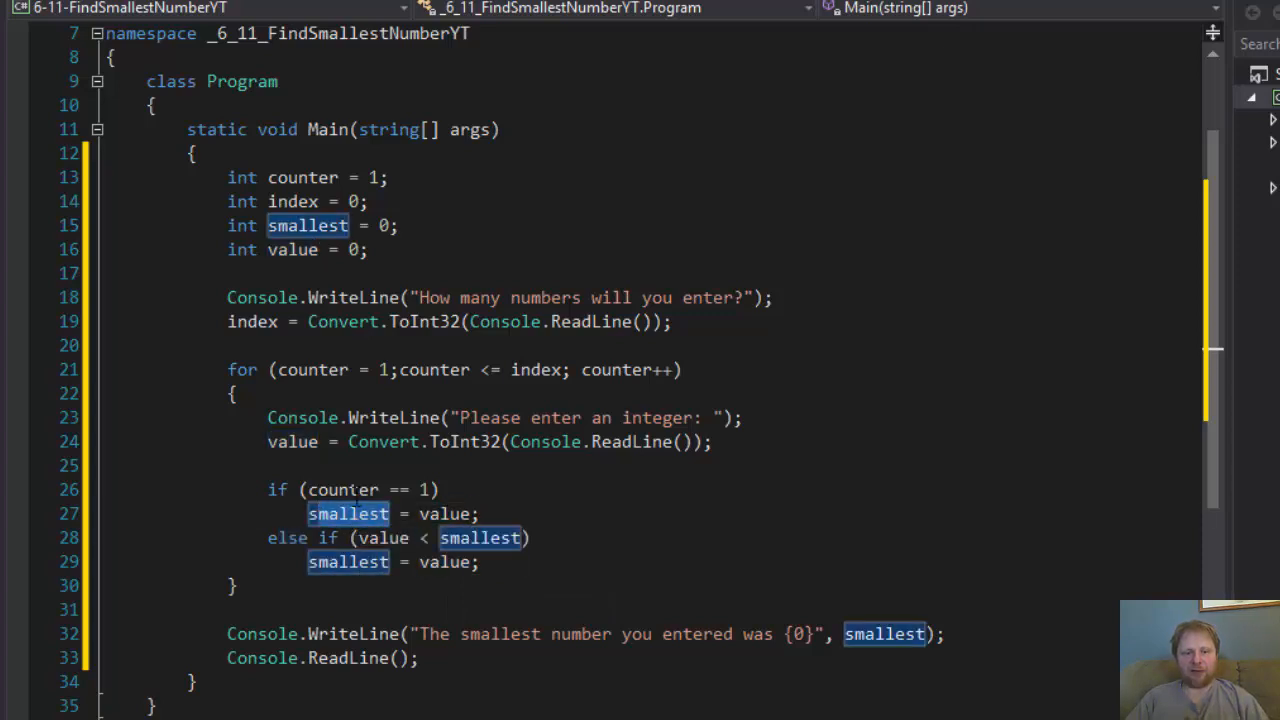
mouse_move(480, 536)
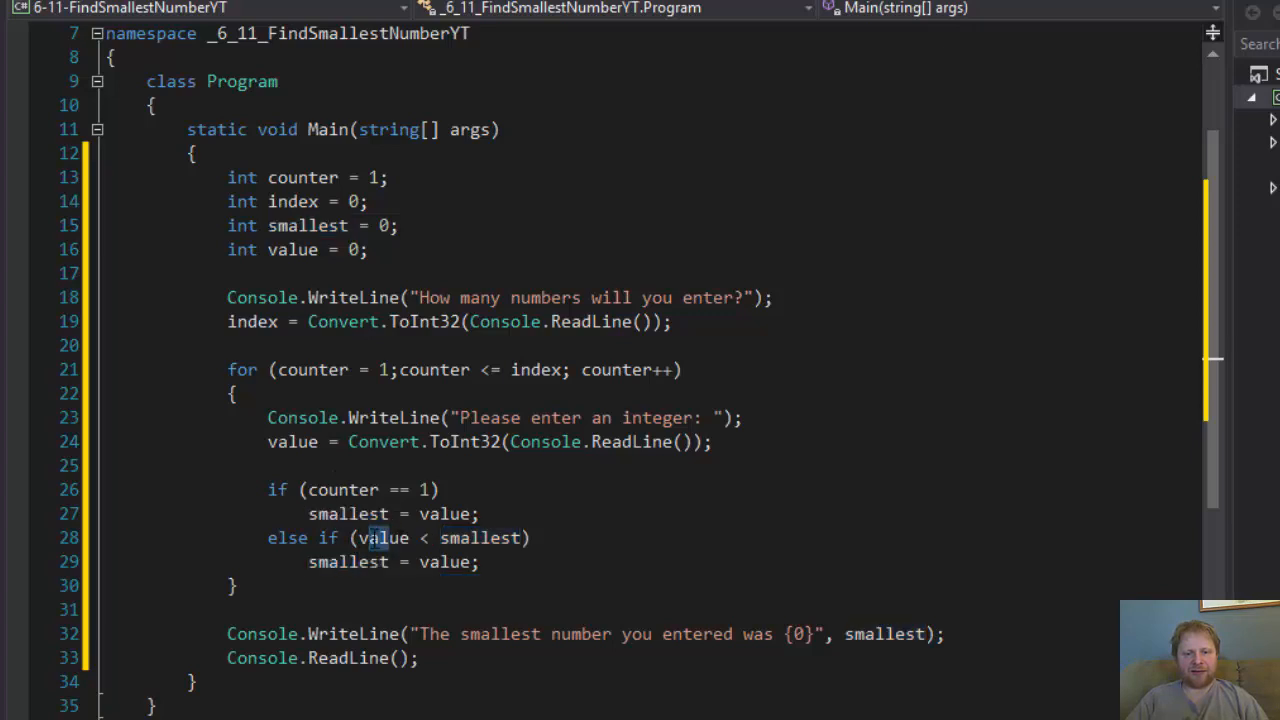
double_click(382, 536)
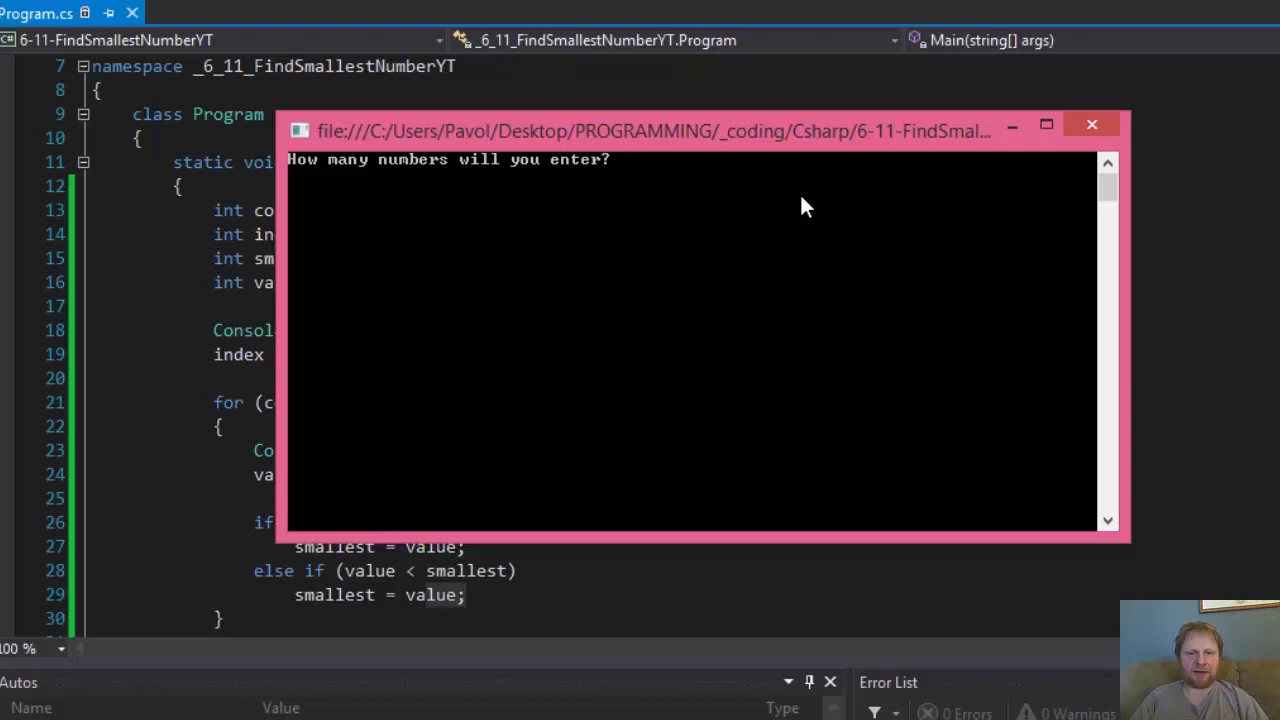
- Run with count 5 and integers 6, 4, 7, 2, 3, confirm smallest is 2, close the console
type("5")
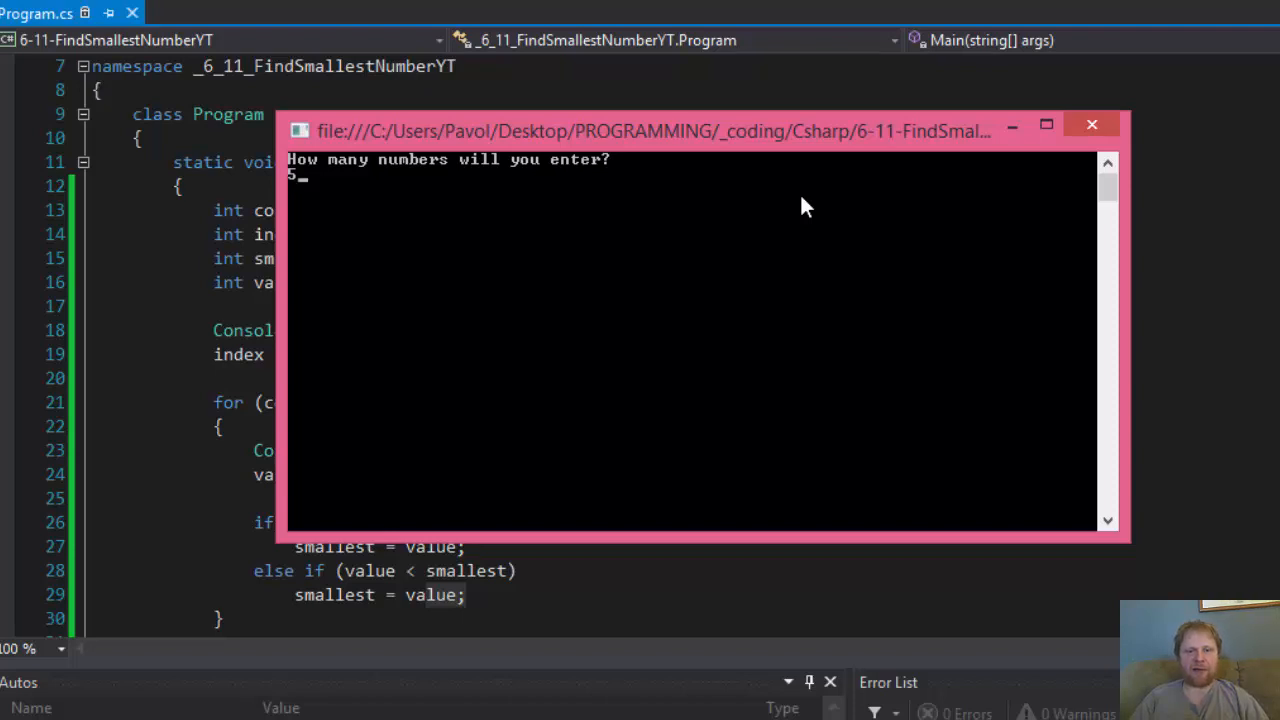
key("enter")
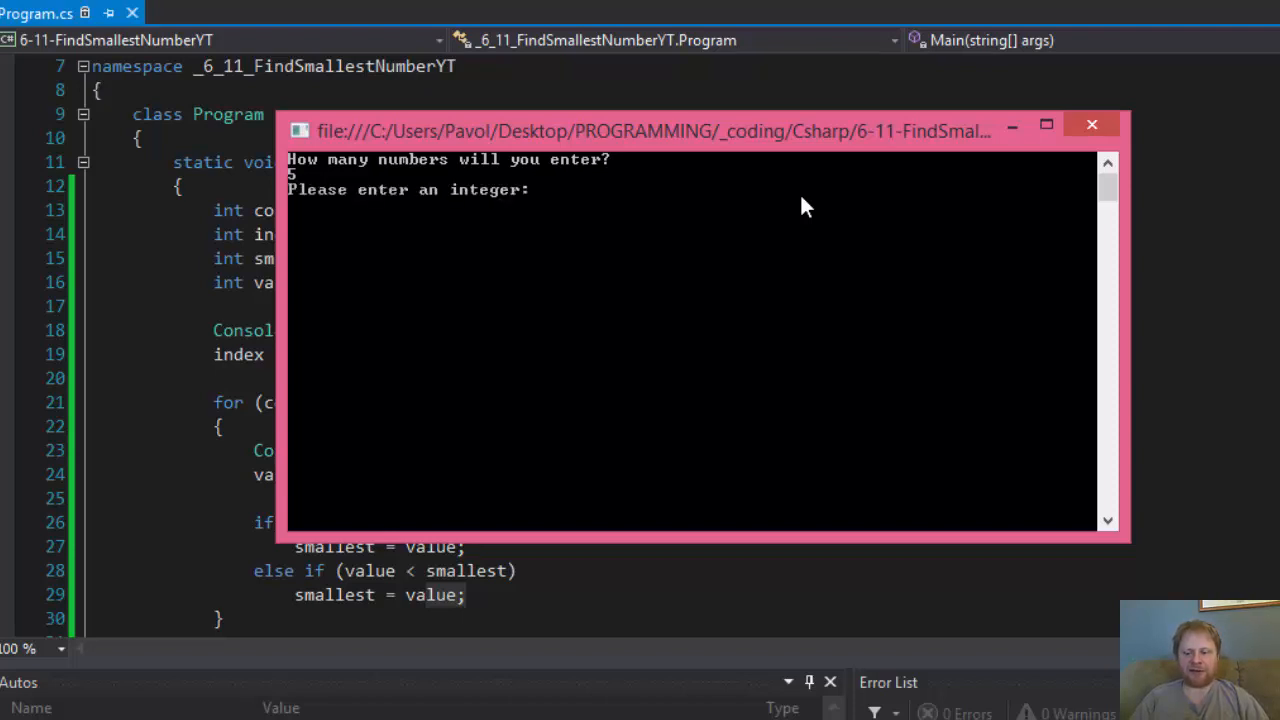
type("6")
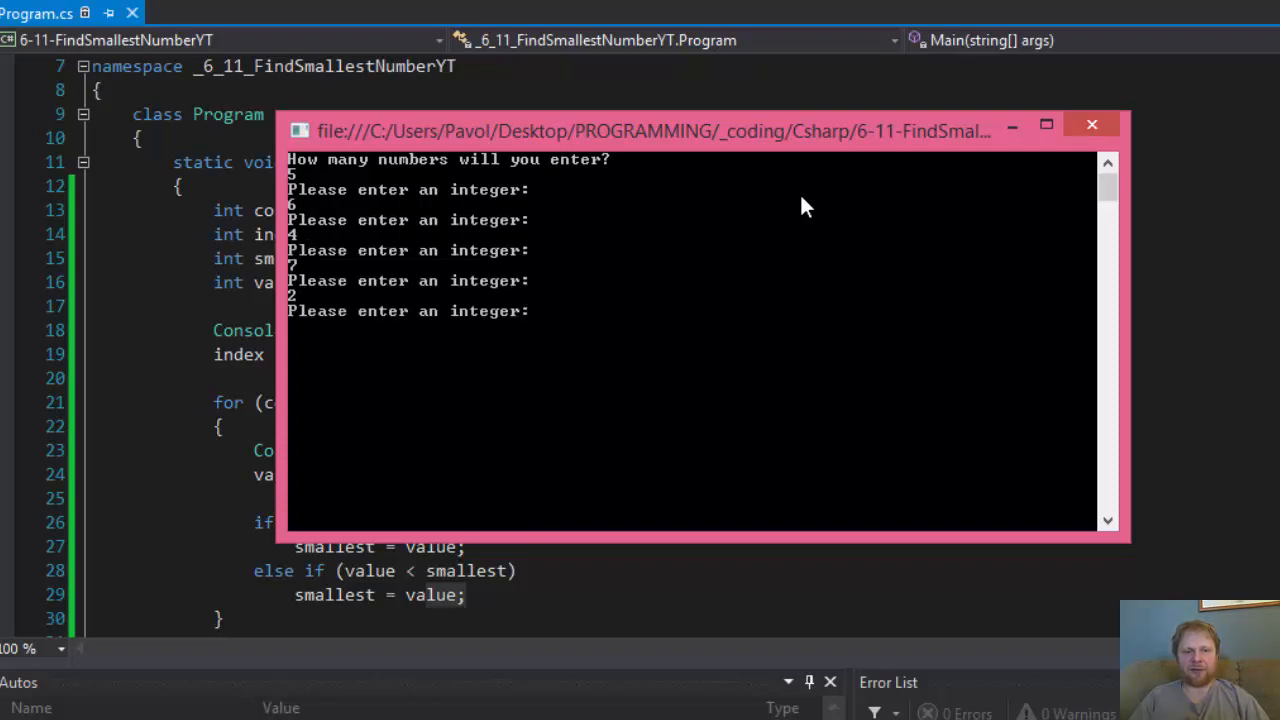
type("3")
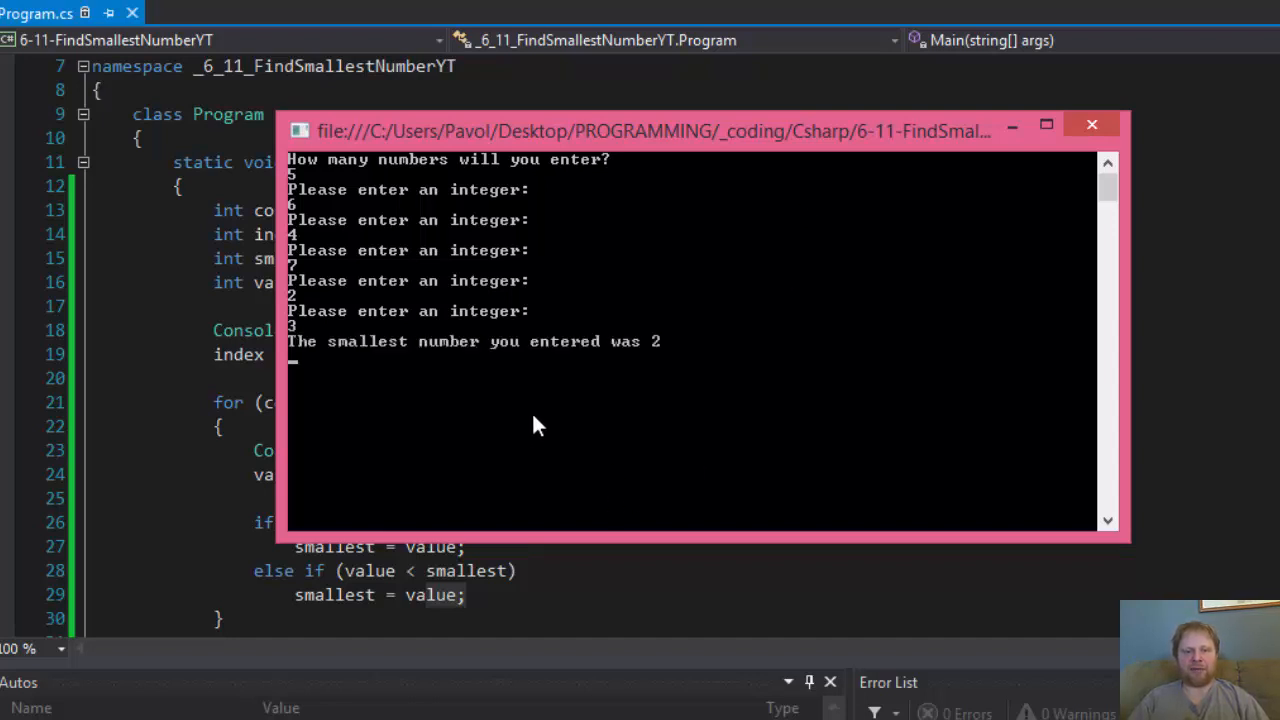
mouse_move(304, 316)
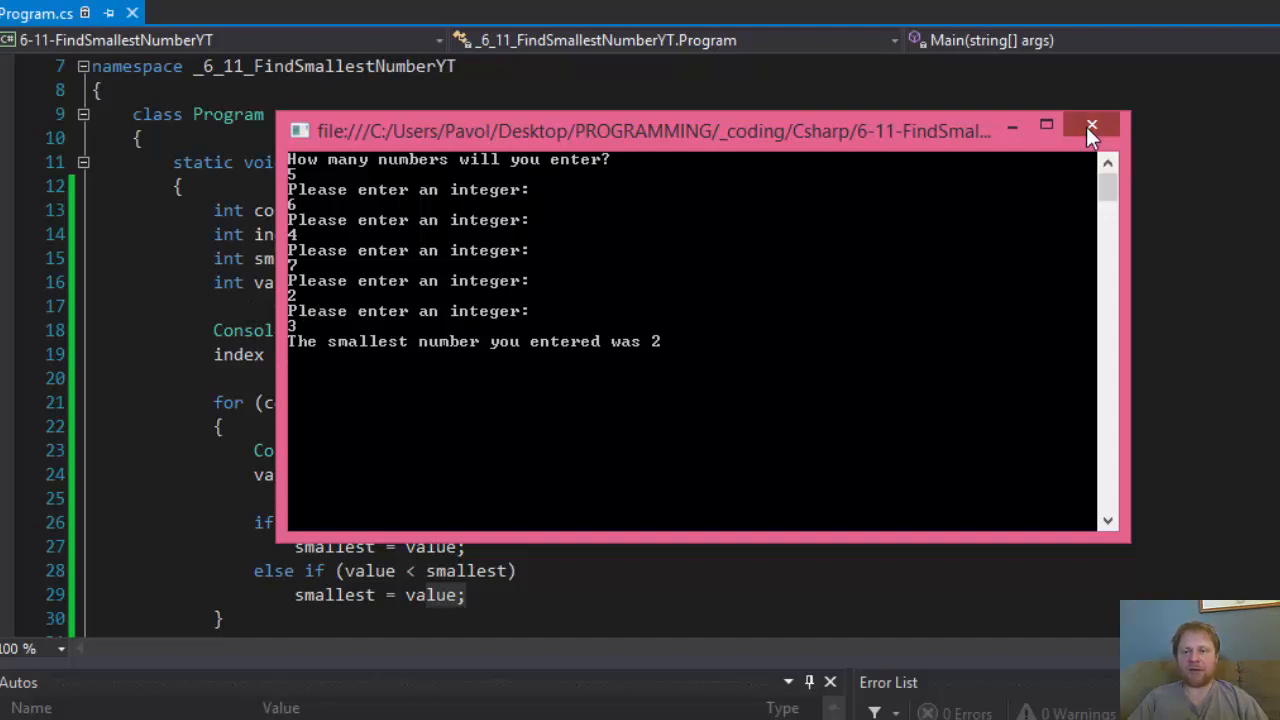
left_click(1092, 126)
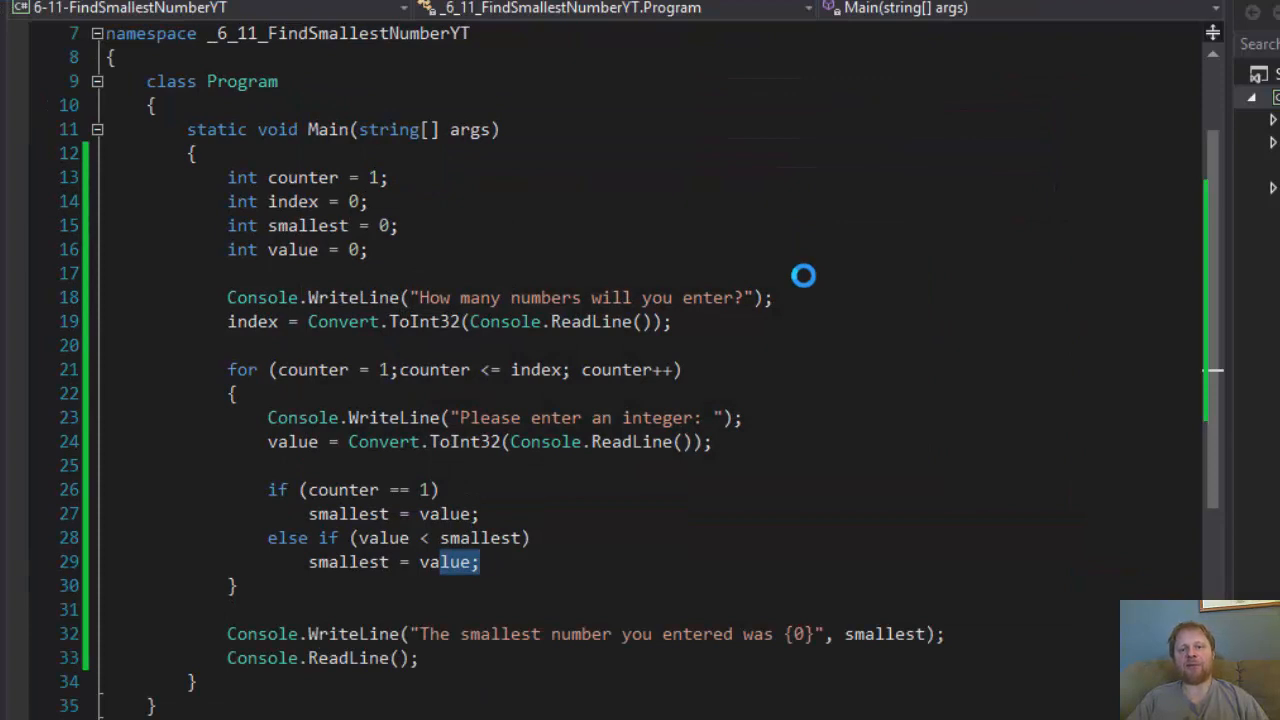